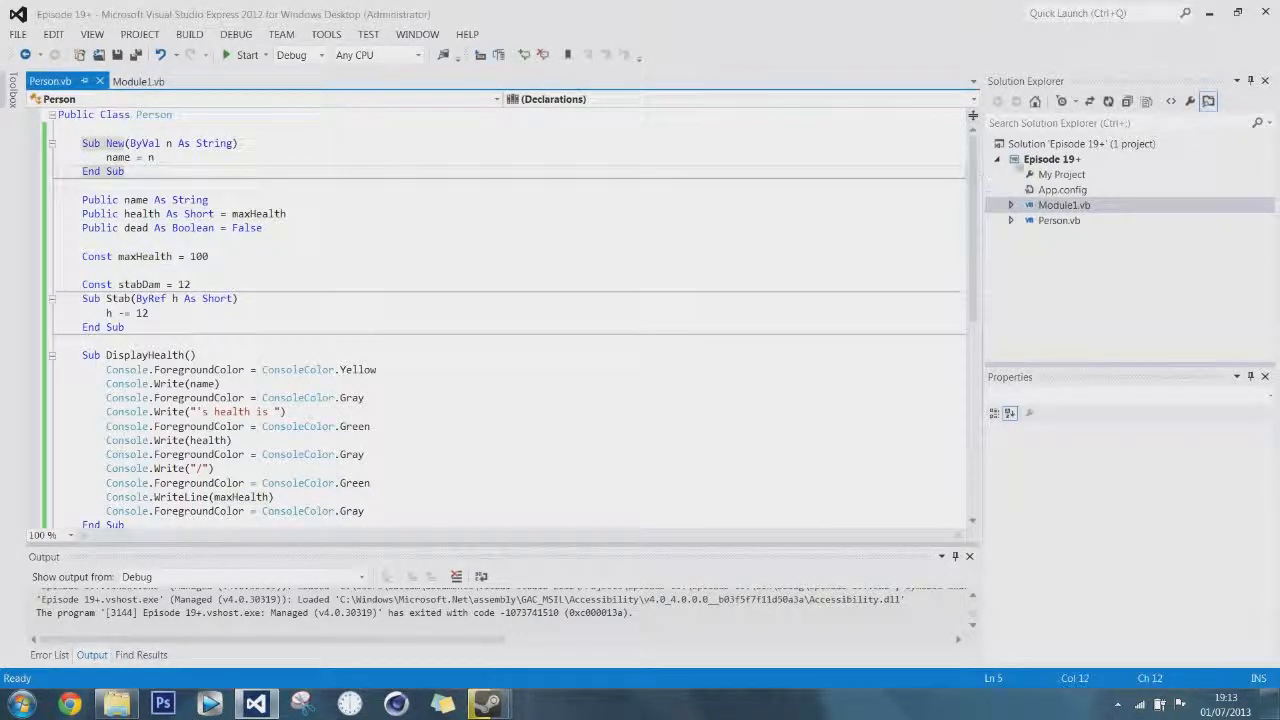
# - Add a new Class item named Zombie.vb to the project via Solution Explorer
pyautogui.rightClick(1052, 158)
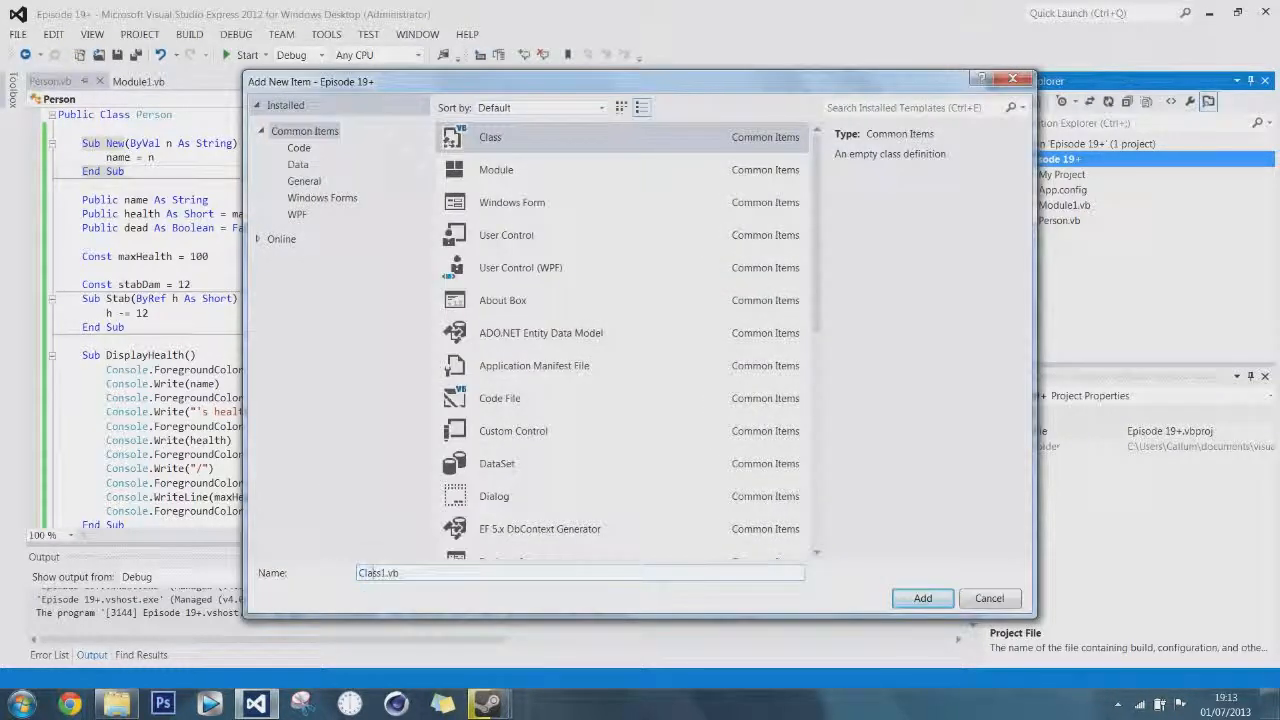
pyautogui.click(580, 572)
pyautogui.write('Zo')
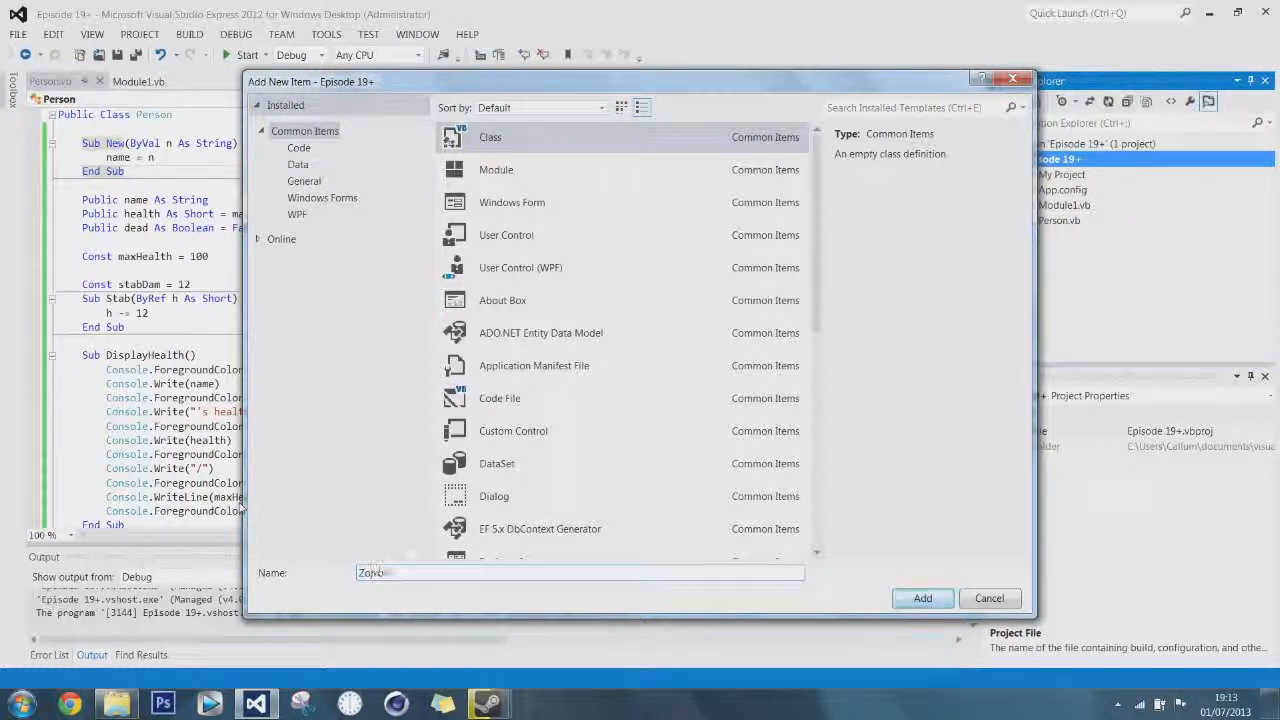
pyautogui.click(920, 598)
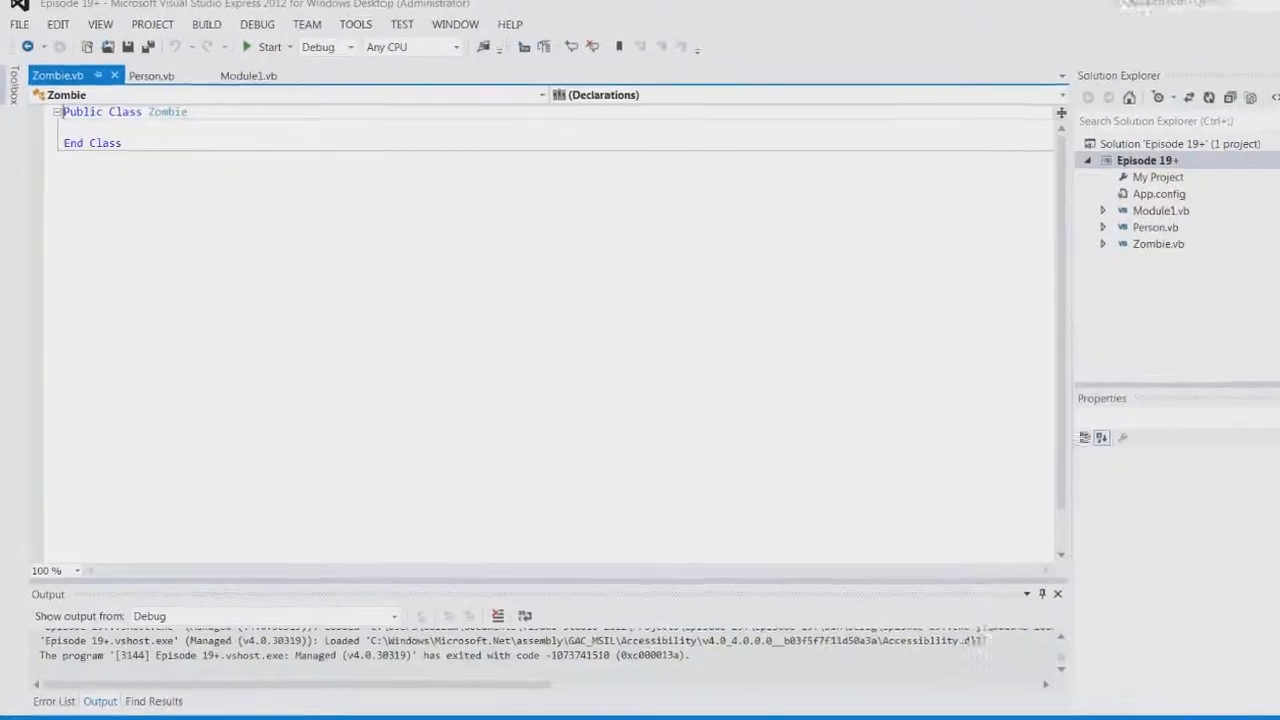
# - Copy Person's fields, maxHealth constant and DisplayHealth routine over into Zombie.vb
pyautogui.click(152, 76)
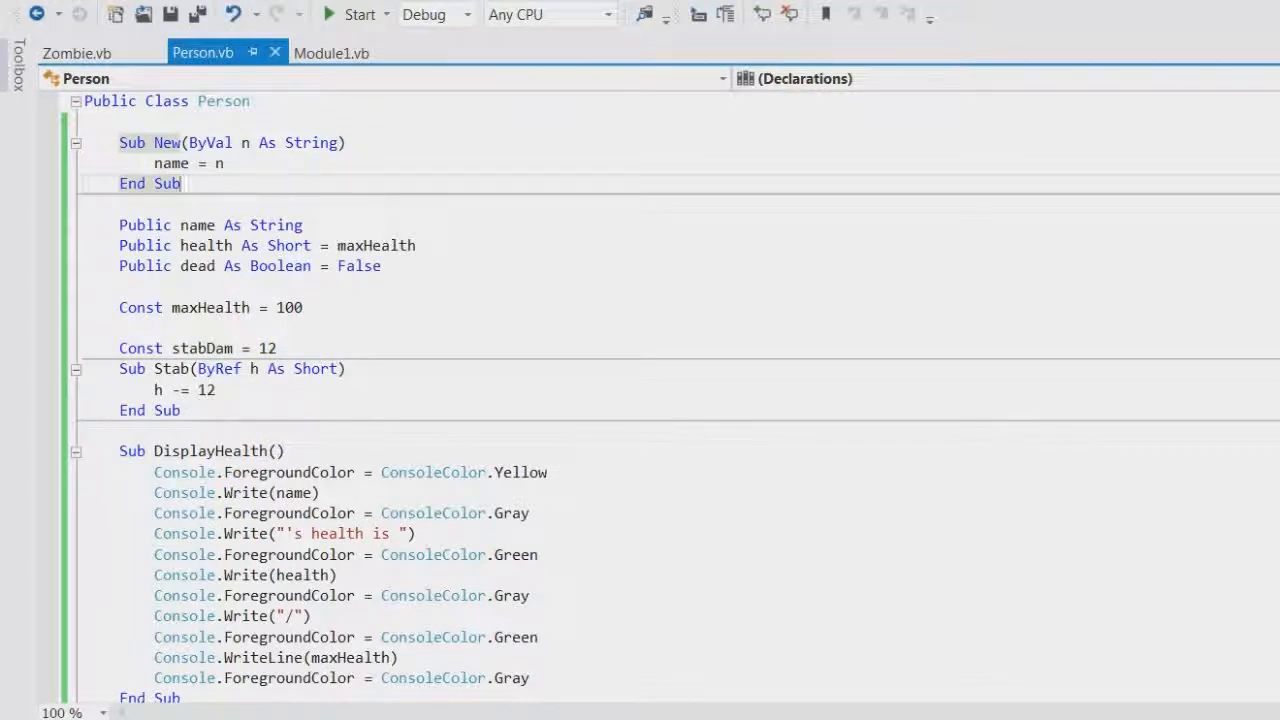
pyautogui.moveTo(118, 224); pyautogui.dragTo(304, 308)
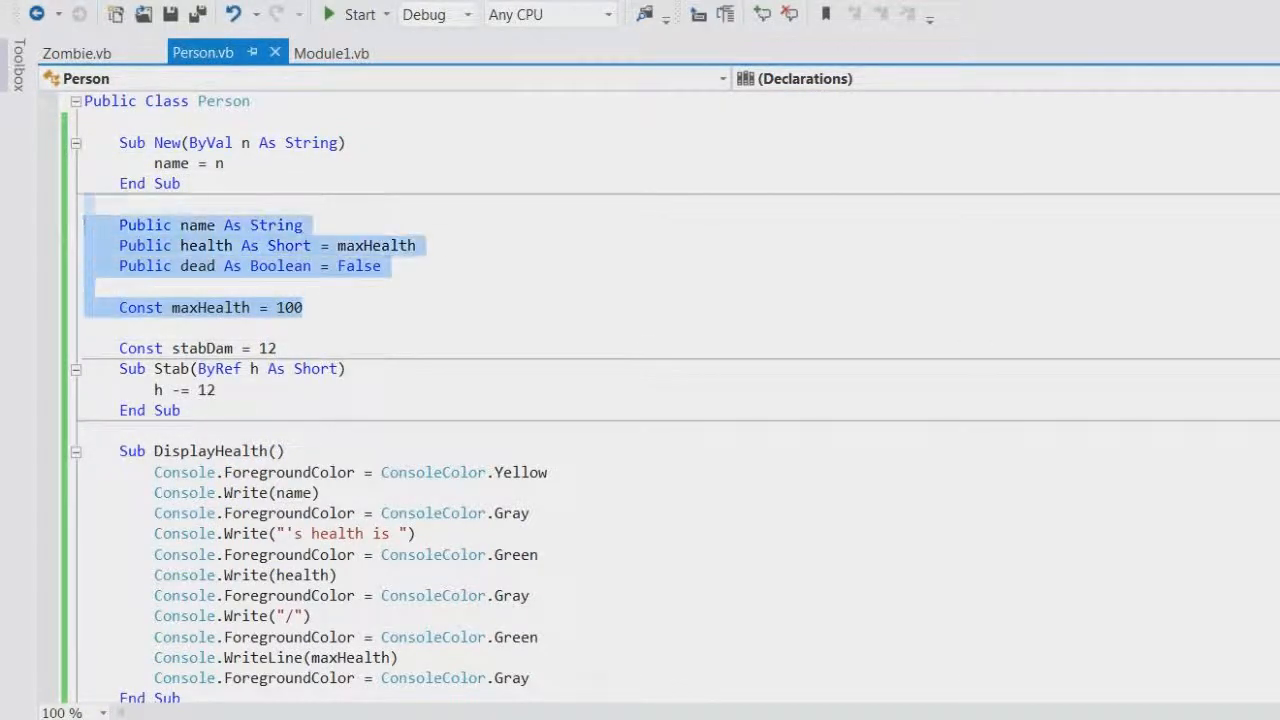
pyautogui.click(76, 52)
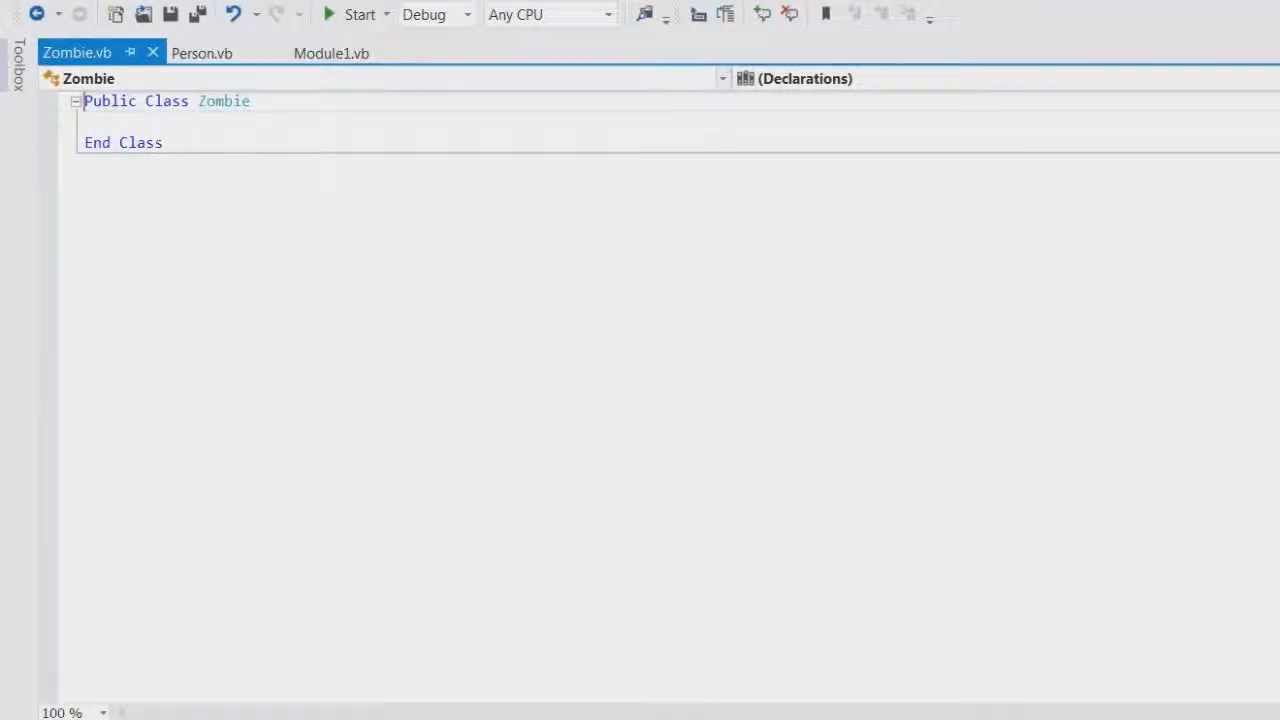
pyautogui.click(208, 52)
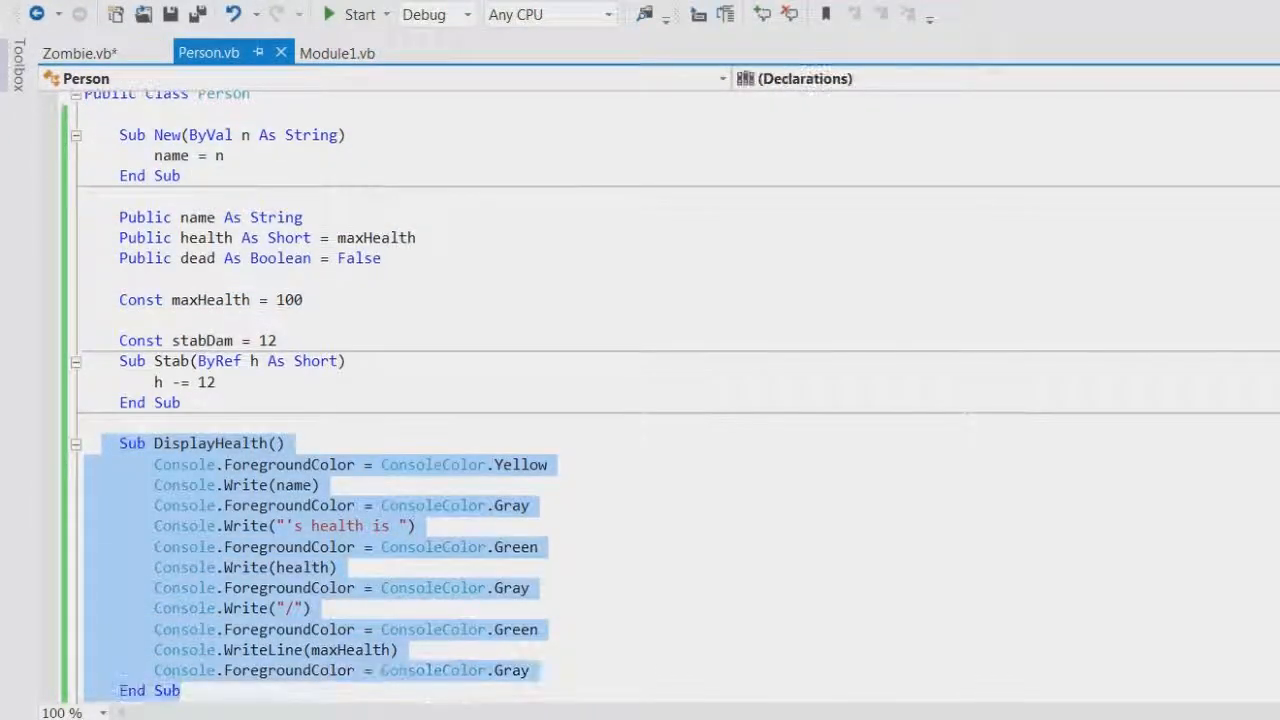
pyautogui.click(80, 52)
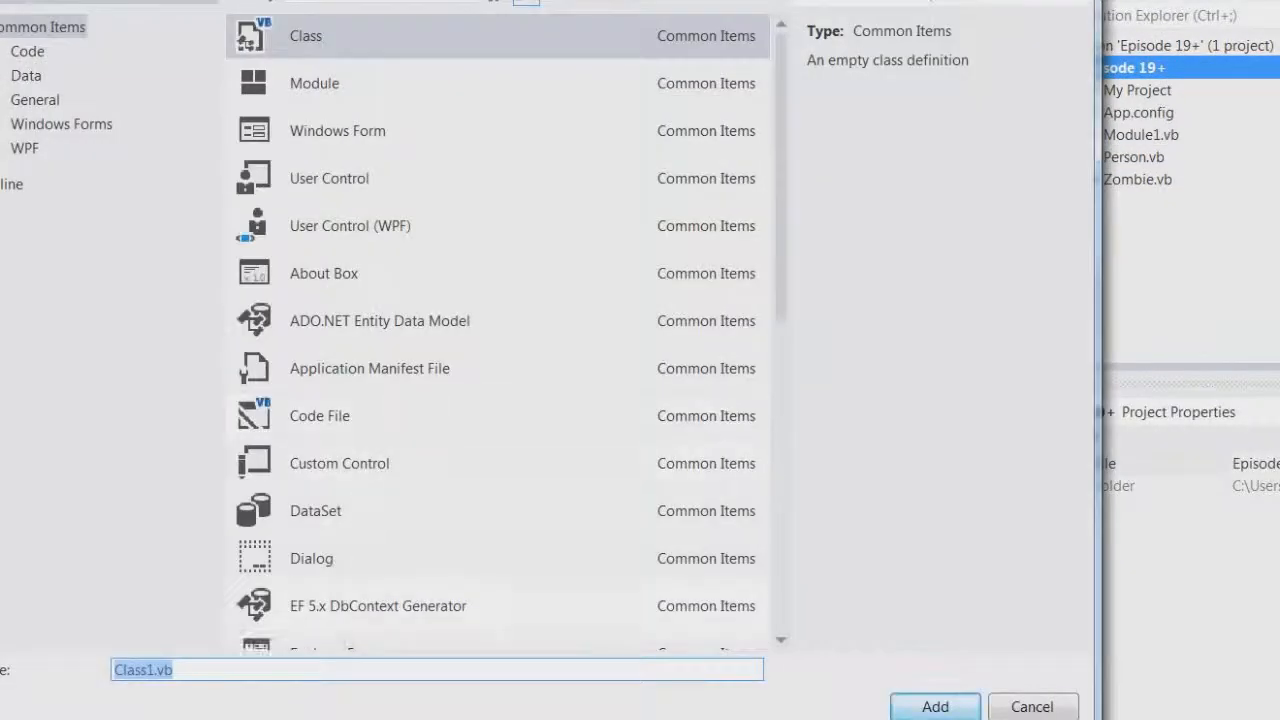
pyautogui.moveTo(204, 636)
pyautogui.write('Humanoid')
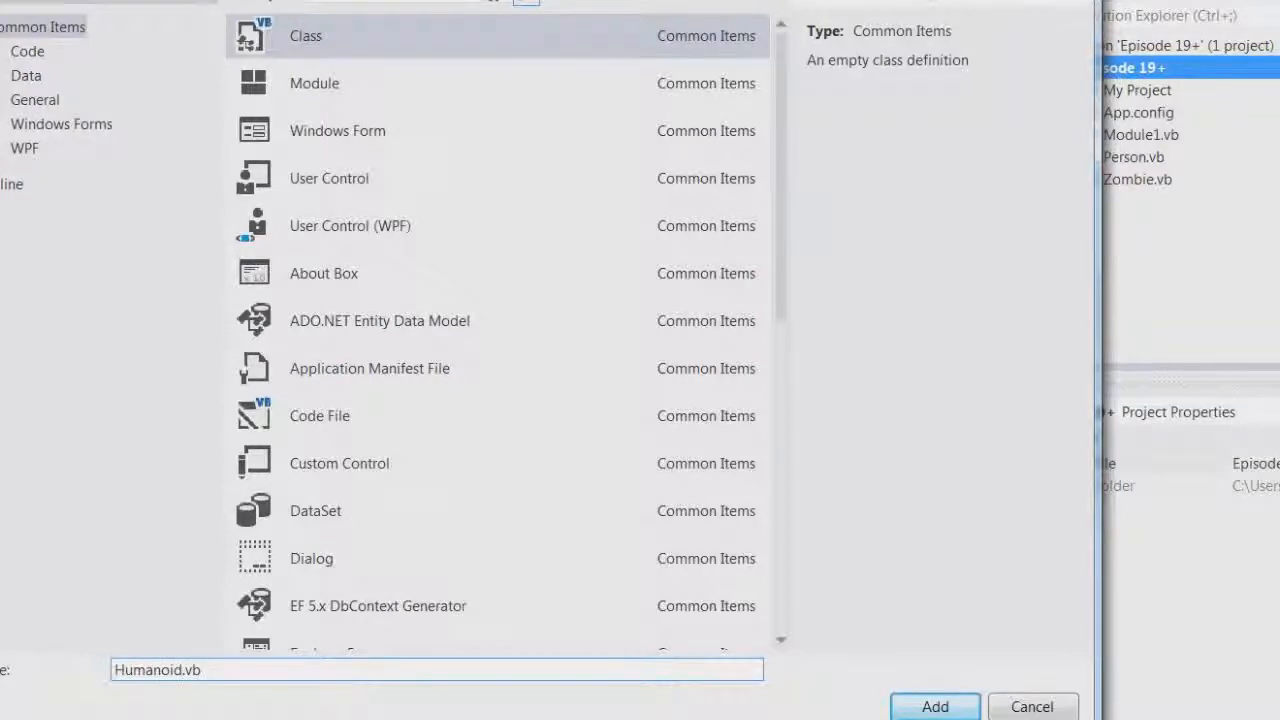
# - Create the Humanoid.vb class file from the Add New Item dialog
pyautogui.click(934, 706)
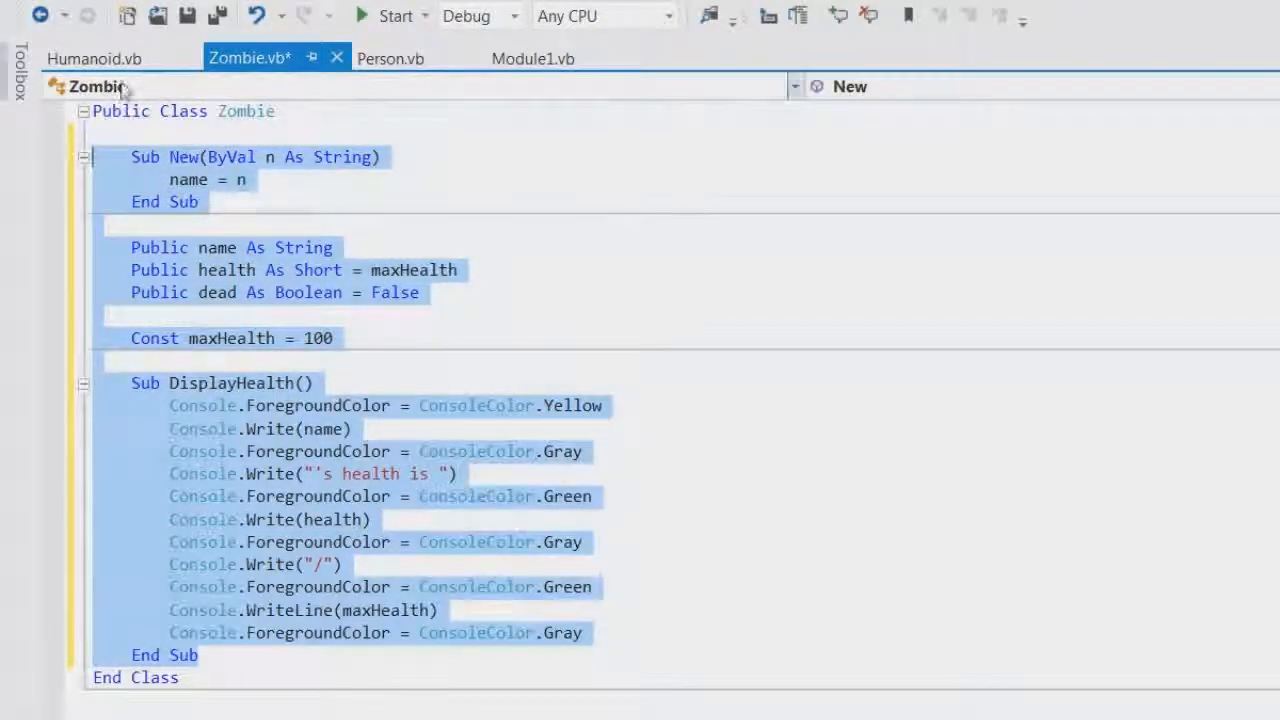
# - Move Zombie's members into Humanoid and declare Zombie ': Inherits Humanoid'
pyautogui.click(90, 56)
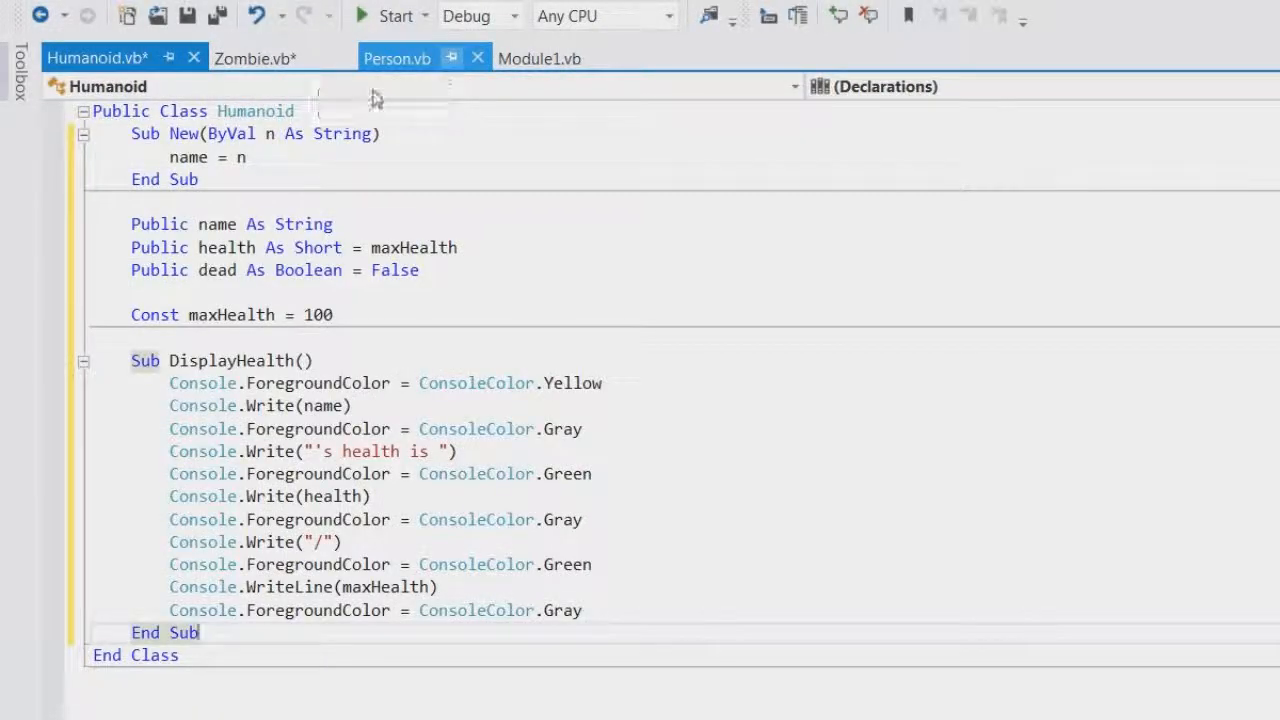
pyautogui.click(256, 58)
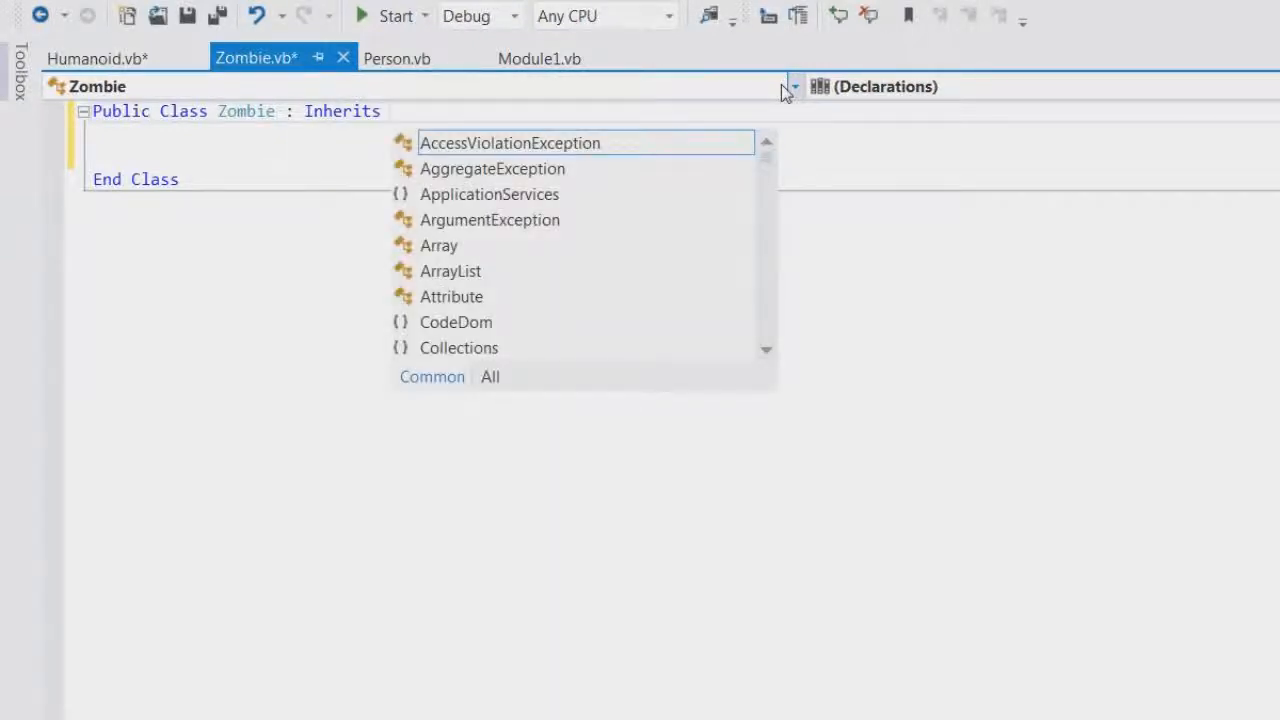
pyautogui.write('Humanoid')
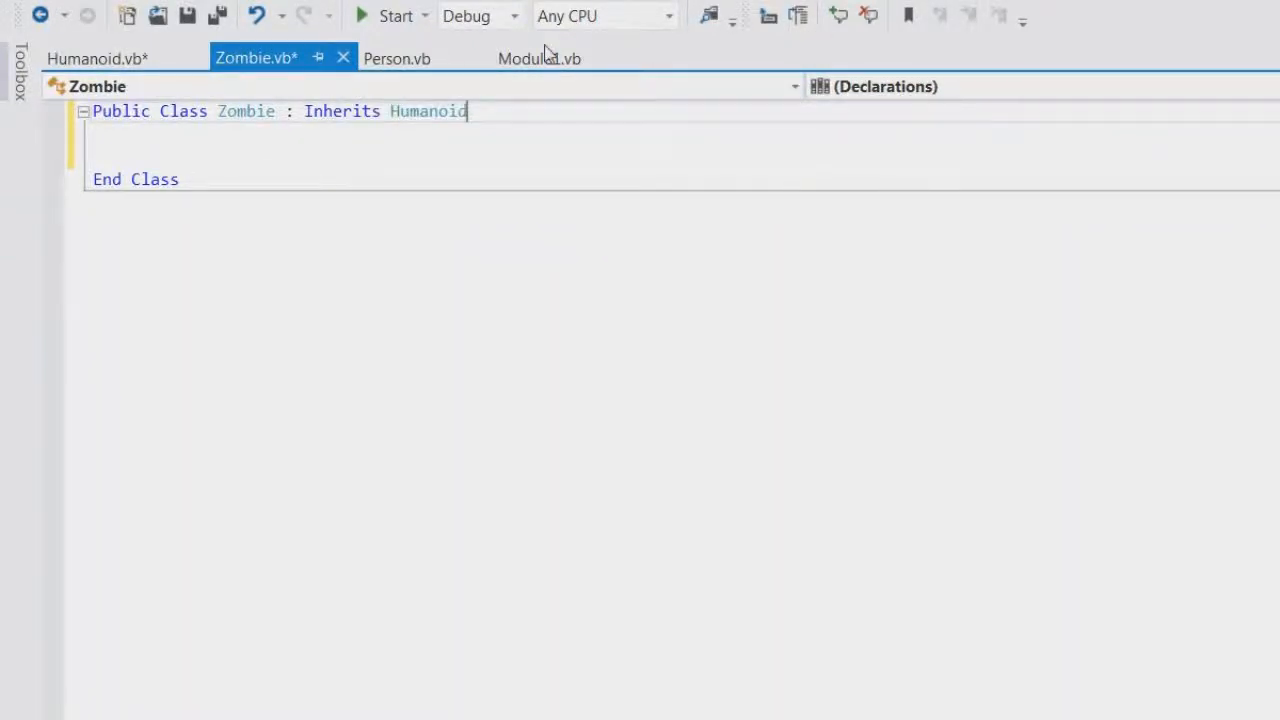
# - Declare Person ': Inherits Humanoid' after its class line
pyautogui.click(396, 58)
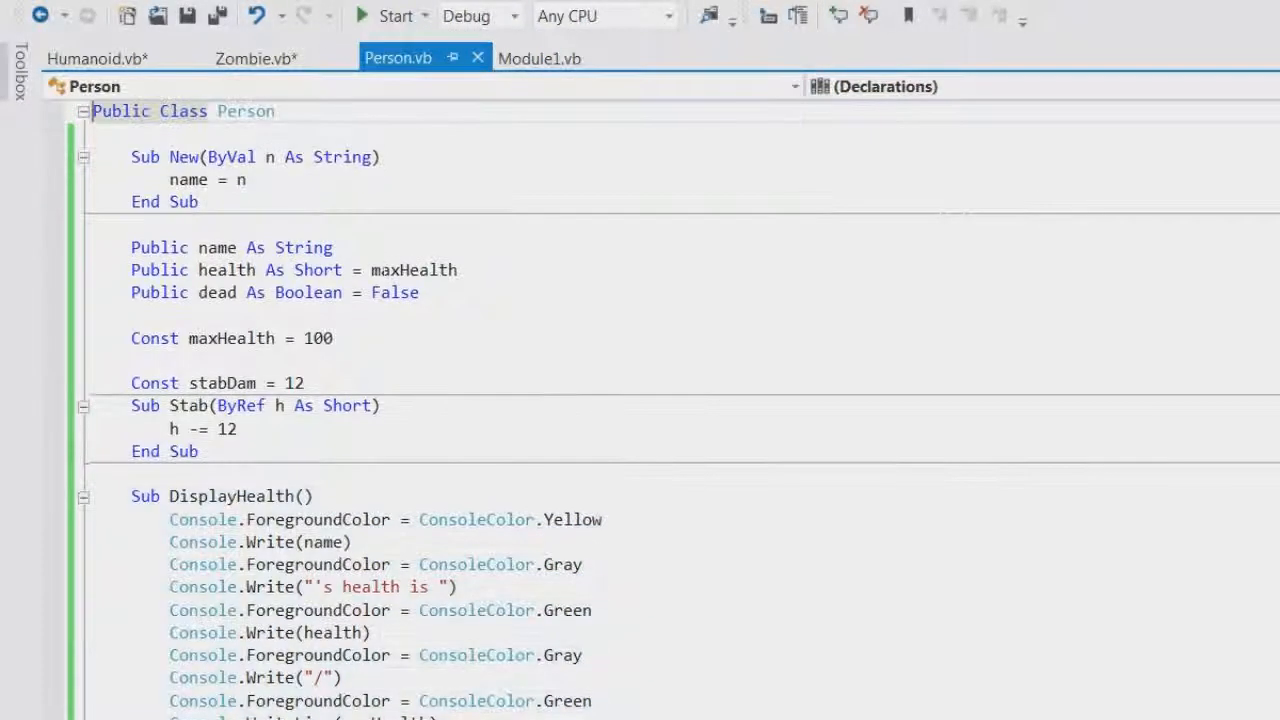
pyautogui.write(': i')
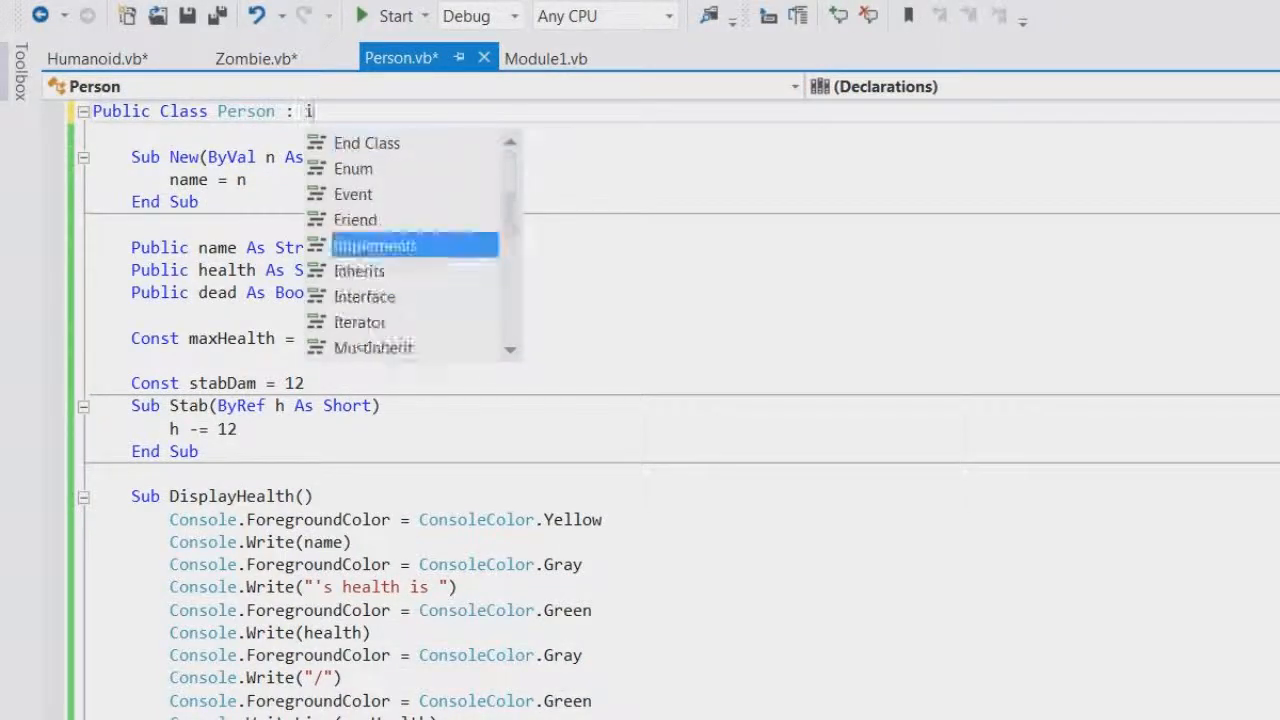
pyautogui.write('Inherits hum')
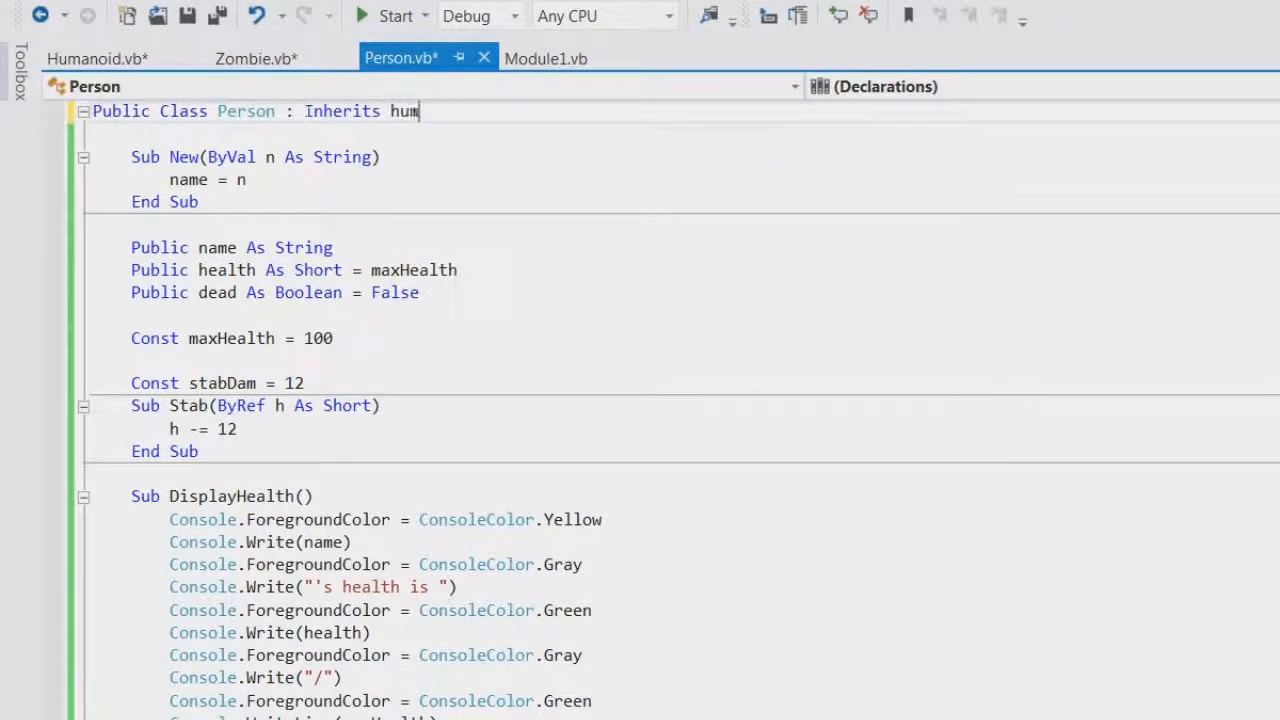
pyautogui.write('anoid')
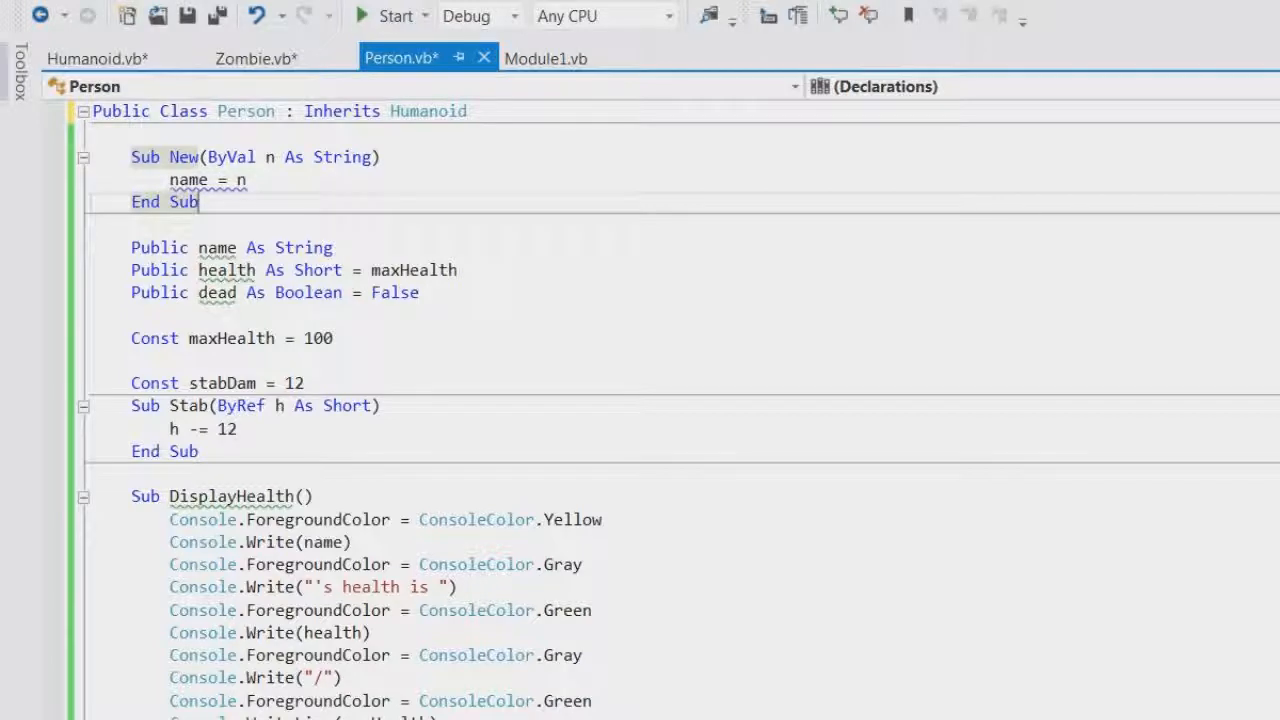
# - Select Person's now-duplicated name, health and dead field declarations for removal
pyautogui.moveTo(130, 248); pyautogui.dragTo(420, 292)
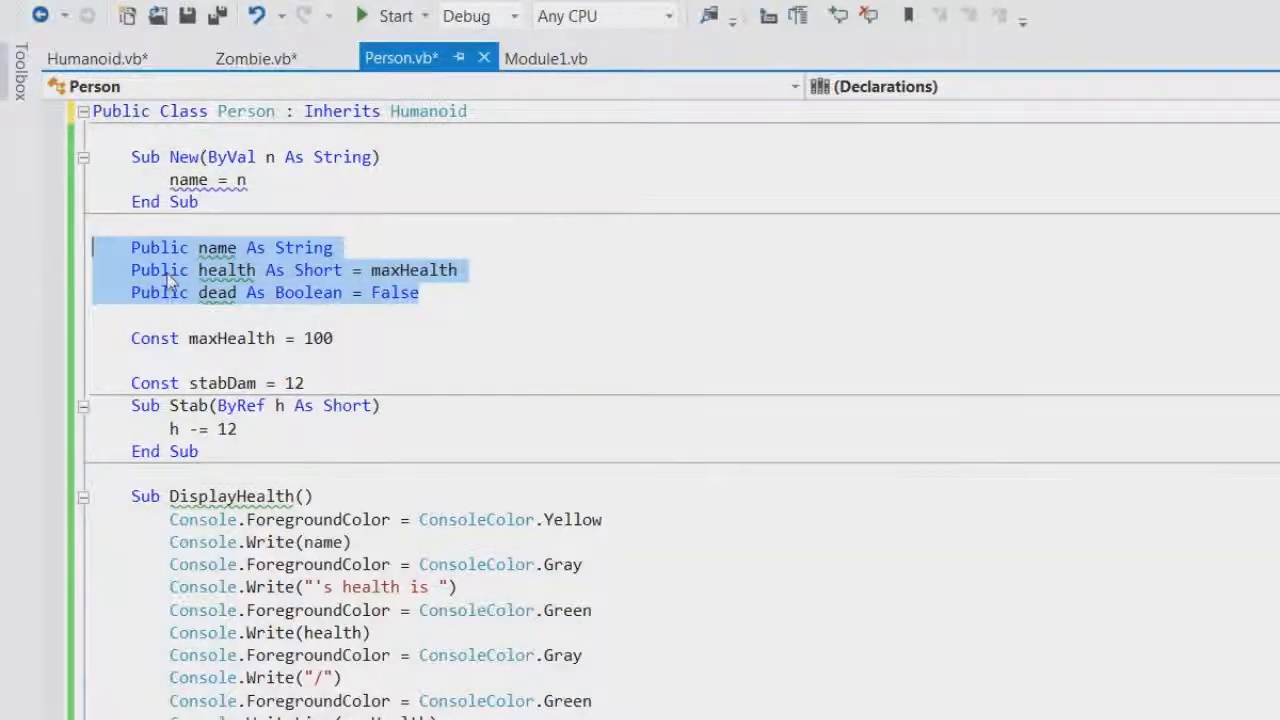
pyautogui.click(370, 292)
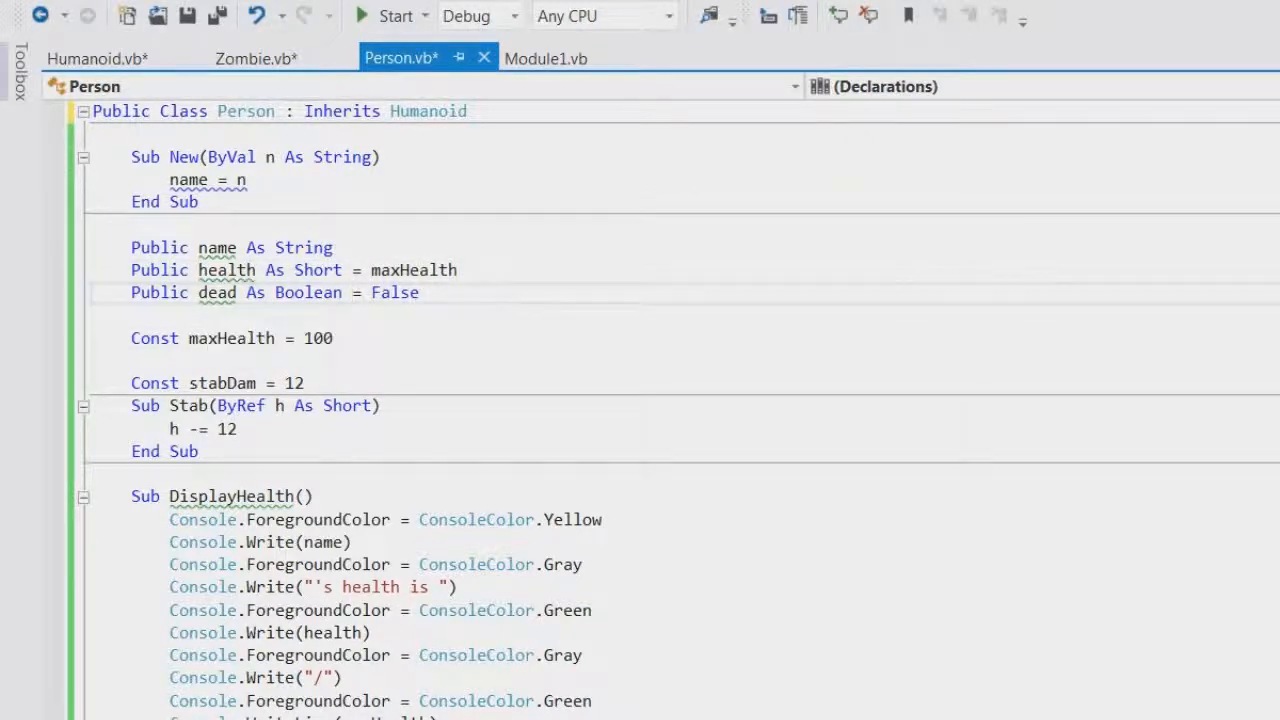
pyautogui.moveTo(130, 248); pyautogui.dragTo(420, 292)
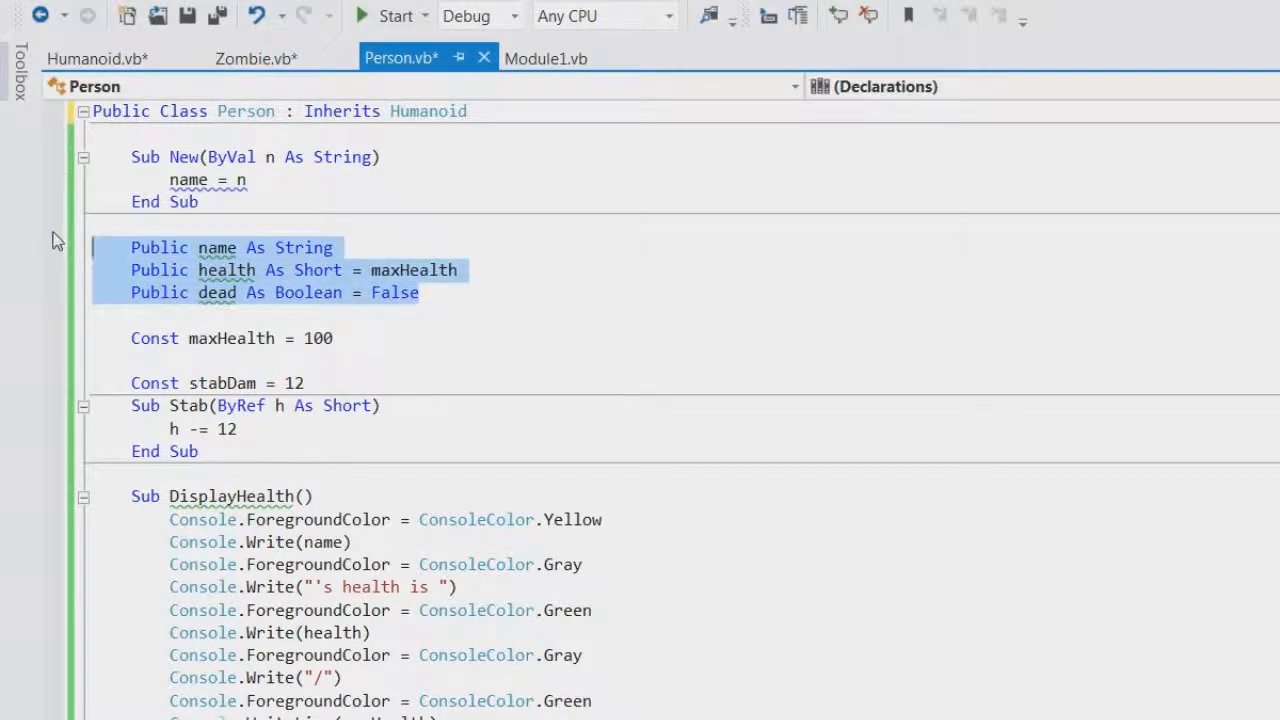
pyautogui.click(90, 58)
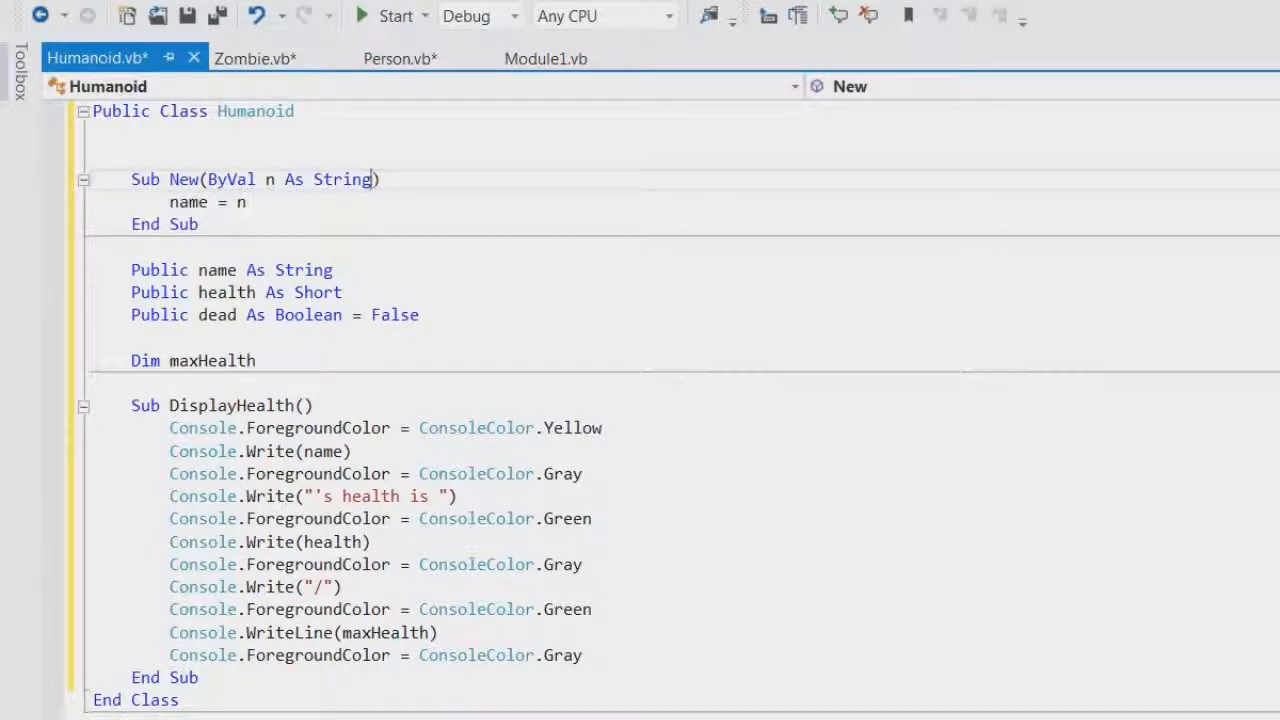
# - Give Humanoid's Sub New a 'ByVal MH As Short' parameter assigning maxHealth = MH and health = MH
pyautogui.write(',')
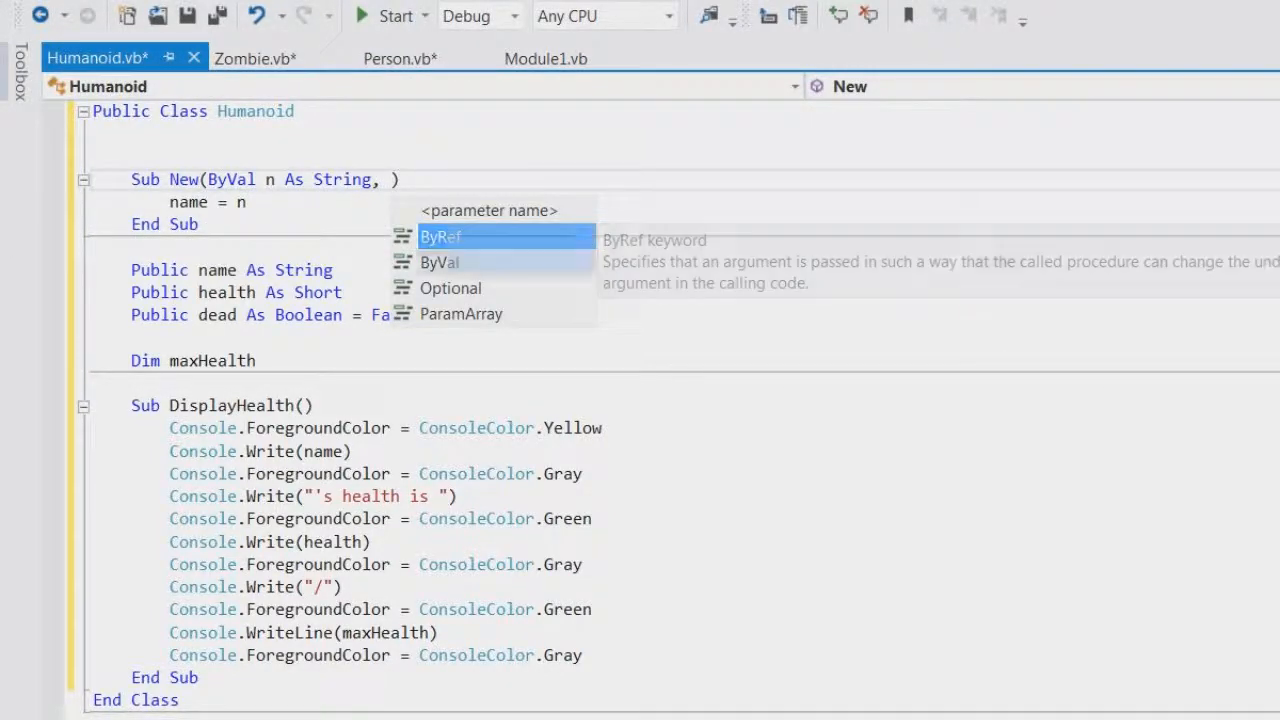
pyautogui.write('ByVal MH A')
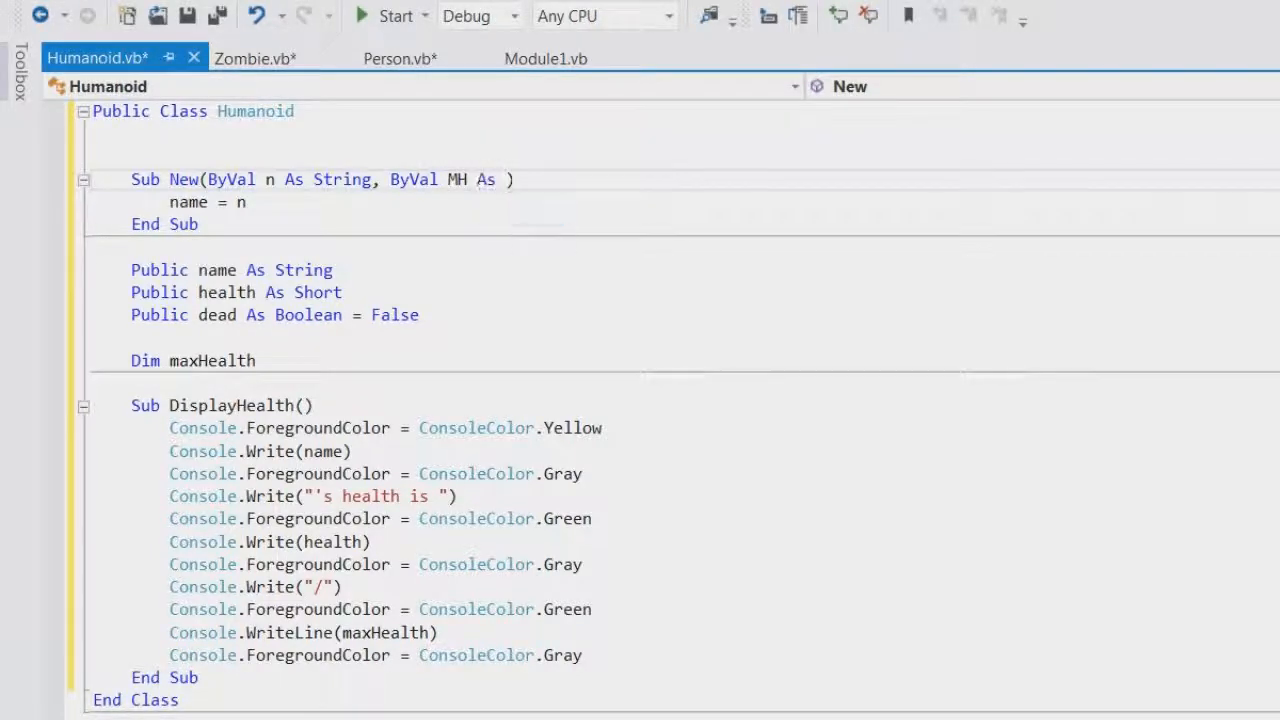
pyautogui.write('short')
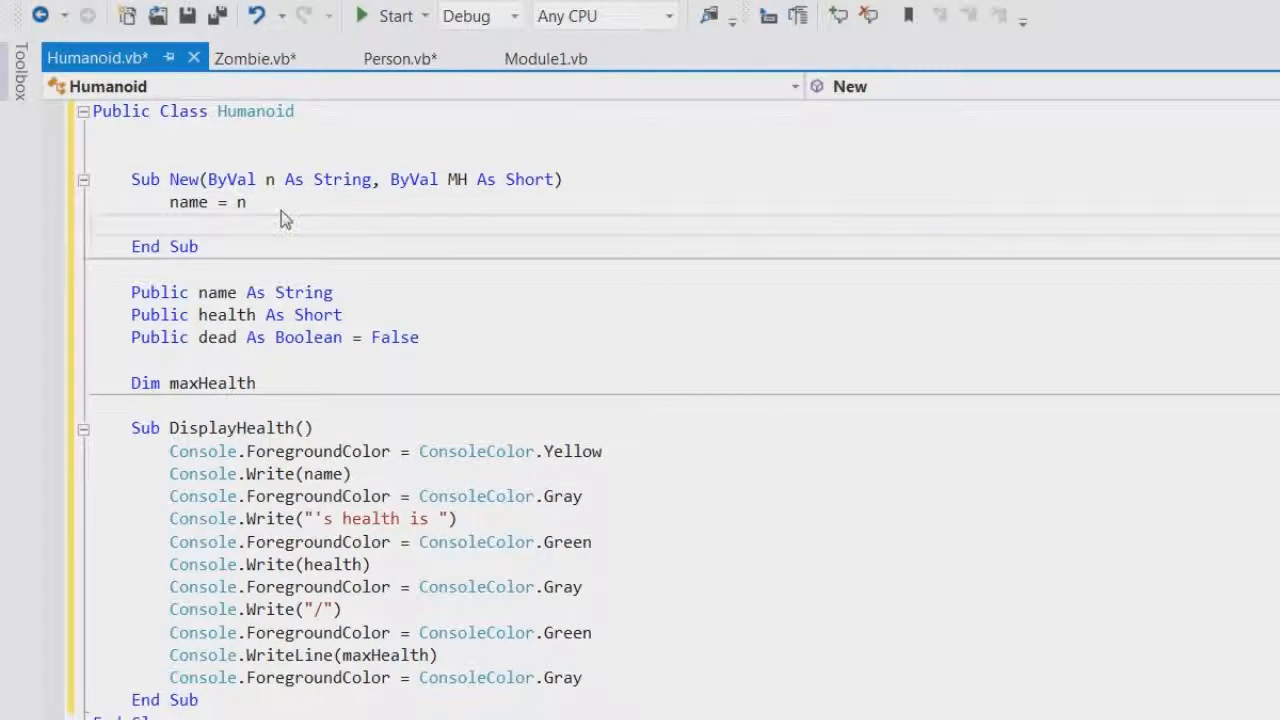
pyautogui.write('maxHealth = MH')
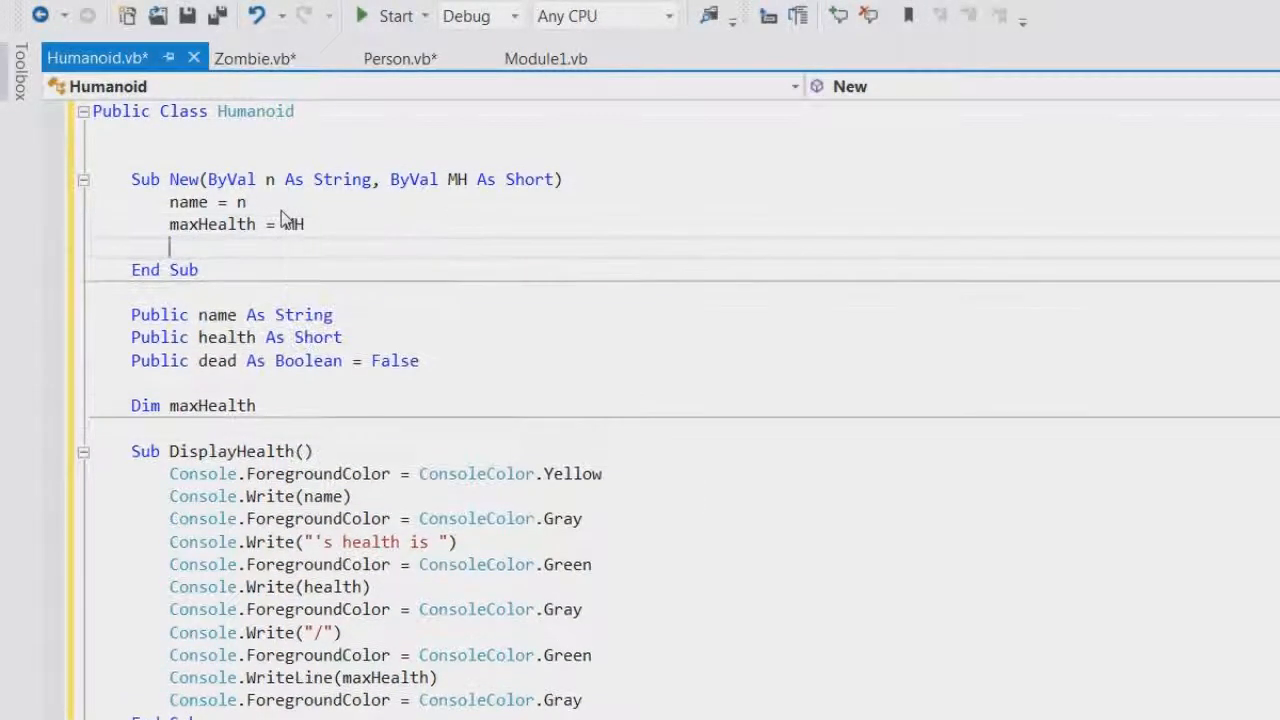
pyautogui.write('health =')
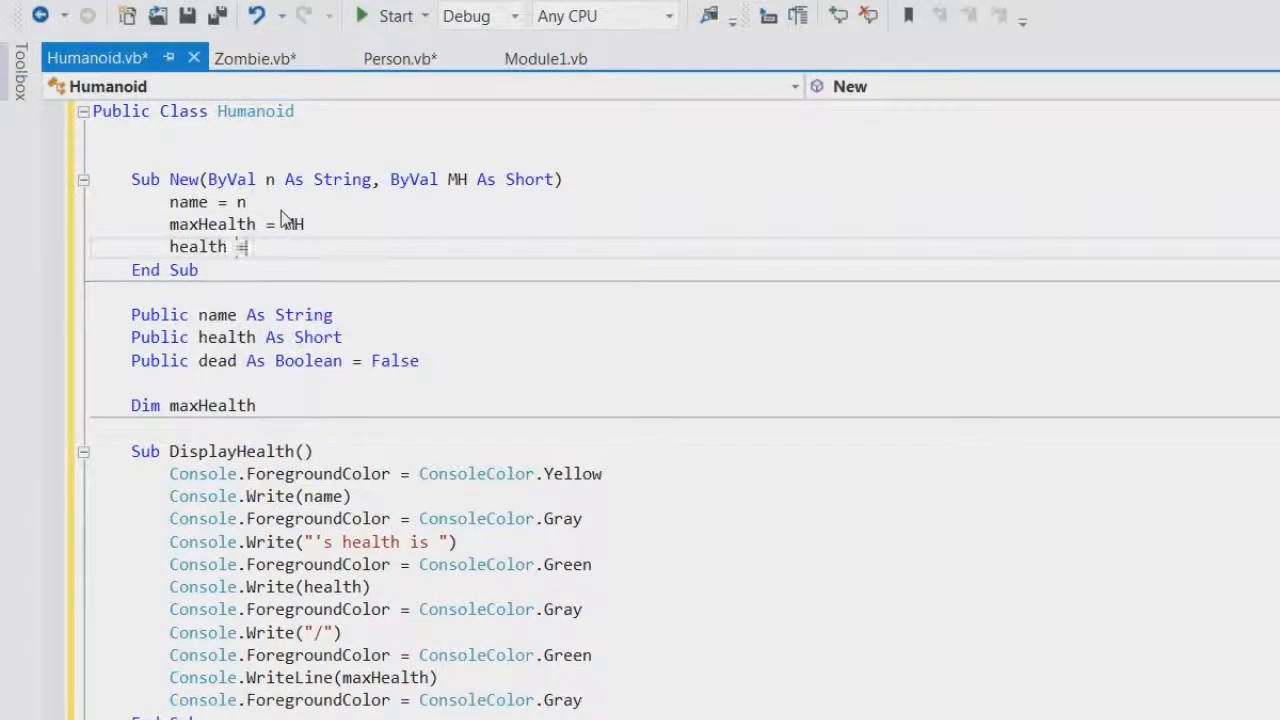
pyautogui.write('MH')
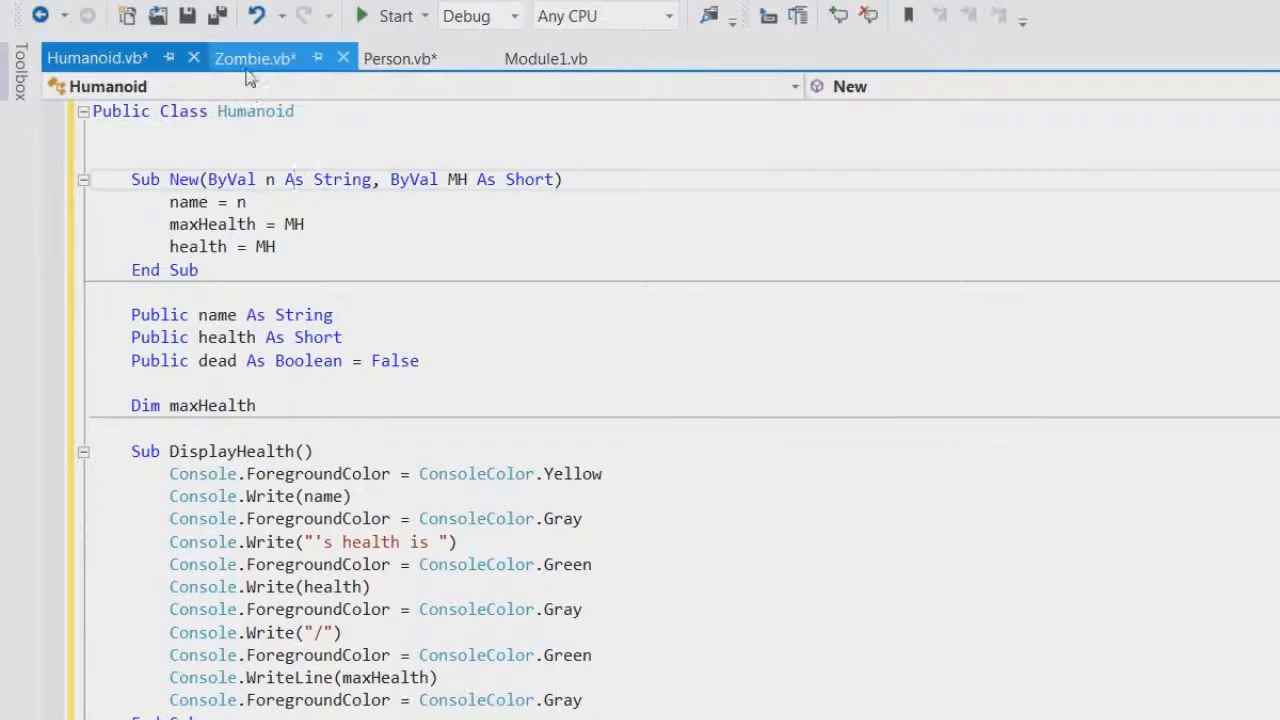
# - Review the Zombie, Person and Humanoid code before cleaning up Person
pyautogui.click(256, 56)
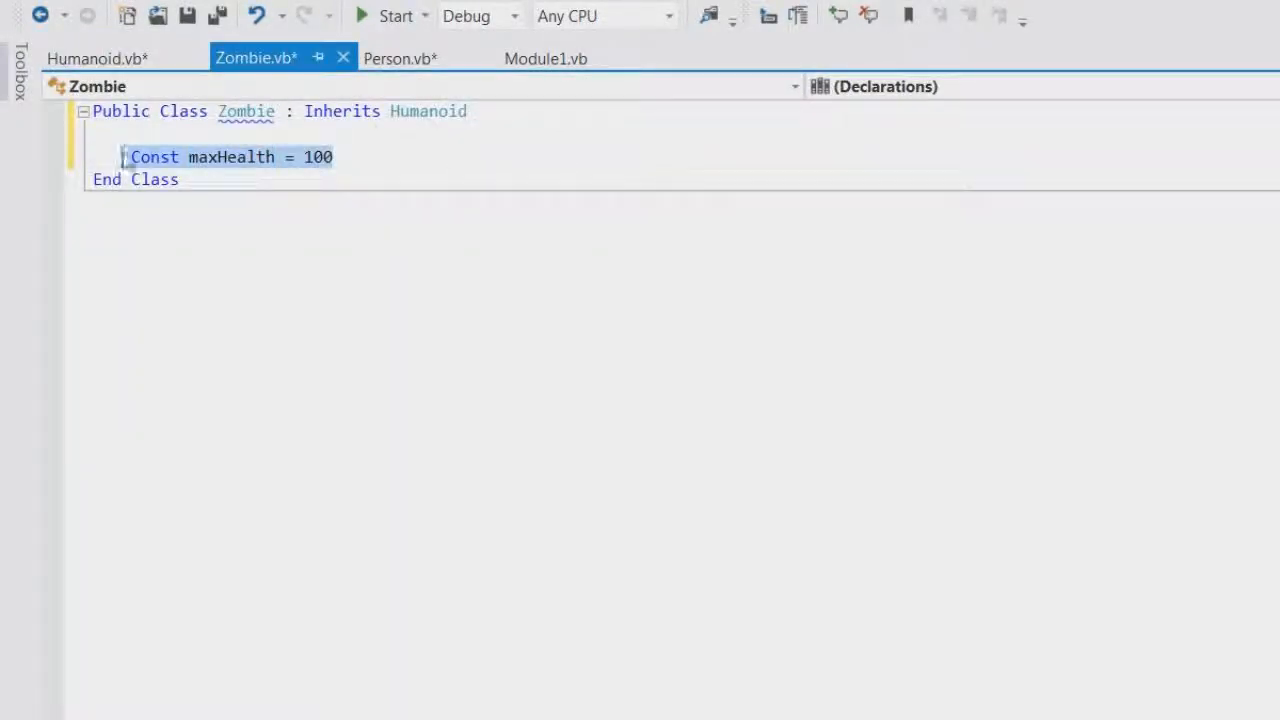
pyautogui.click(400, 58)
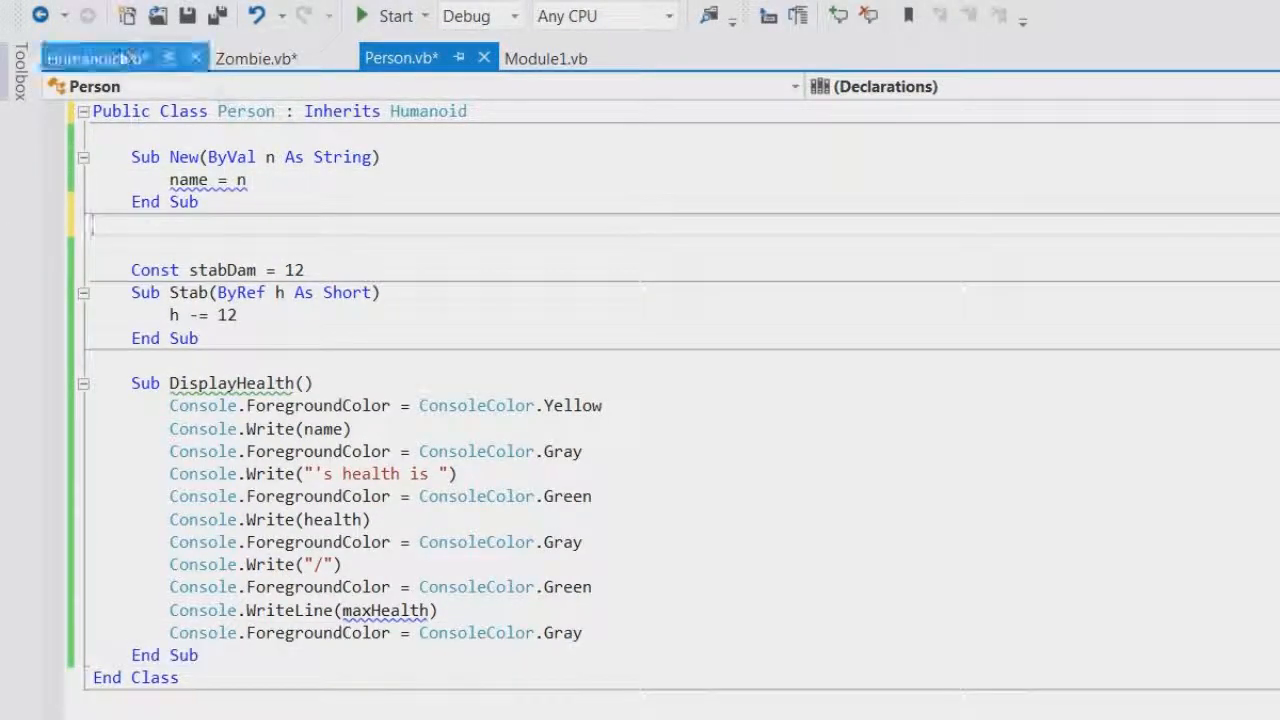
pyautogui.click(96, 56)
pyautogui.write('public maxHealth')
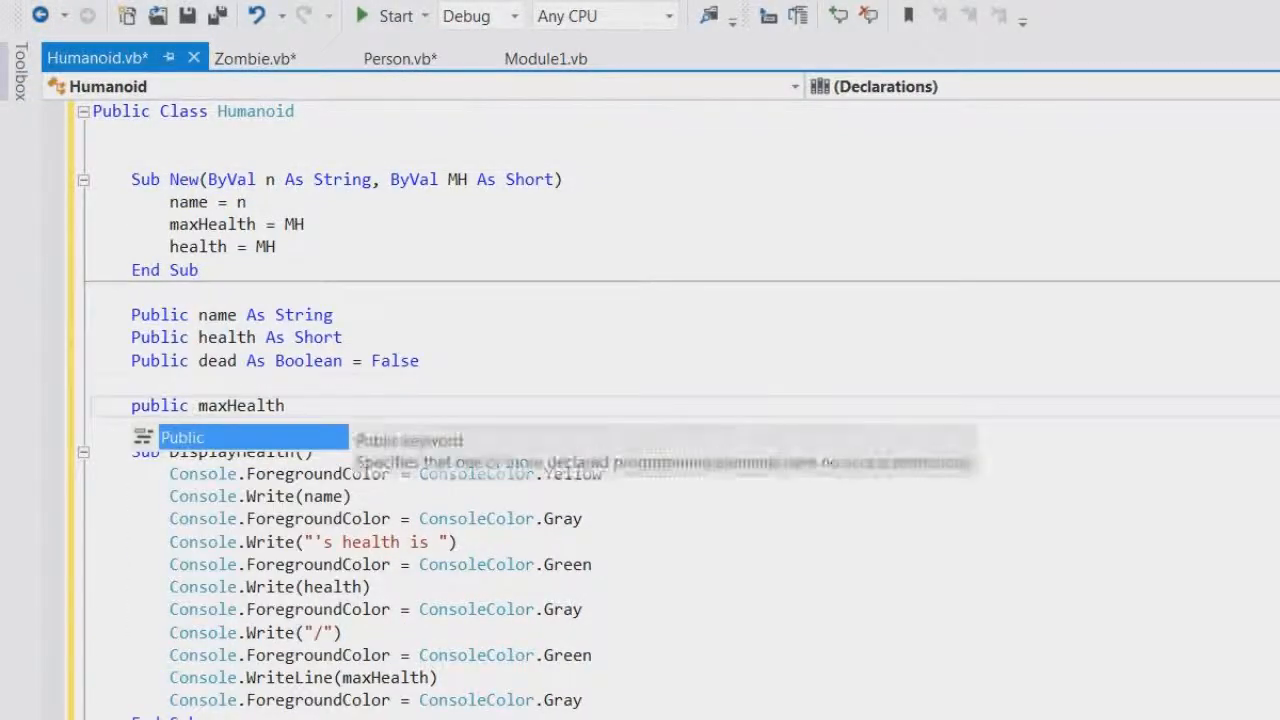
pyautogui.click(400, 56)
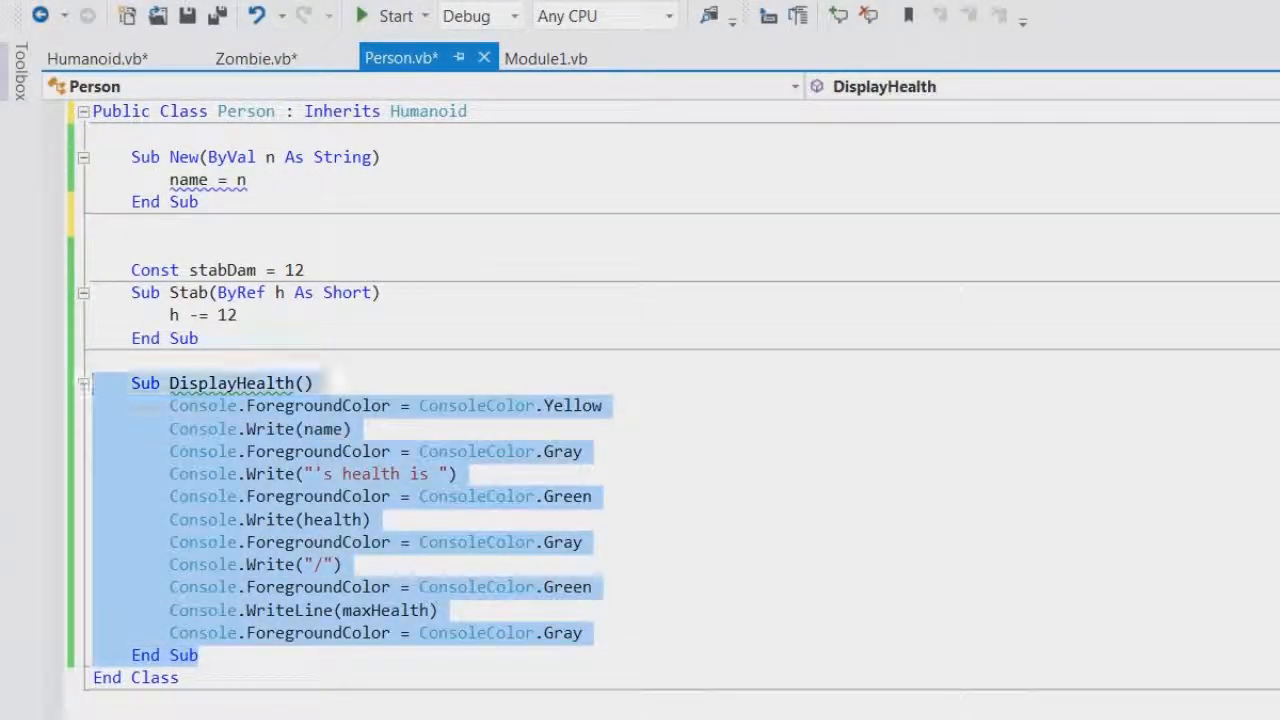
# - Delete Person's DisplayHealth routine and the 'name = n' line from its constructor
pyautogui.press('Delete')
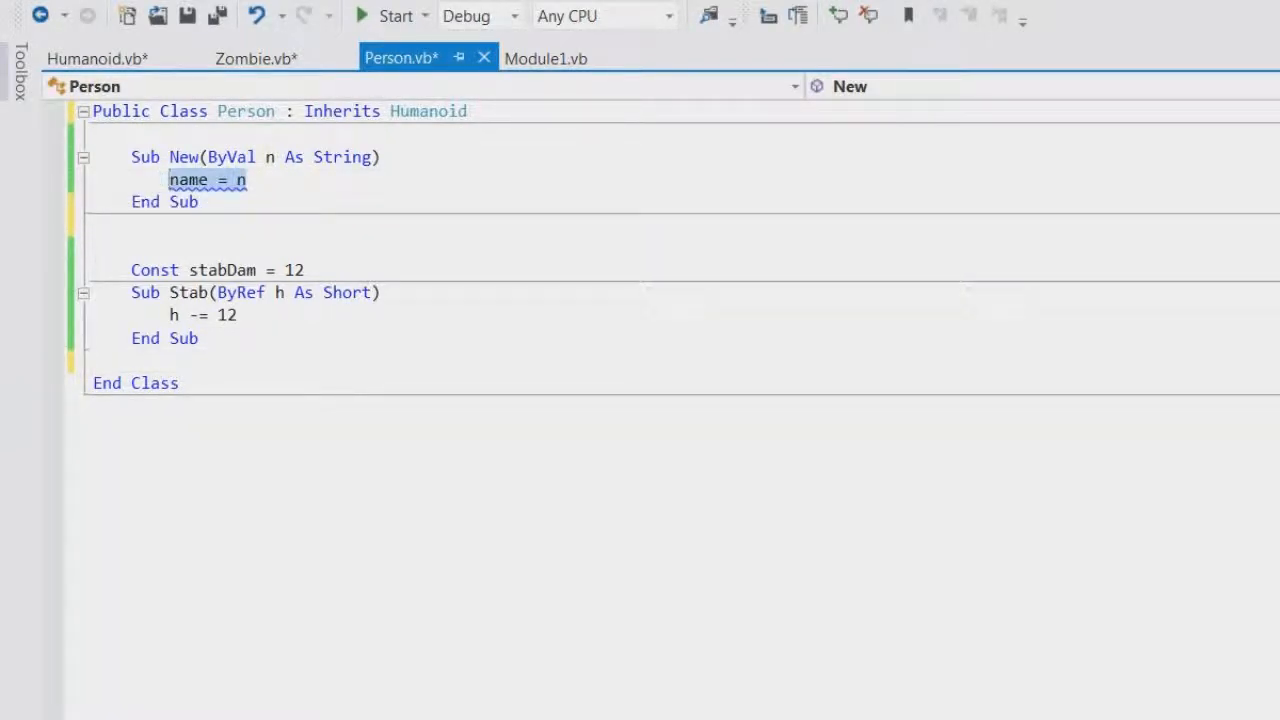
pyautogui.press('Delete')
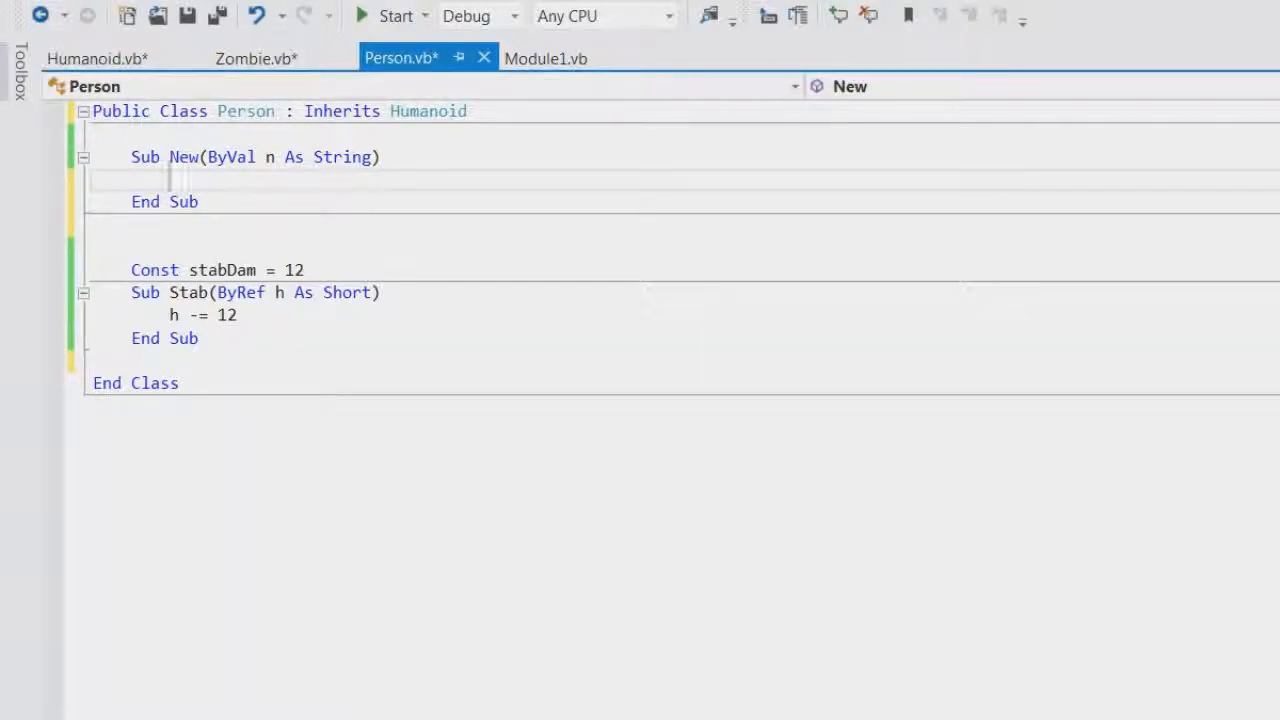
pyautogui.write(',')
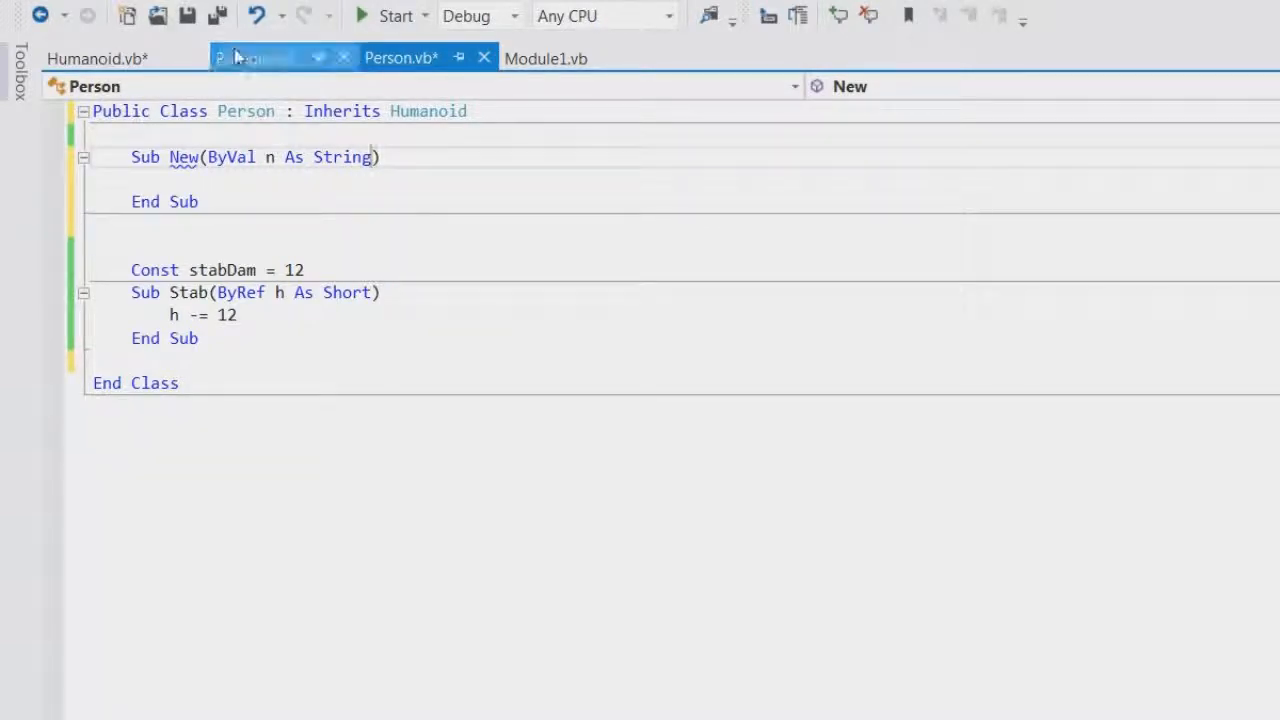
# - Give Zombie a constructor 'Sub New(ByVal n As String)'
pyautogui.click(256, 58)
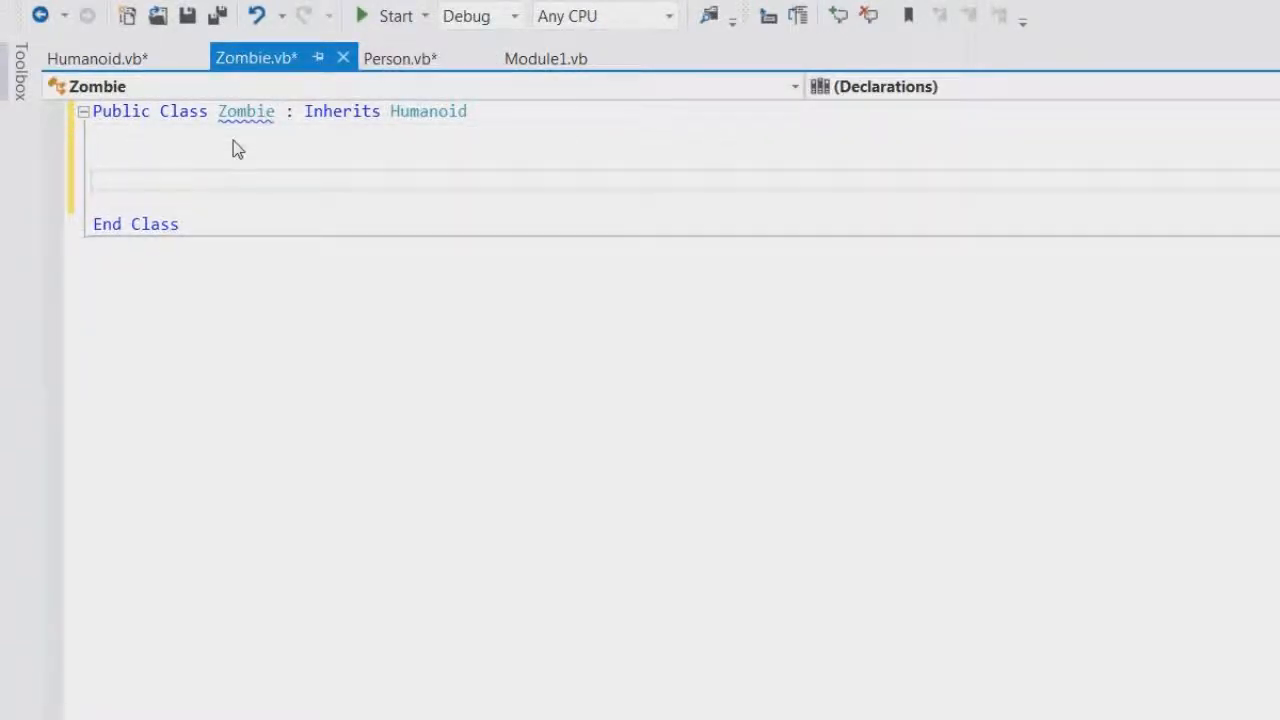
pyautogui.write('Sub new')
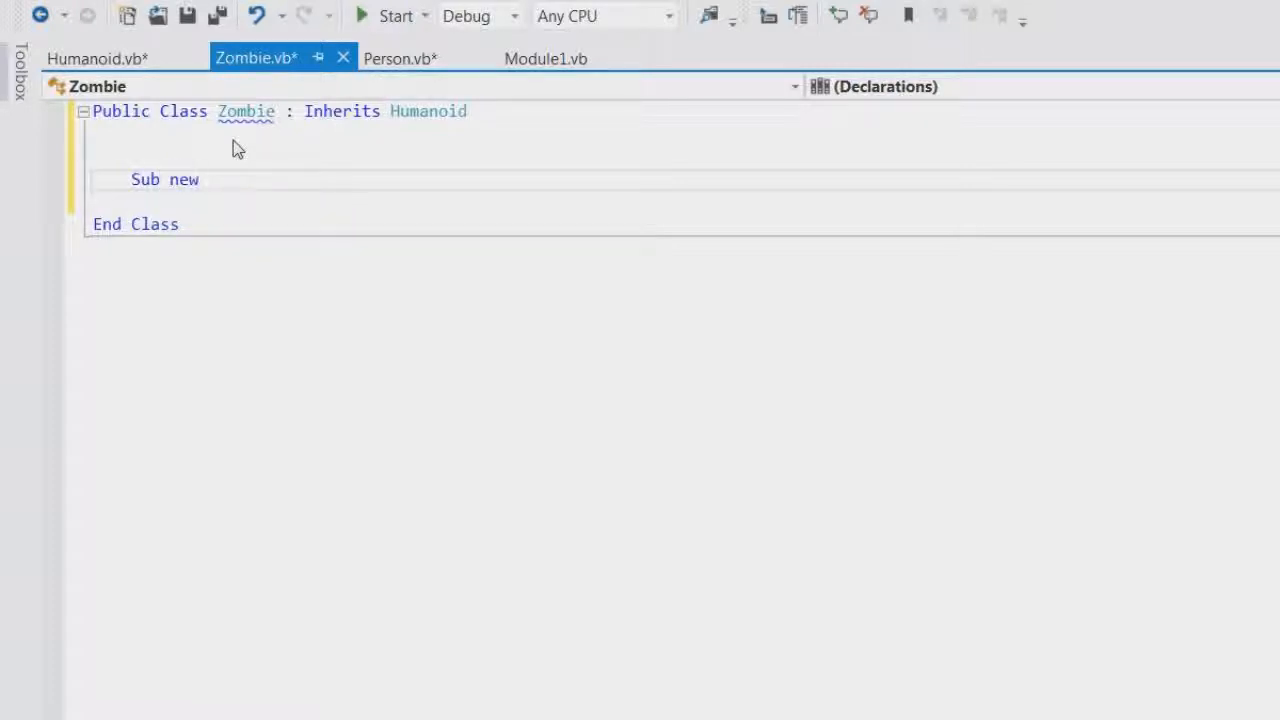
pyautogui.write('(ByVal')
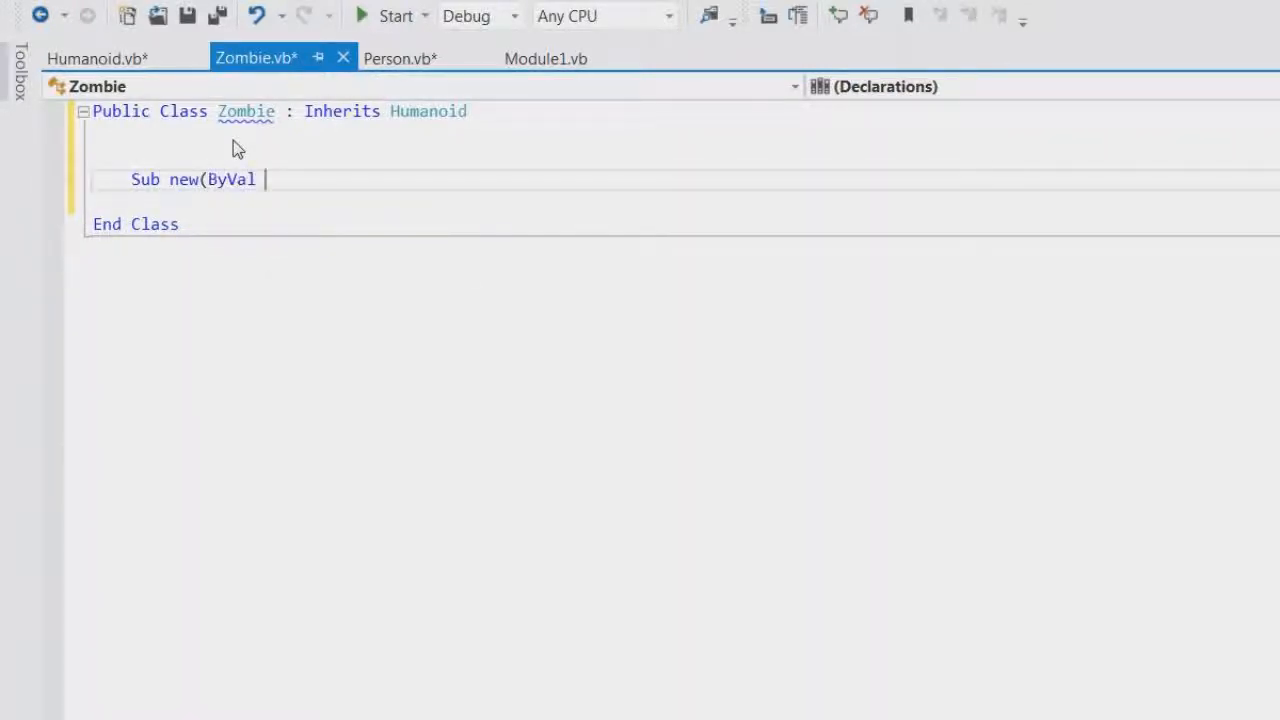
pyautogui.write('n As name')
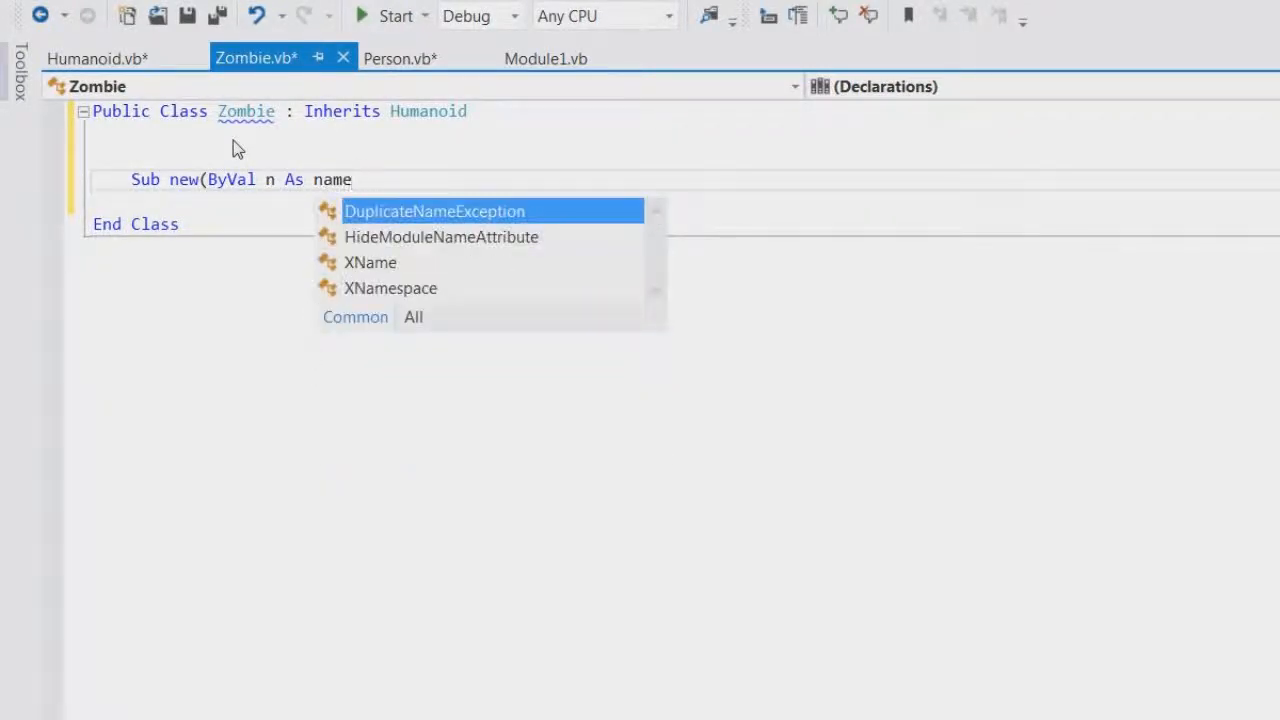
pyautogui.write('string')
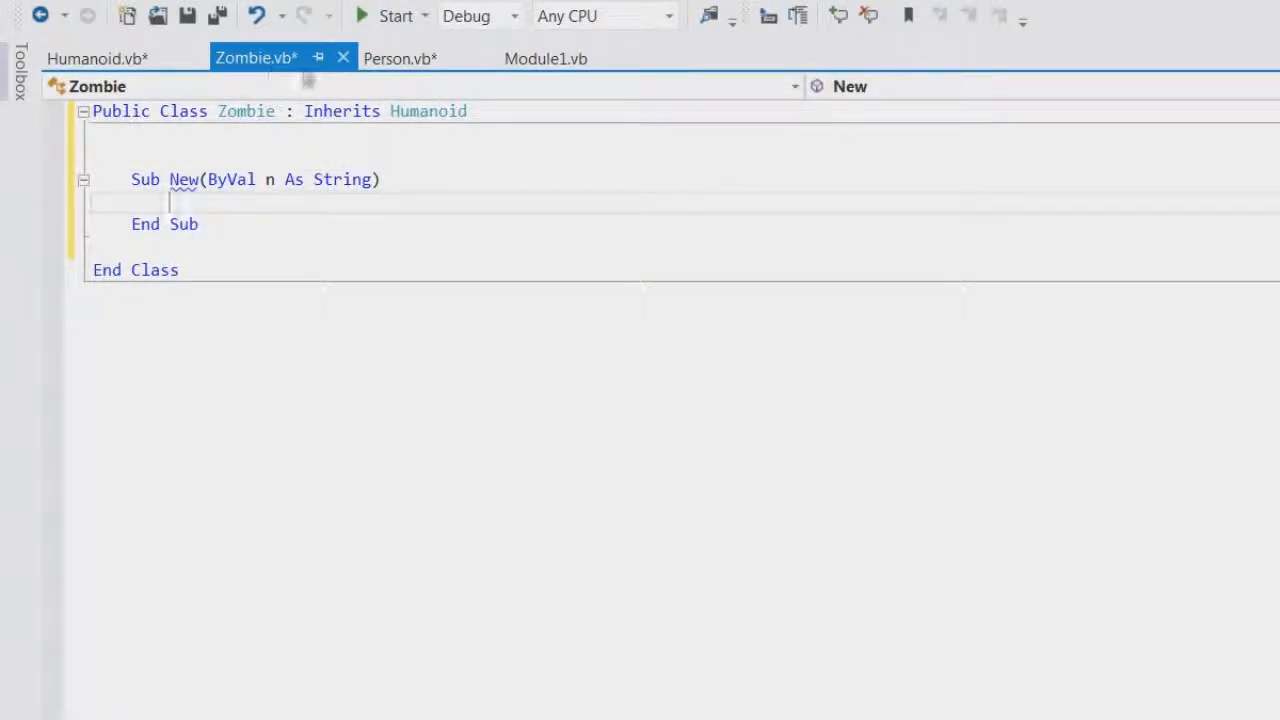
# - Declare the Humanoid class MustInherit so it becomes an abstract base class
pyautogui.click(400, 58)
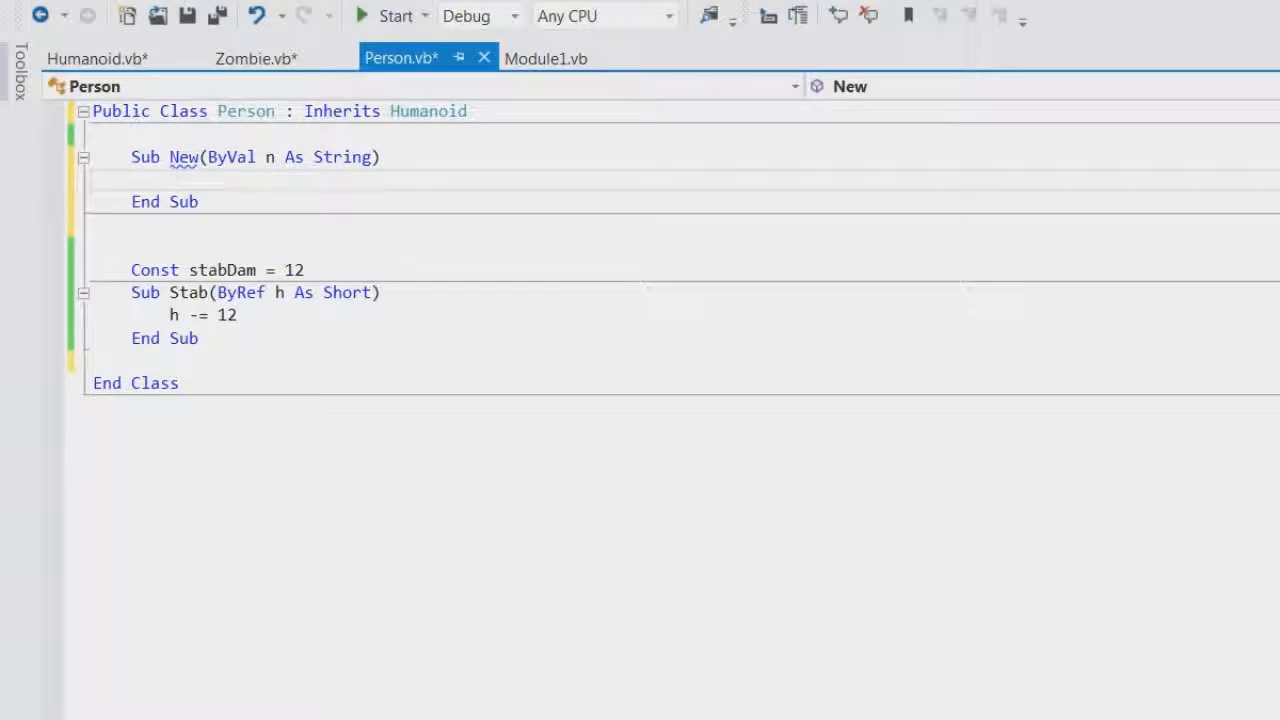
pyautogui.click(96, 58)
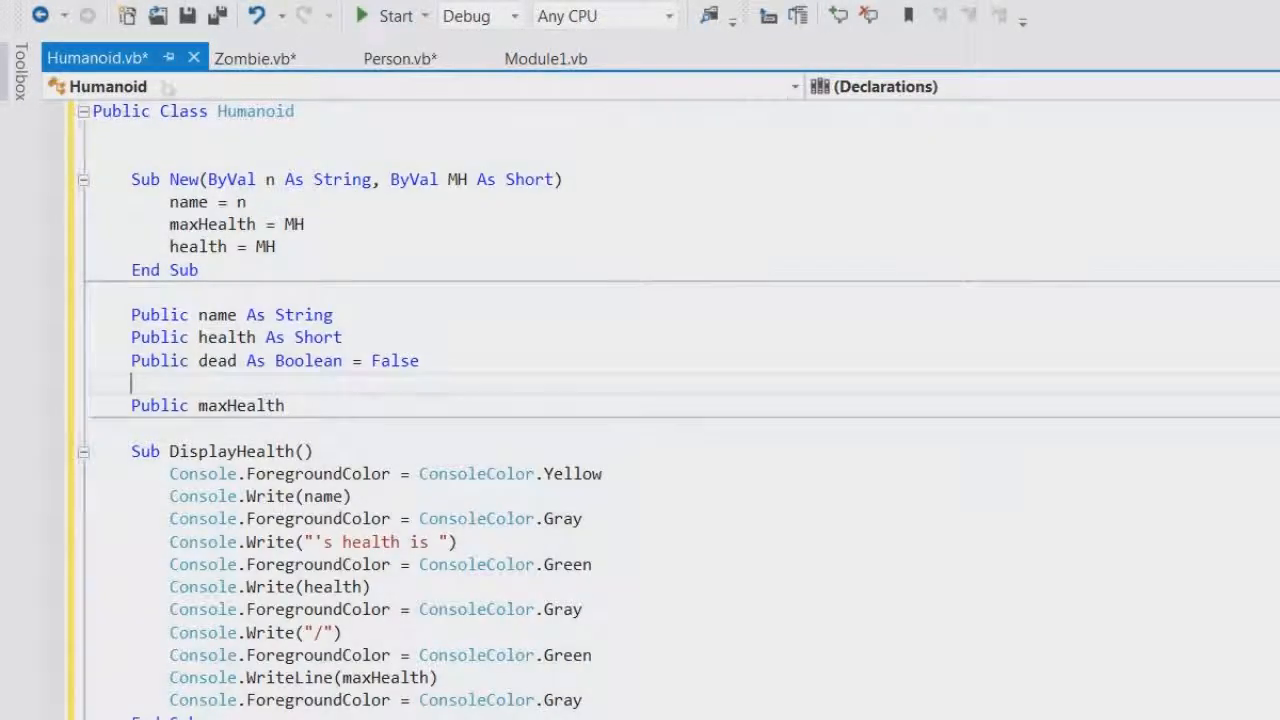
pyautogui.click(256, 58)
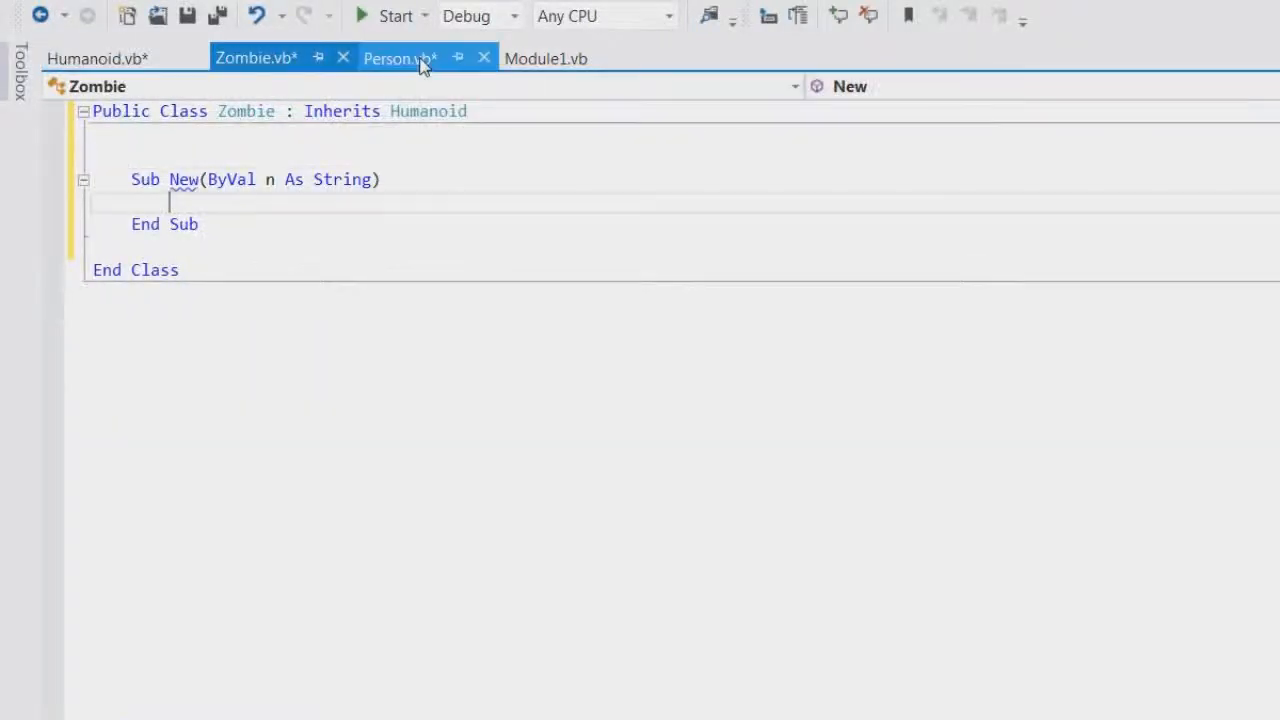
pyautogui.click(400, 58)
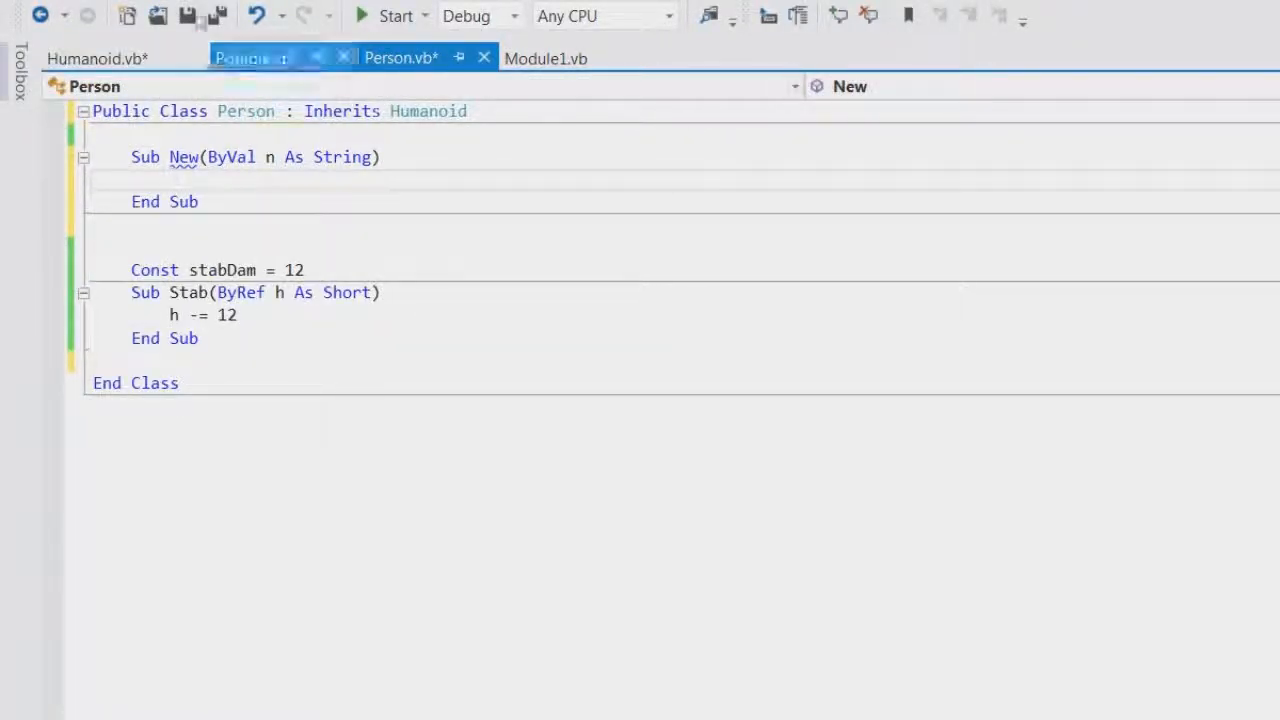
pyautogui.click(90, 56)
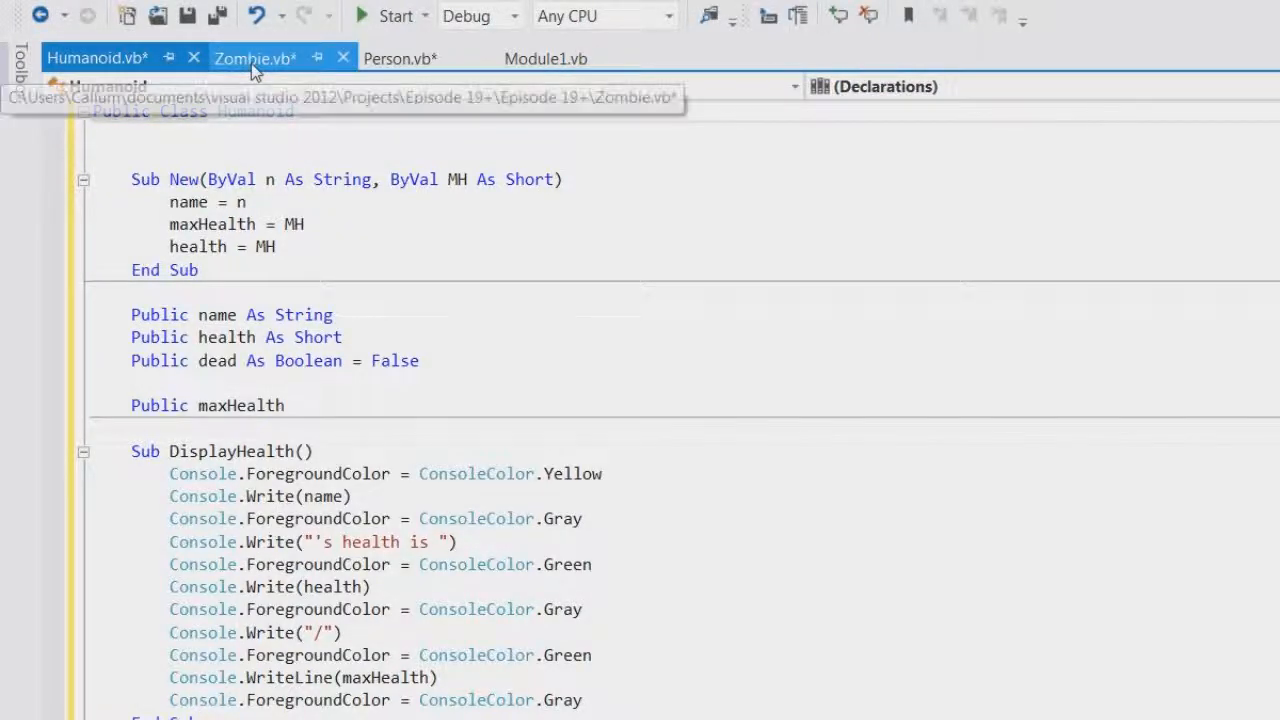
pyautogui.click(96, 56)
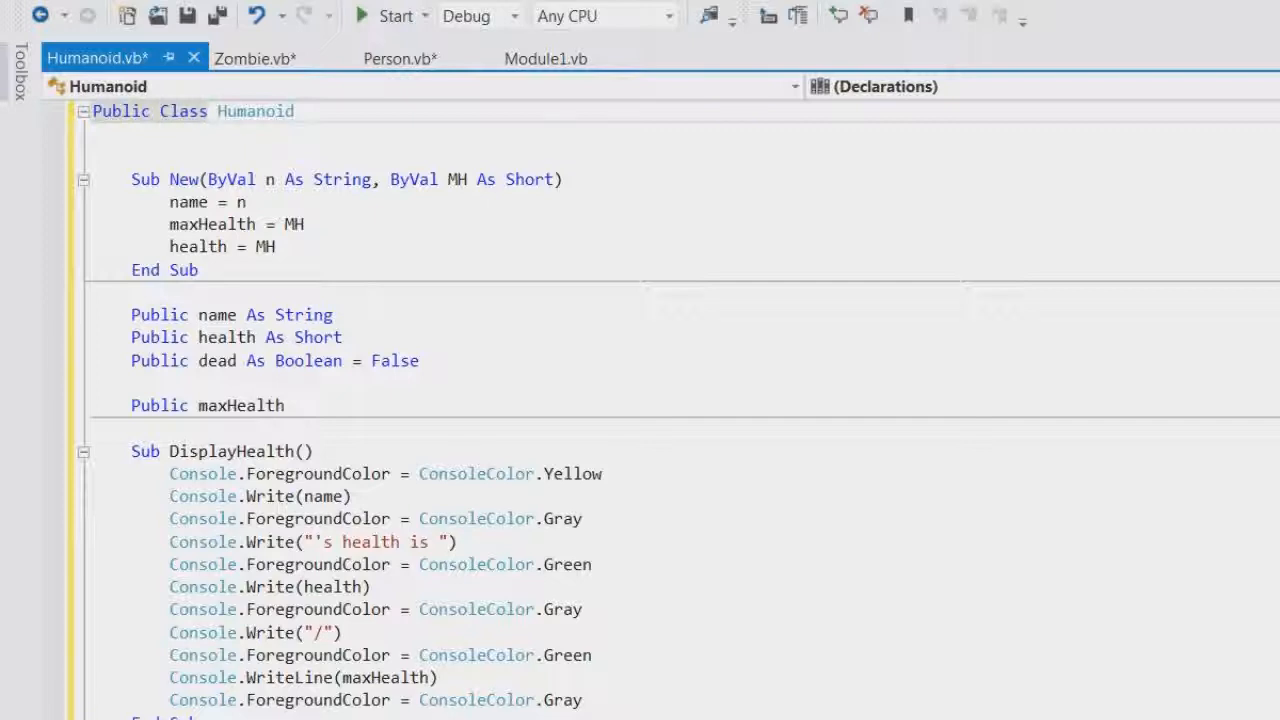
pyautogui.write('must')
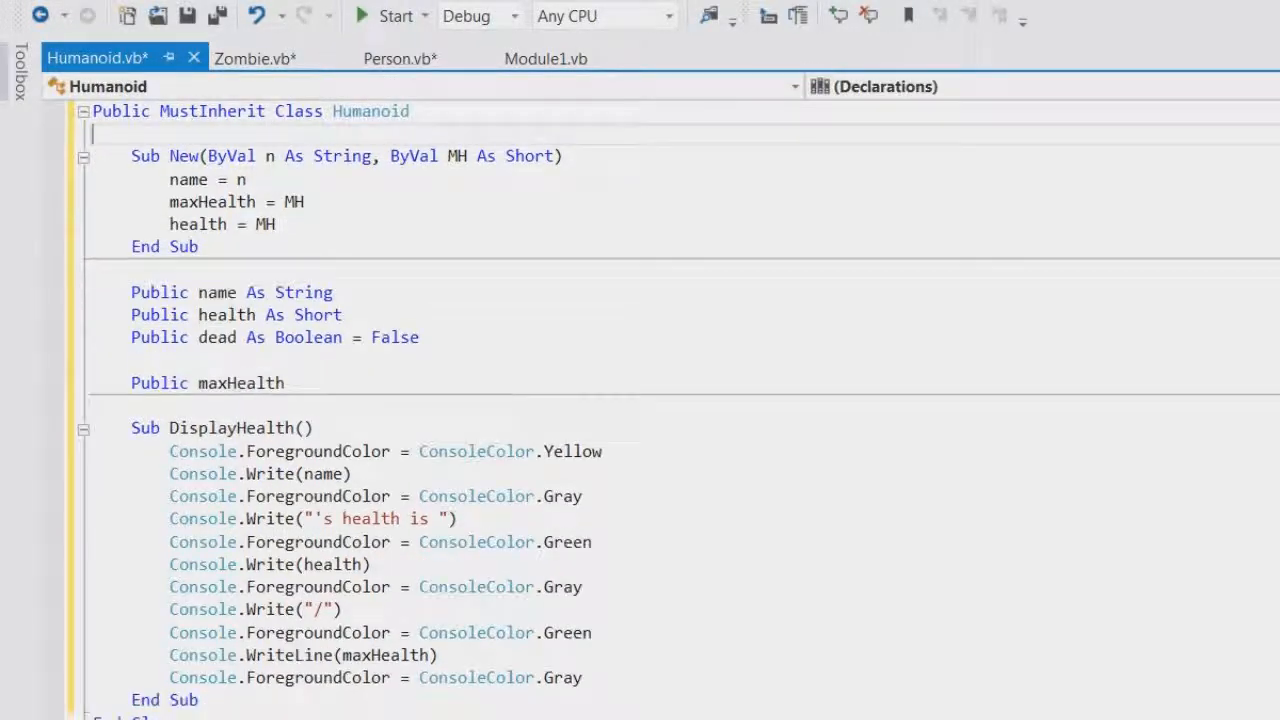
pyautogui.click(400, 56)
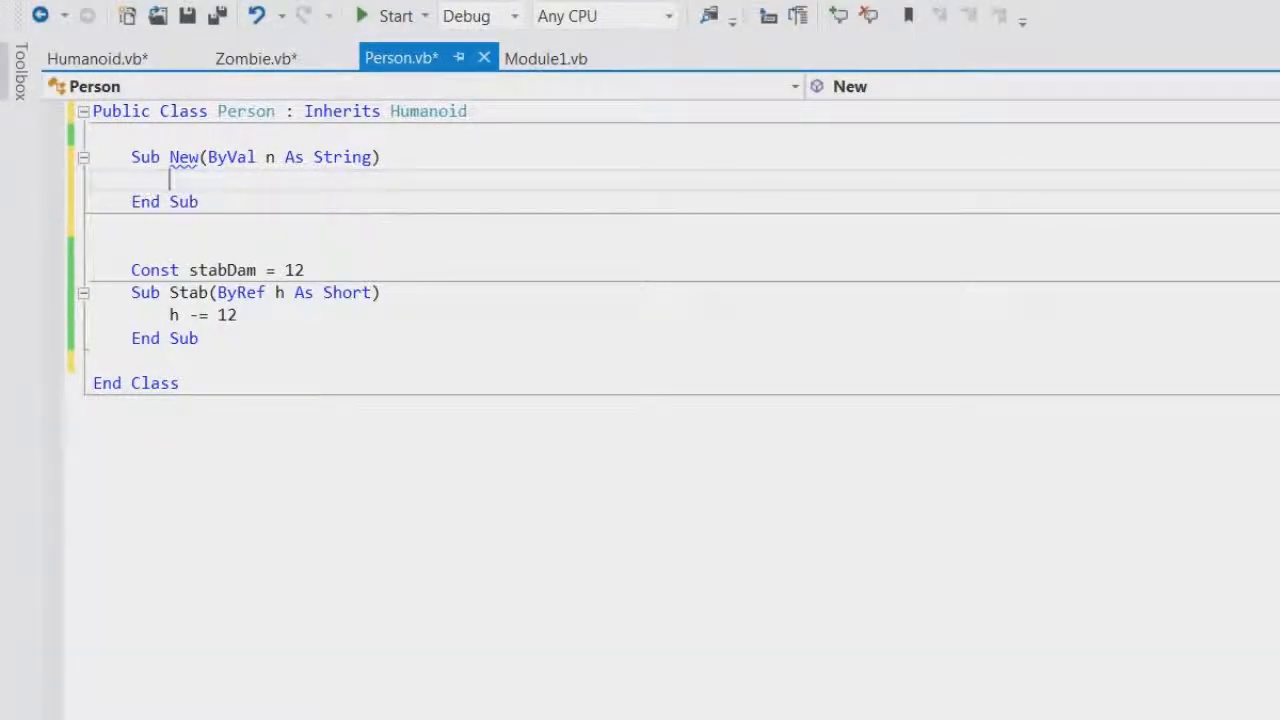
# - Make Person's constructor call MyBase.New(n, 100) after checking Humanoid's parameters
pyautogui.click(90, 58)
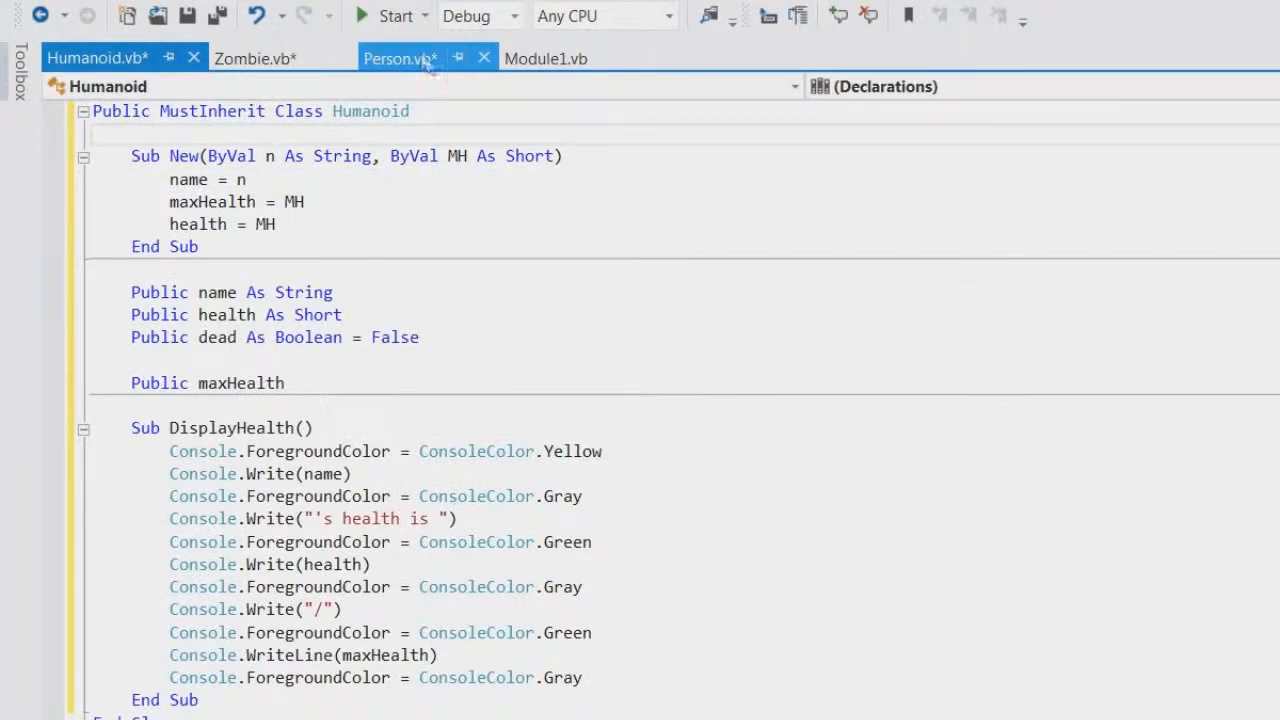
pyautogui.click(400, 58)
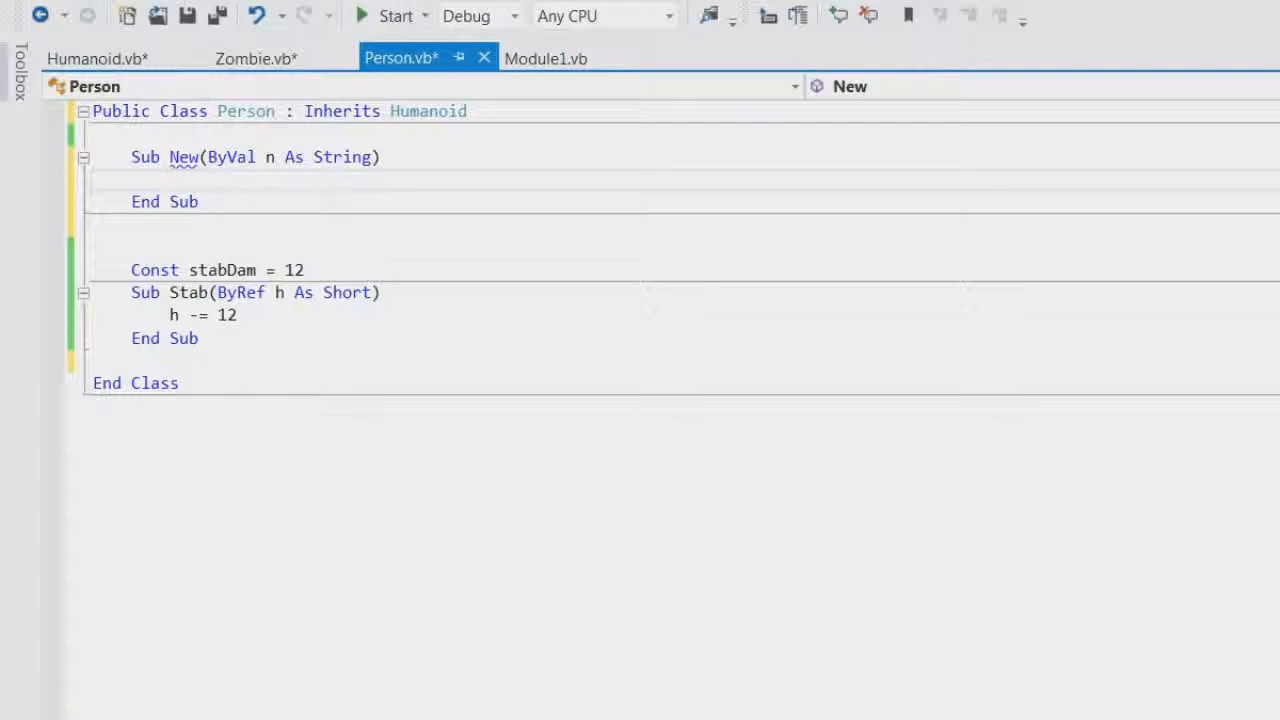
pyautogui.write('mybase')
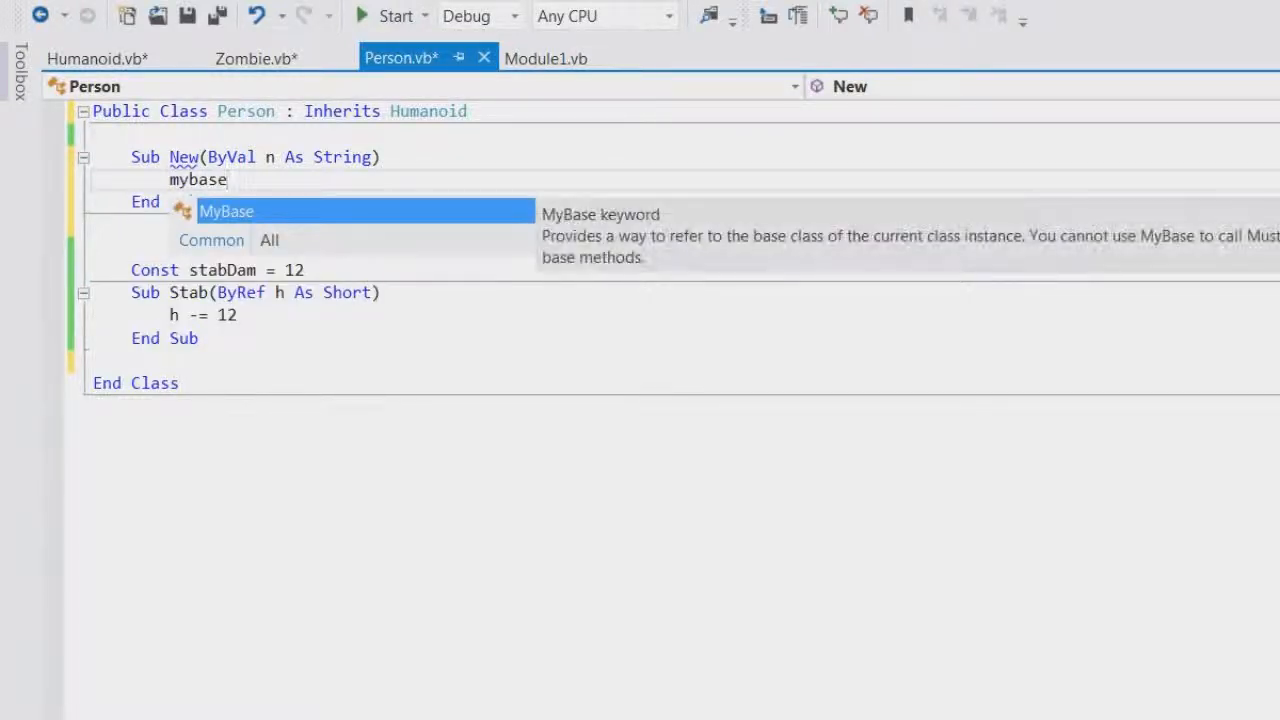
pyautogui.write('.new(')
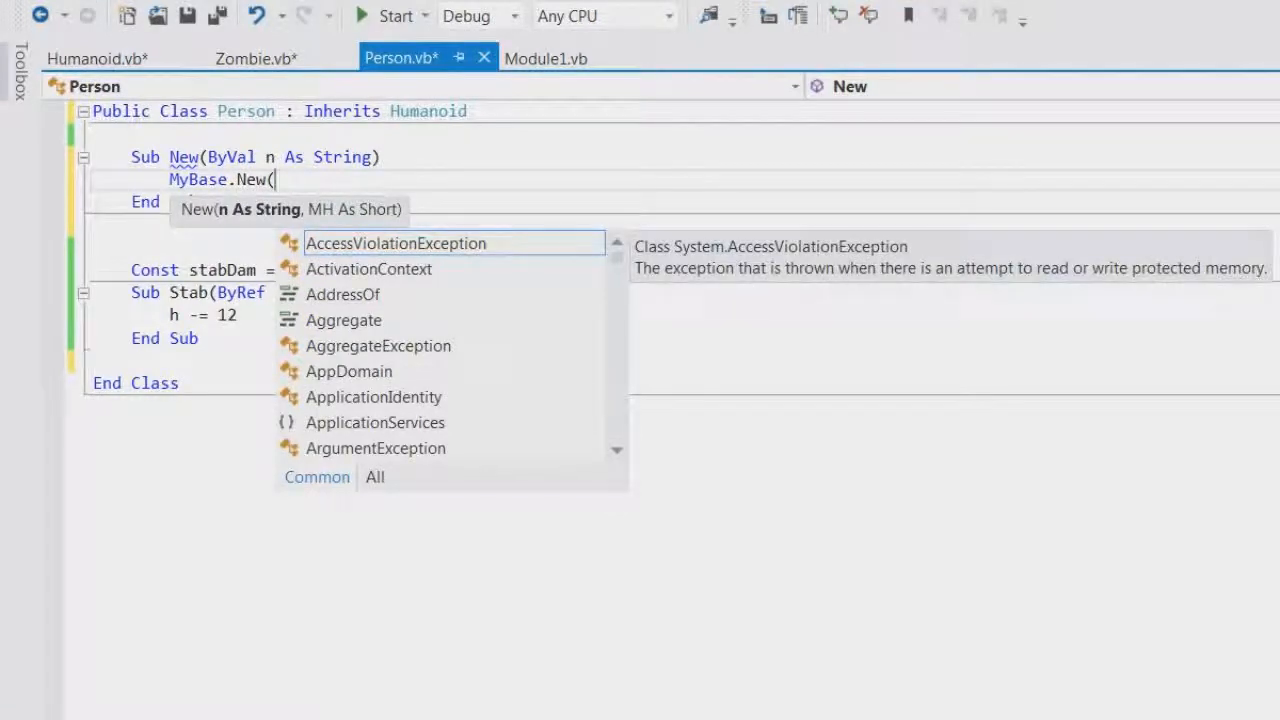
pyautogui.write('n')
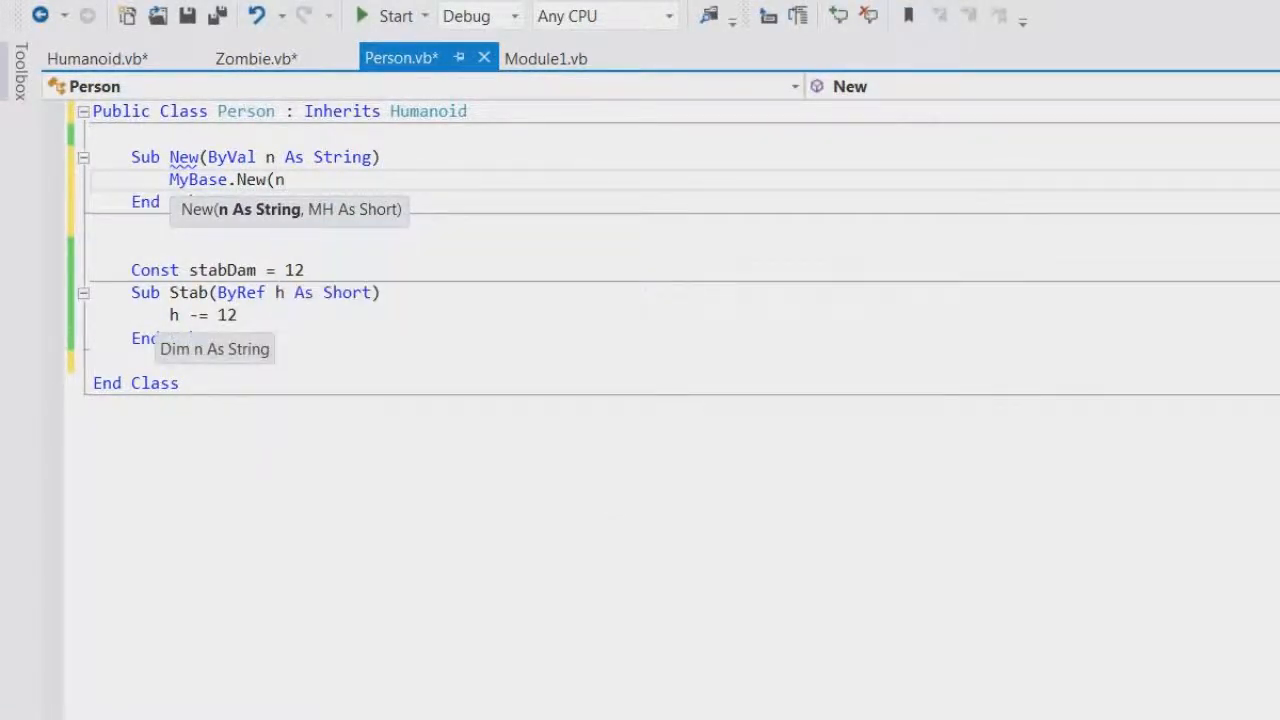
pyautogui.write(', 100)')
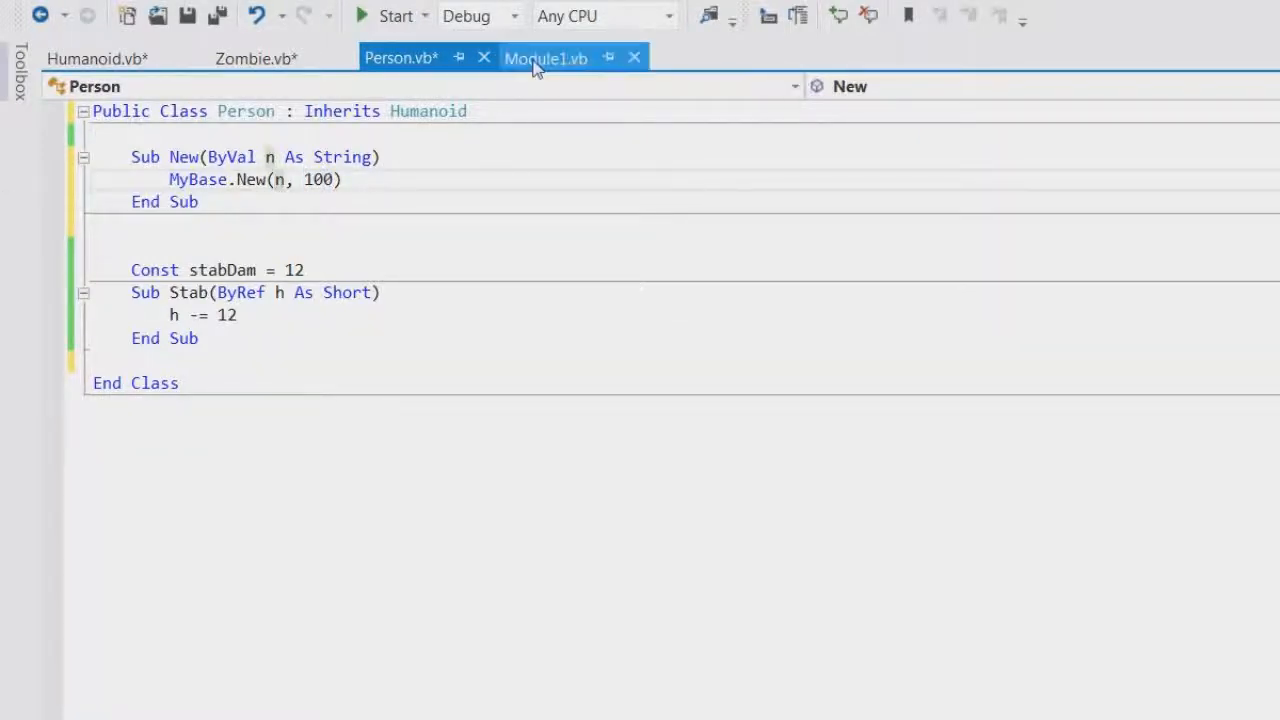
pyautogui.click(256, 58)
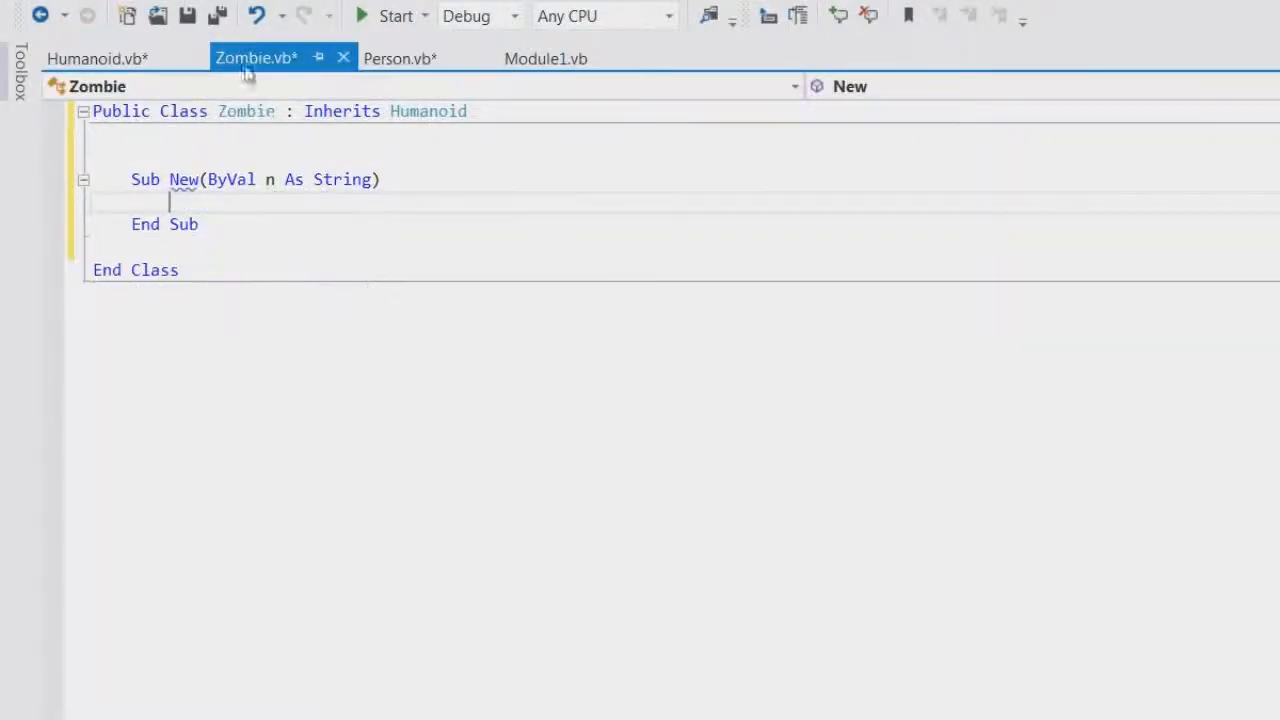
# - Make Zombie's constructor call MyBase.New(n, 80), then look over Humanoid and Module1
pyautogui.write('my')
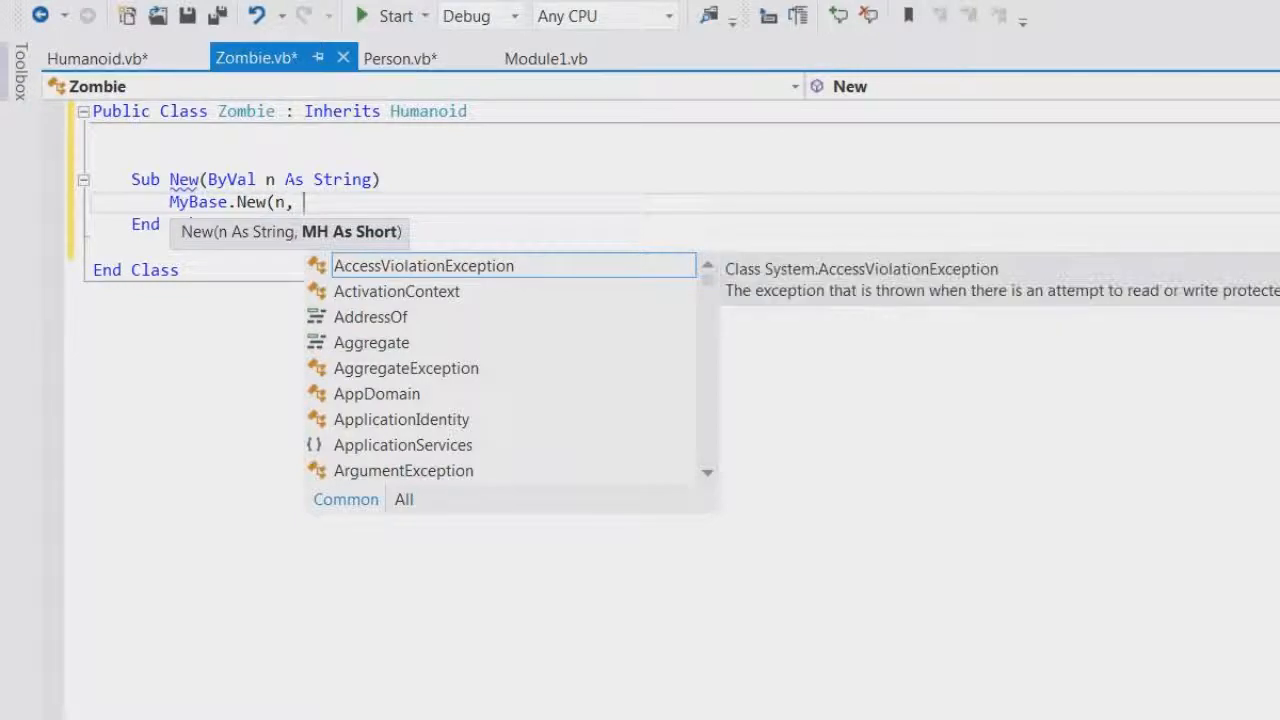
pyautogui.write('80)')
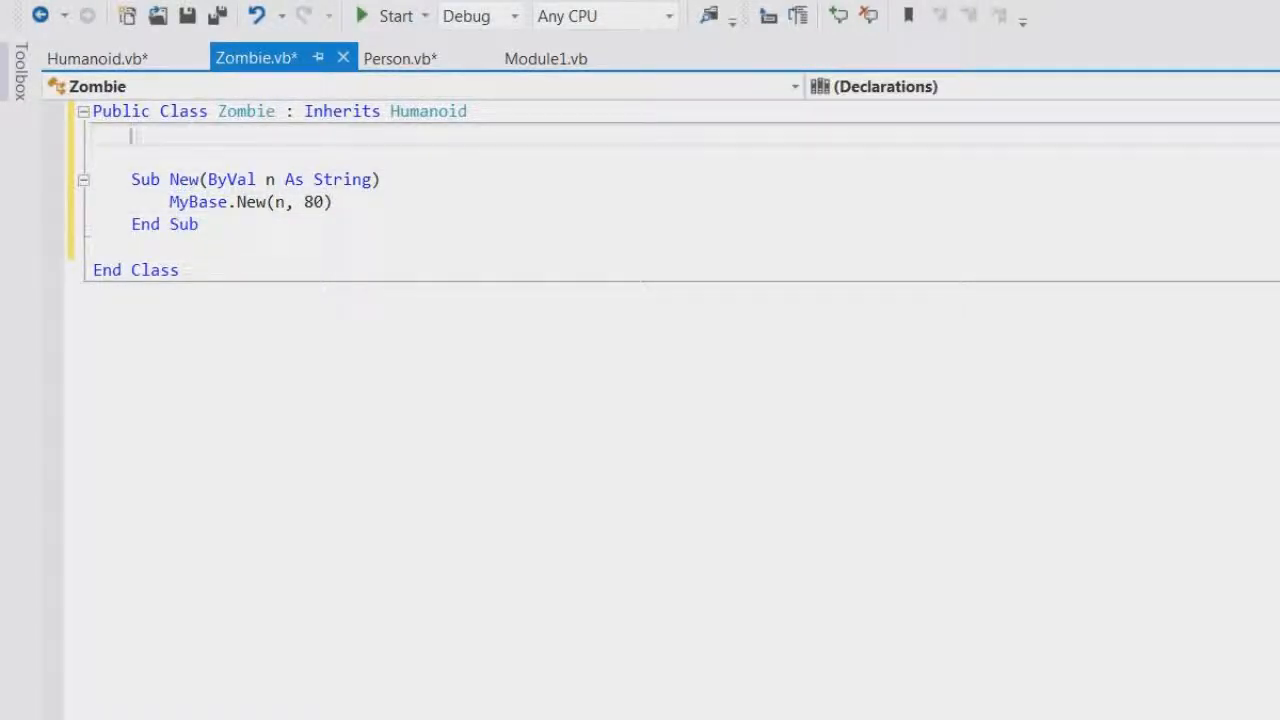
pyautogui.click(96, 58)
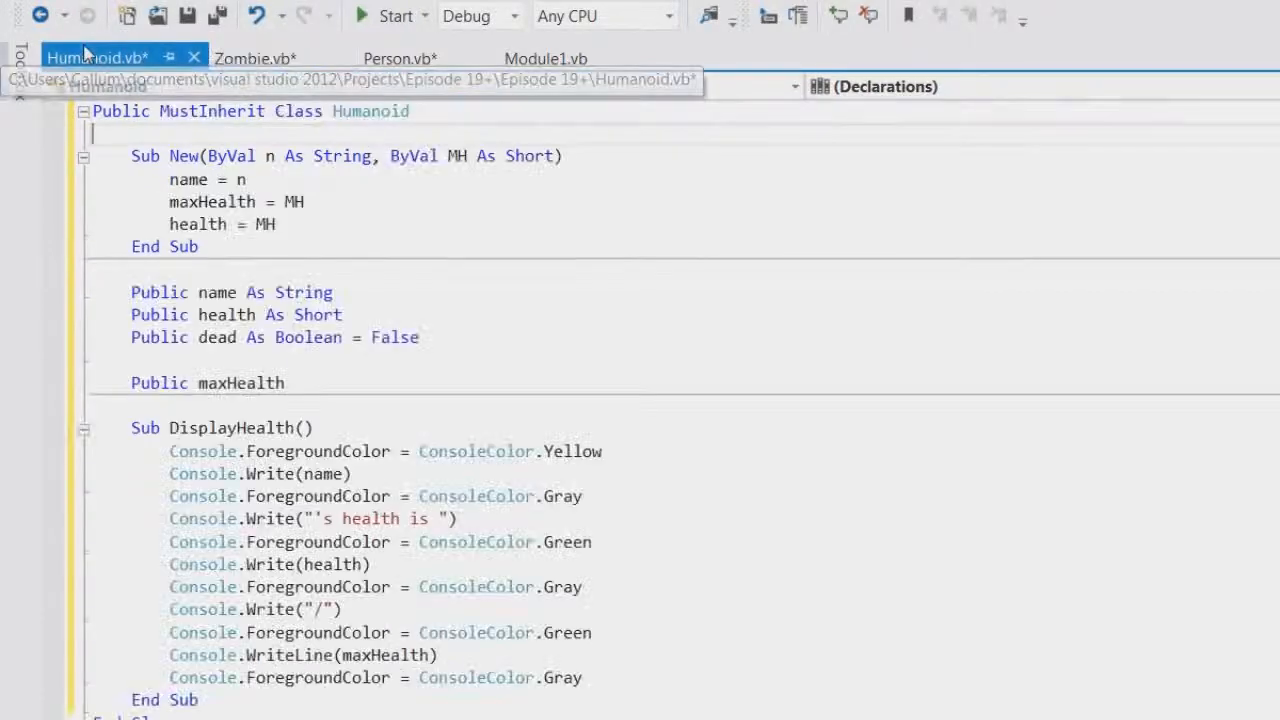
pyautogui.click(546, 56)
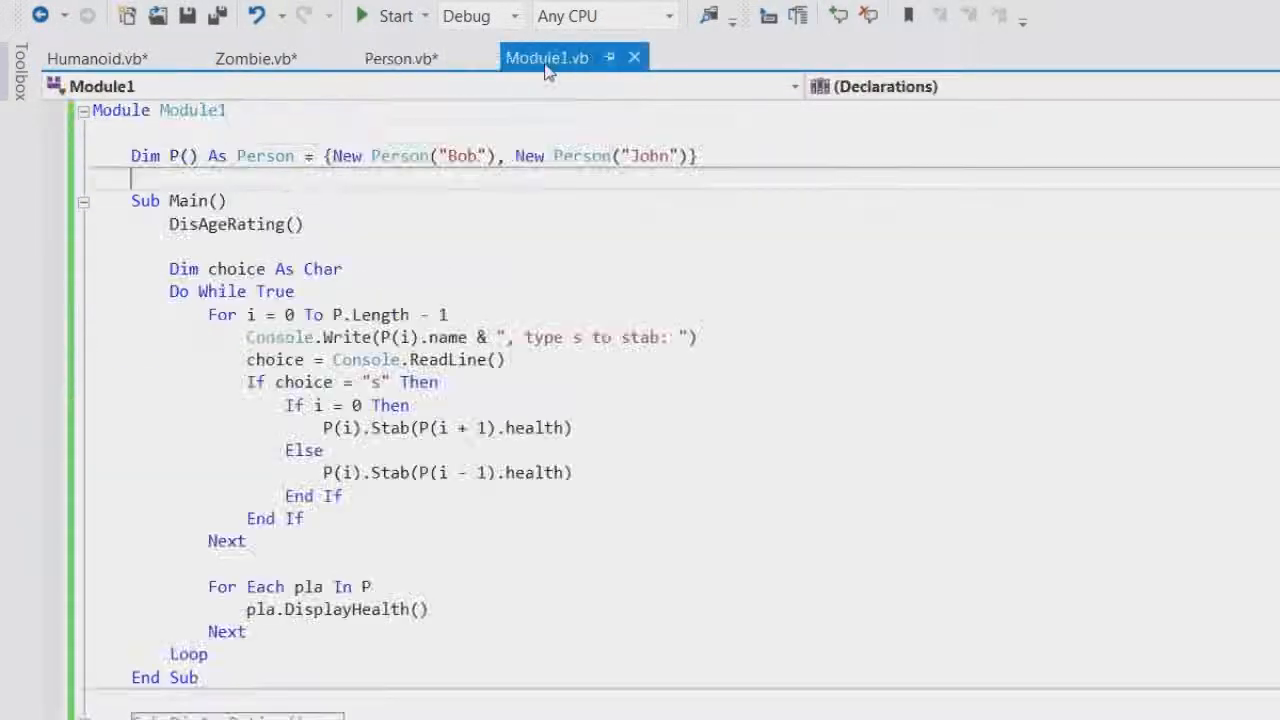
pyautogui.click(256, 58)
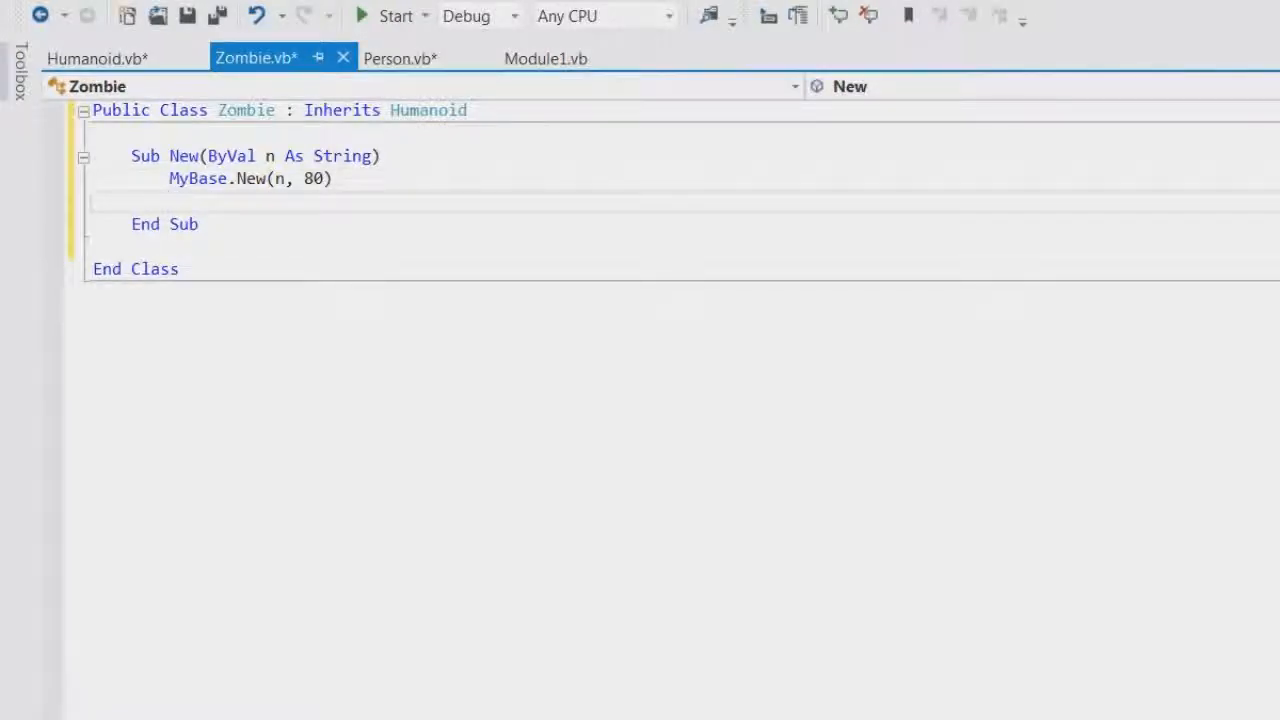
# - In the Zombie constructor, set name = "Zombie - " & name
pyautogui.write('name =')
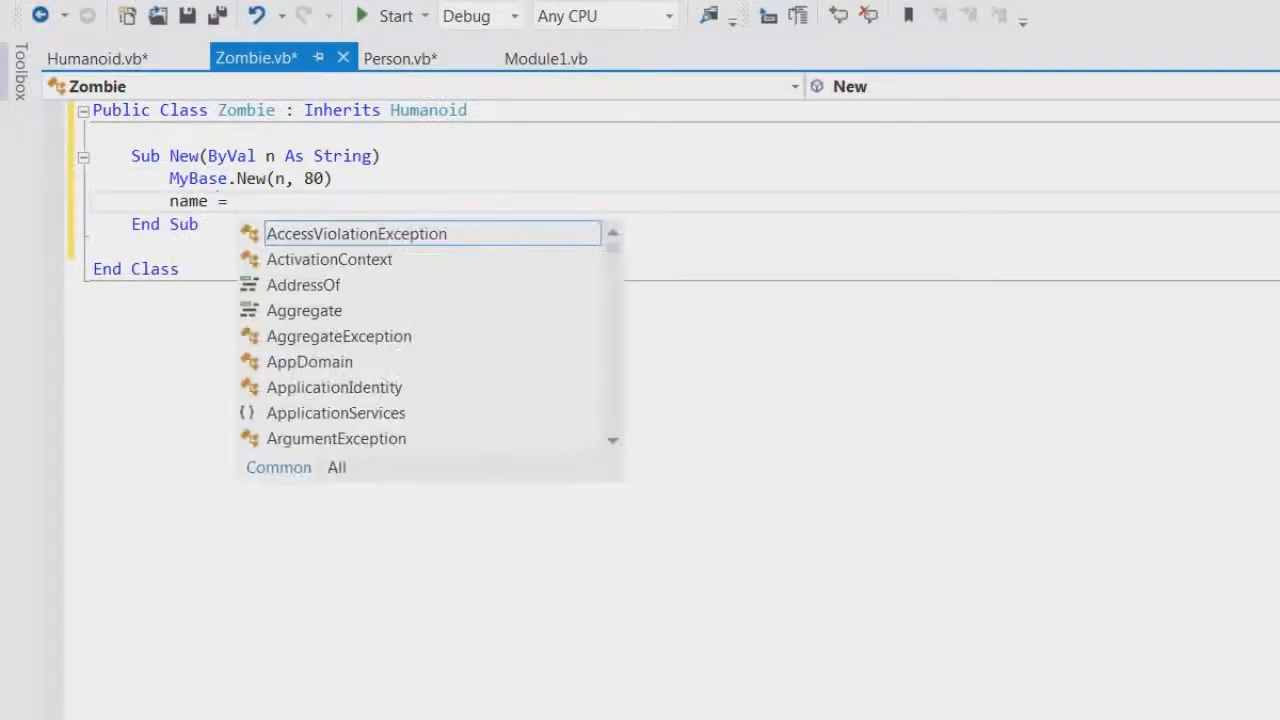
pyautogui.write('"')
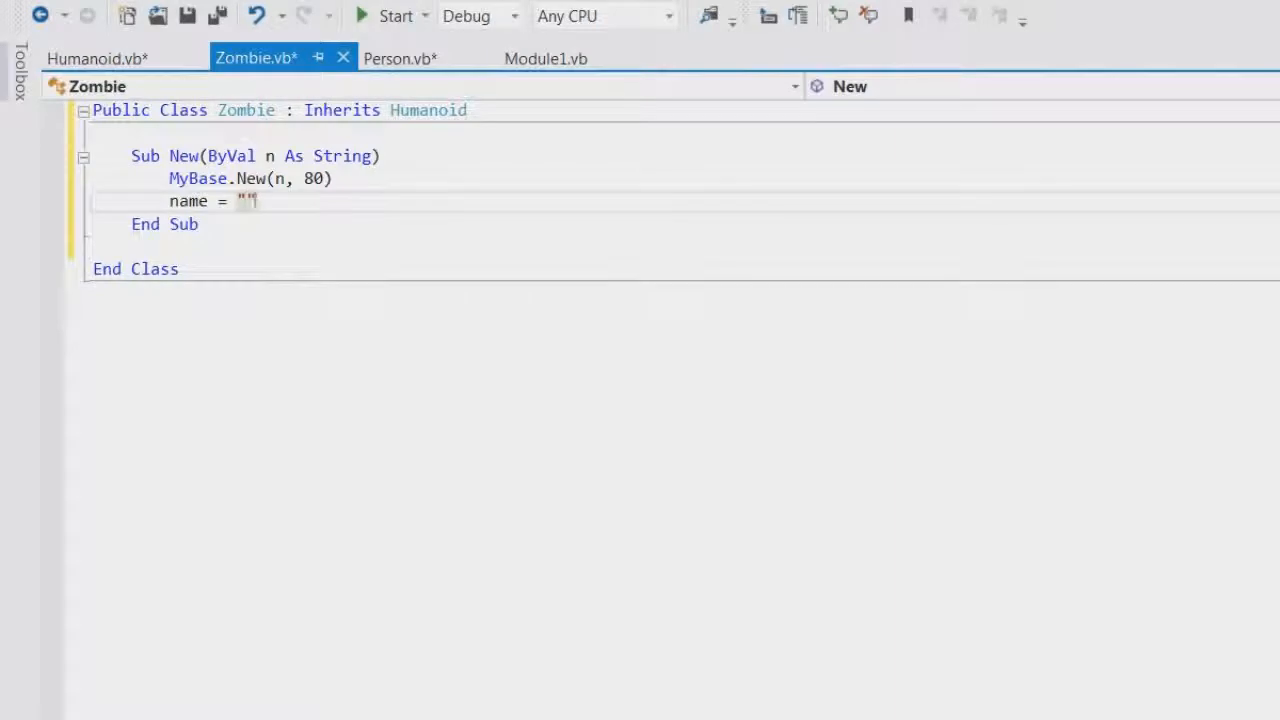
pyautogui.write('Zombie')
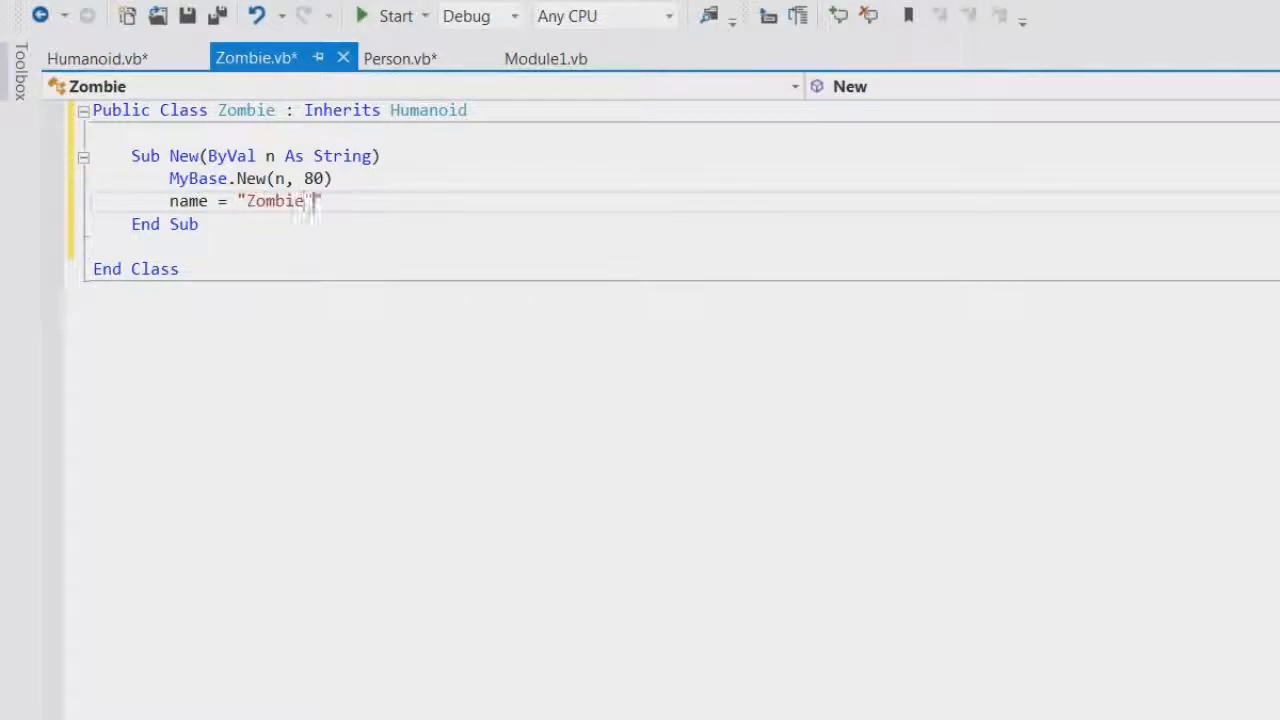
pyautogui.write('- " &')
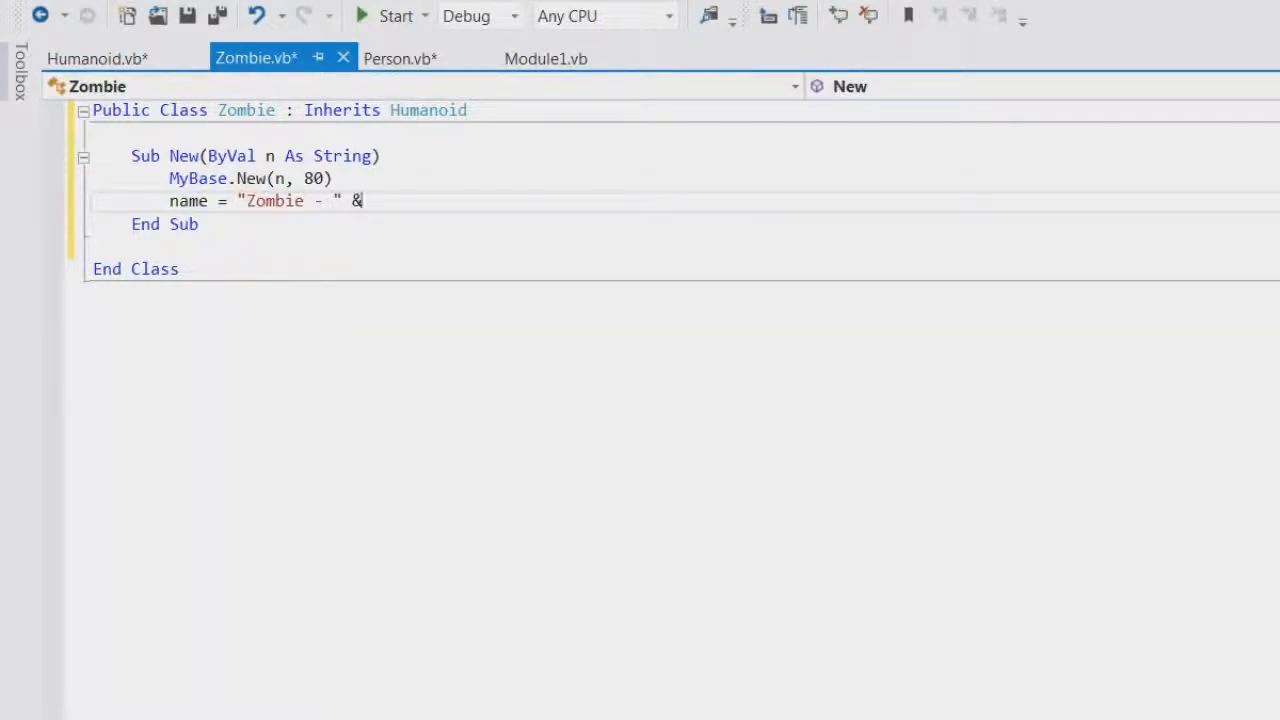
pyautogui.write('name')
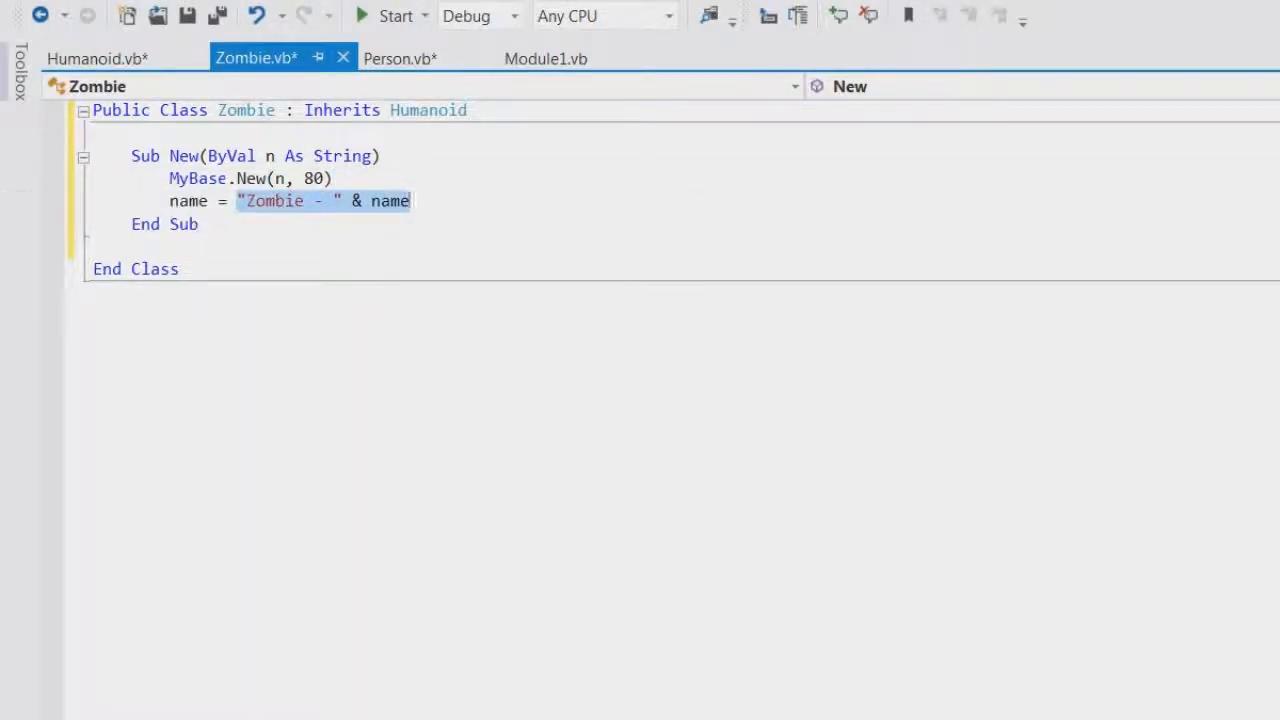
# - Leave the Zombie constructor and bring up the Module1 main program code
pyautogui.click(90, 58)
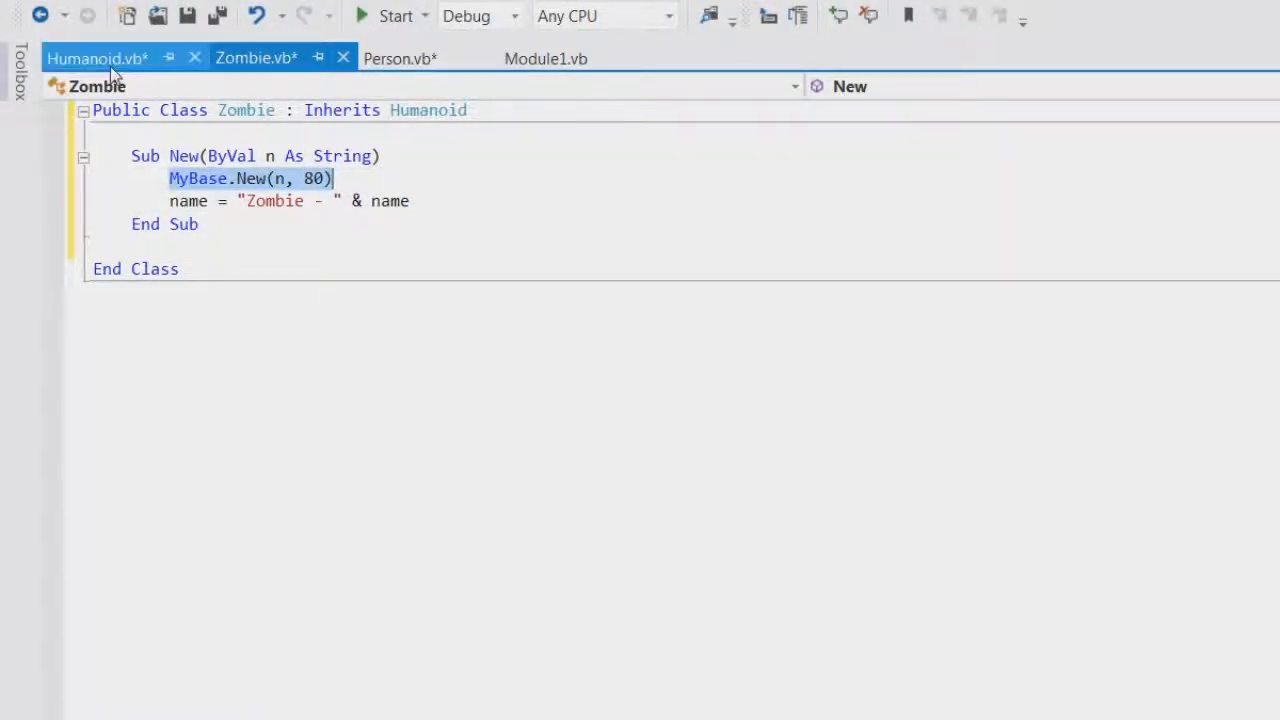
pyautogui.click(256, 58)
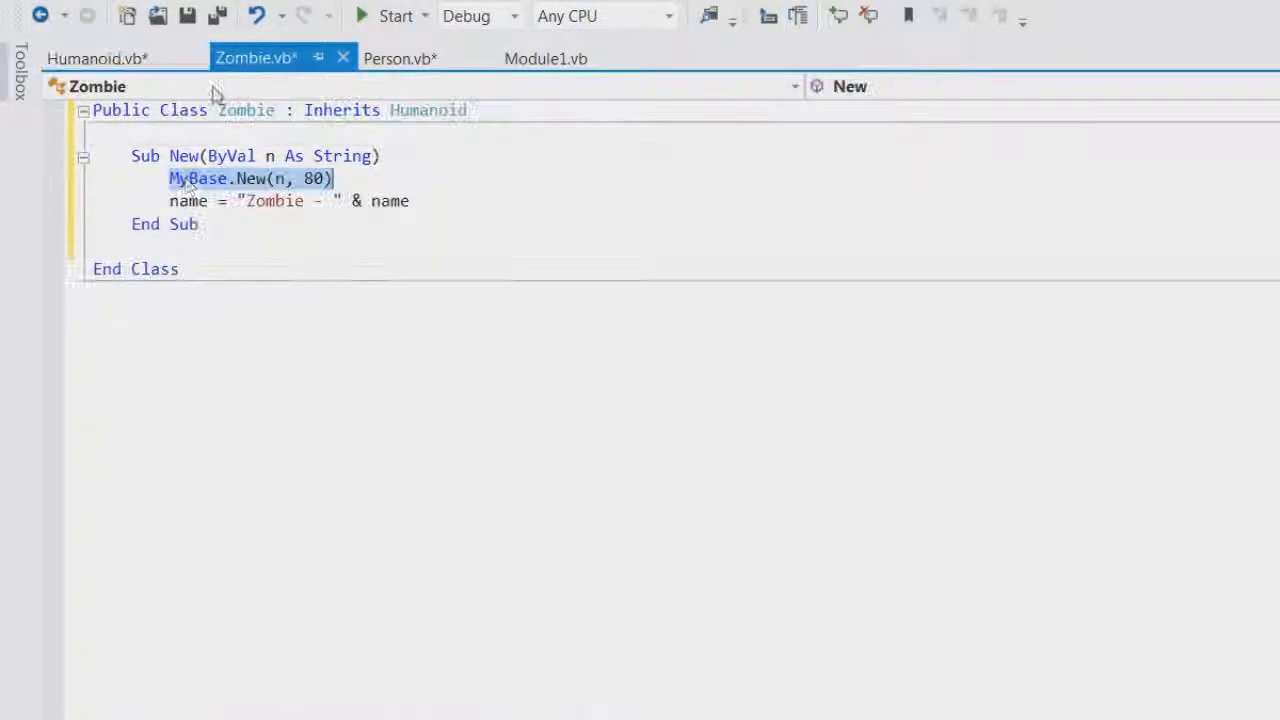
pyautogui.click(546, 56)
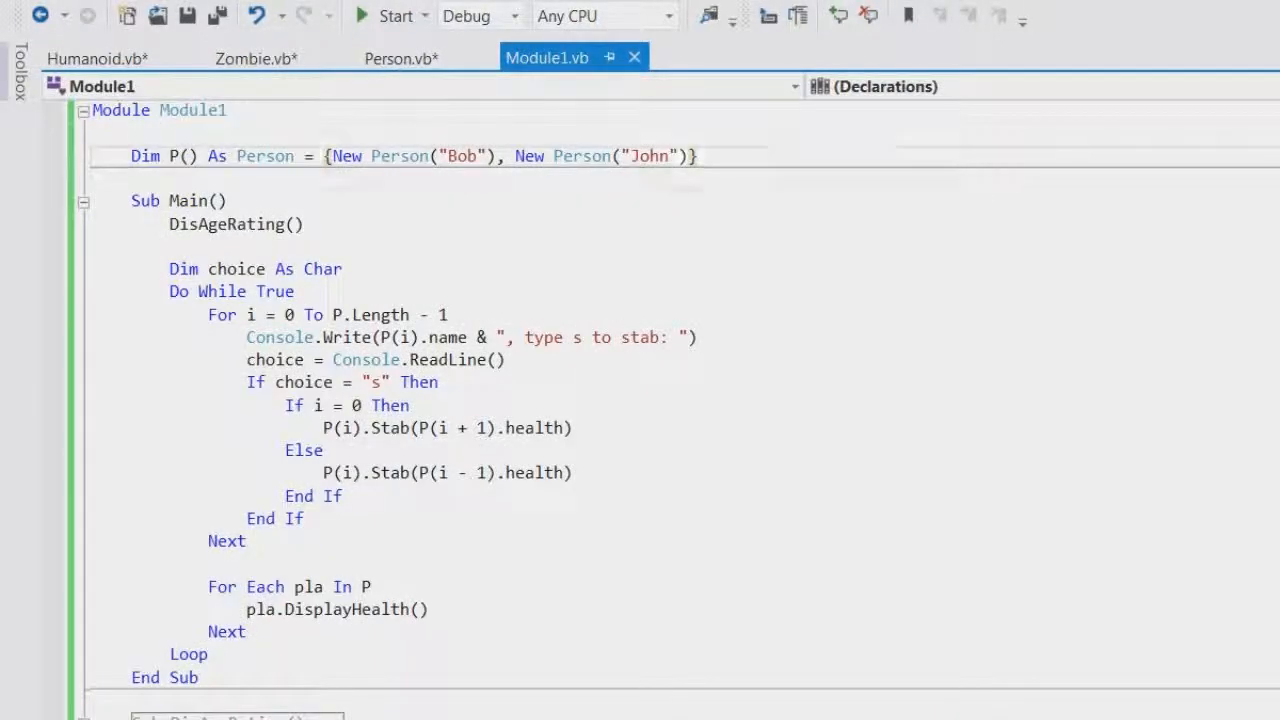
# - Declare Dim Z() As Zombie = {New Zombie("Lizzy")} below the P() declaration
pyautogui.write('DI')
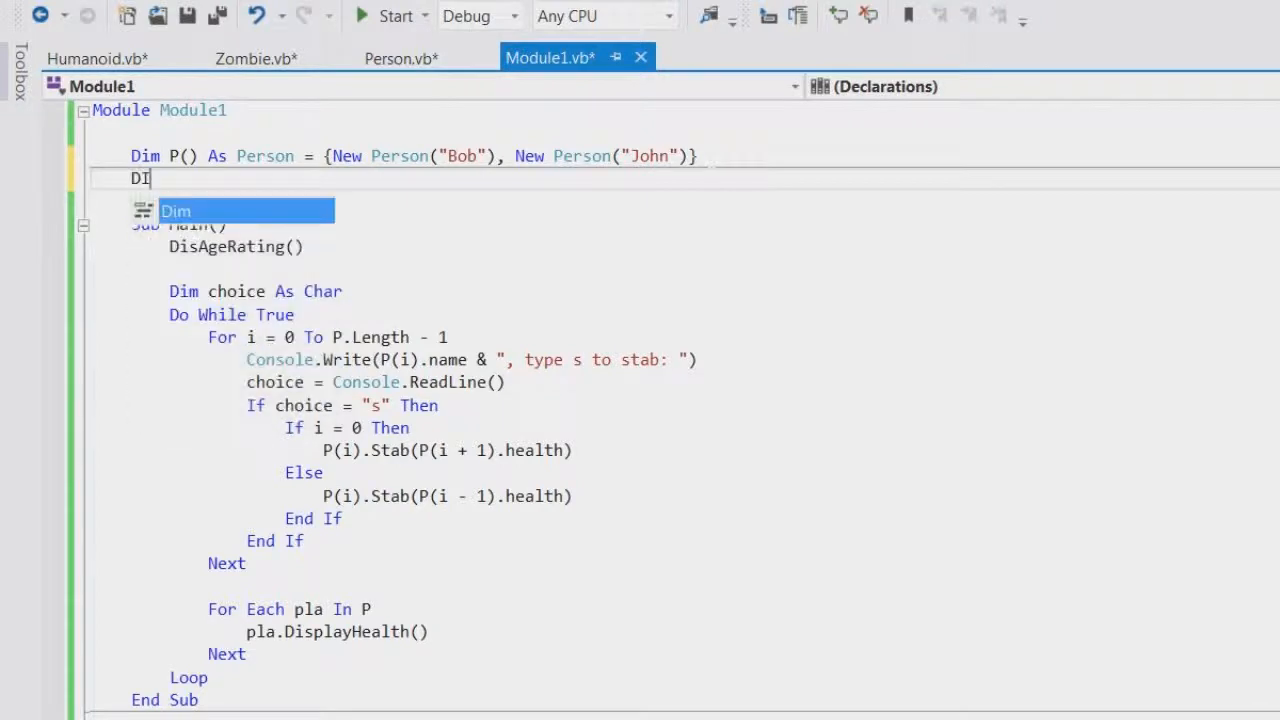
pyautogui.write('Z() As Zombie = {New')
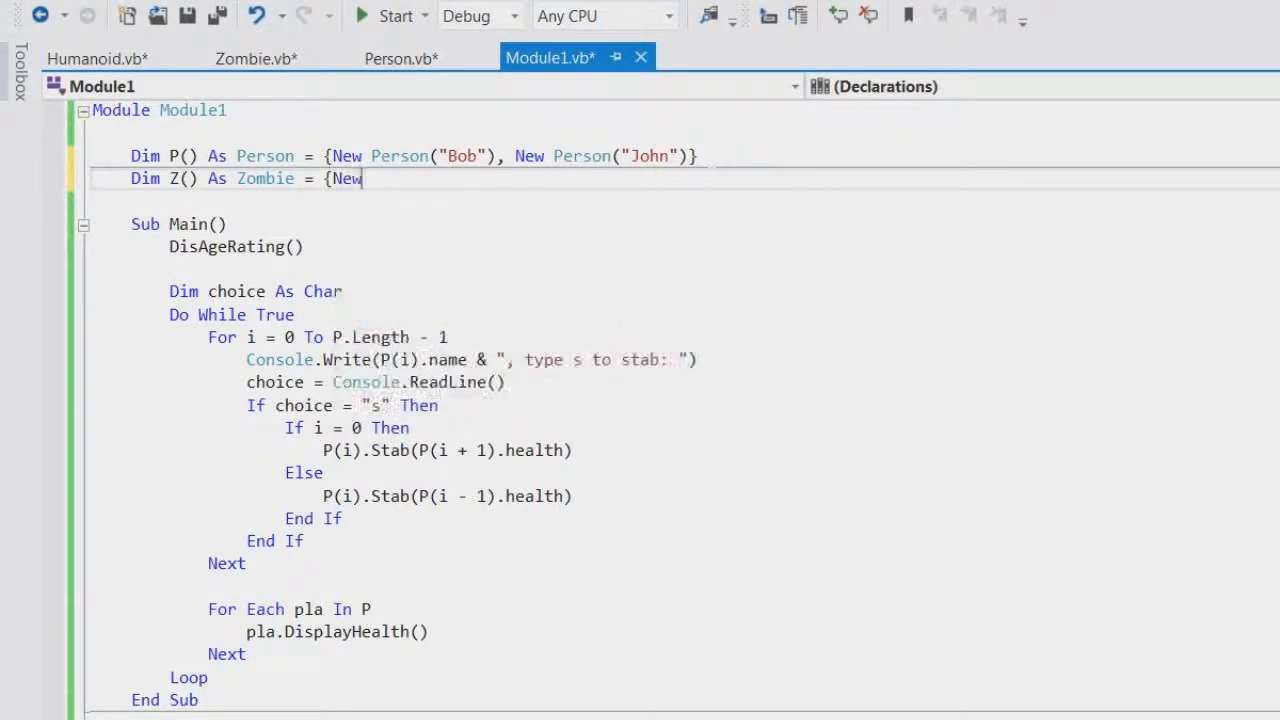
pyautogui.write('Zombie')
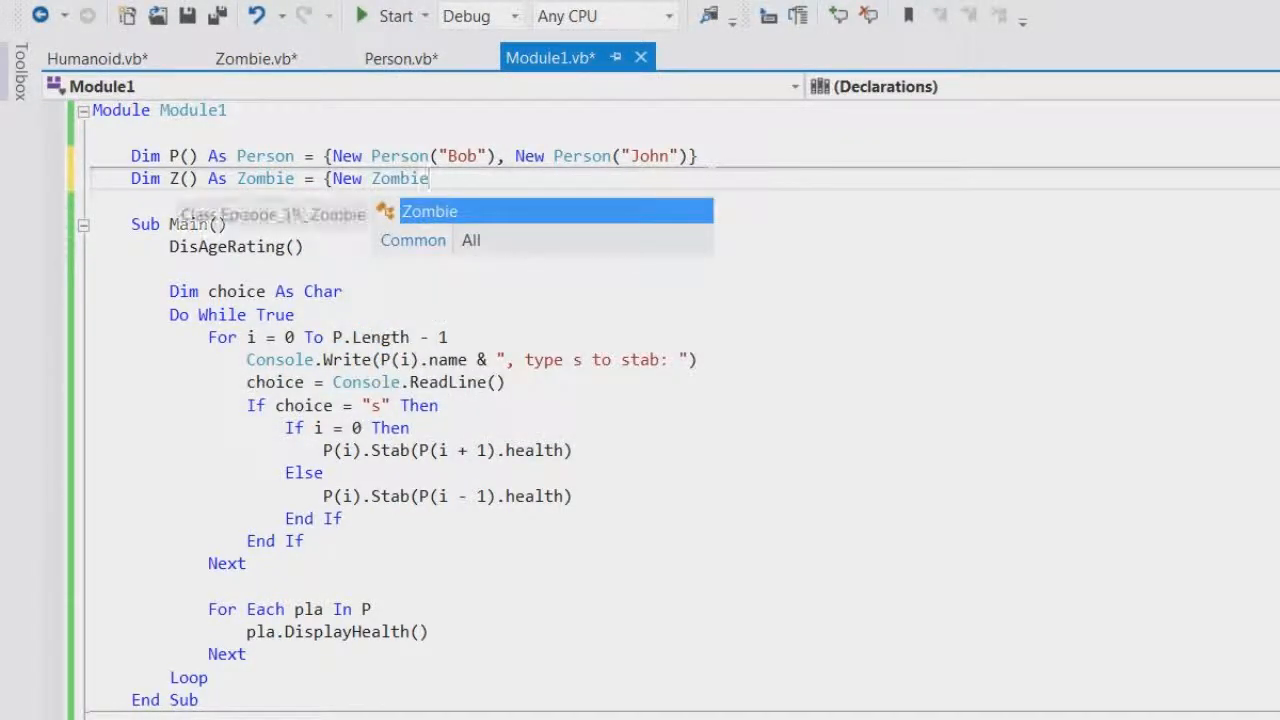
pyautogui.write('("')
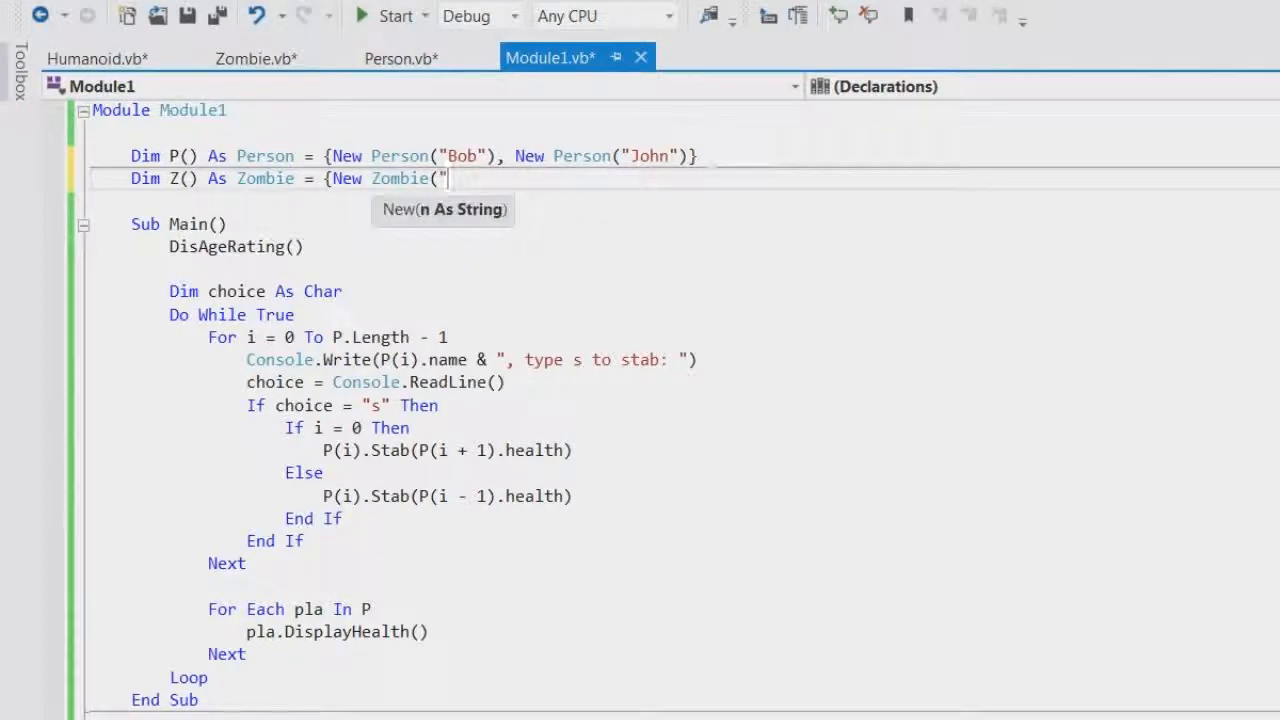
pyautogui.write('Lizzy')
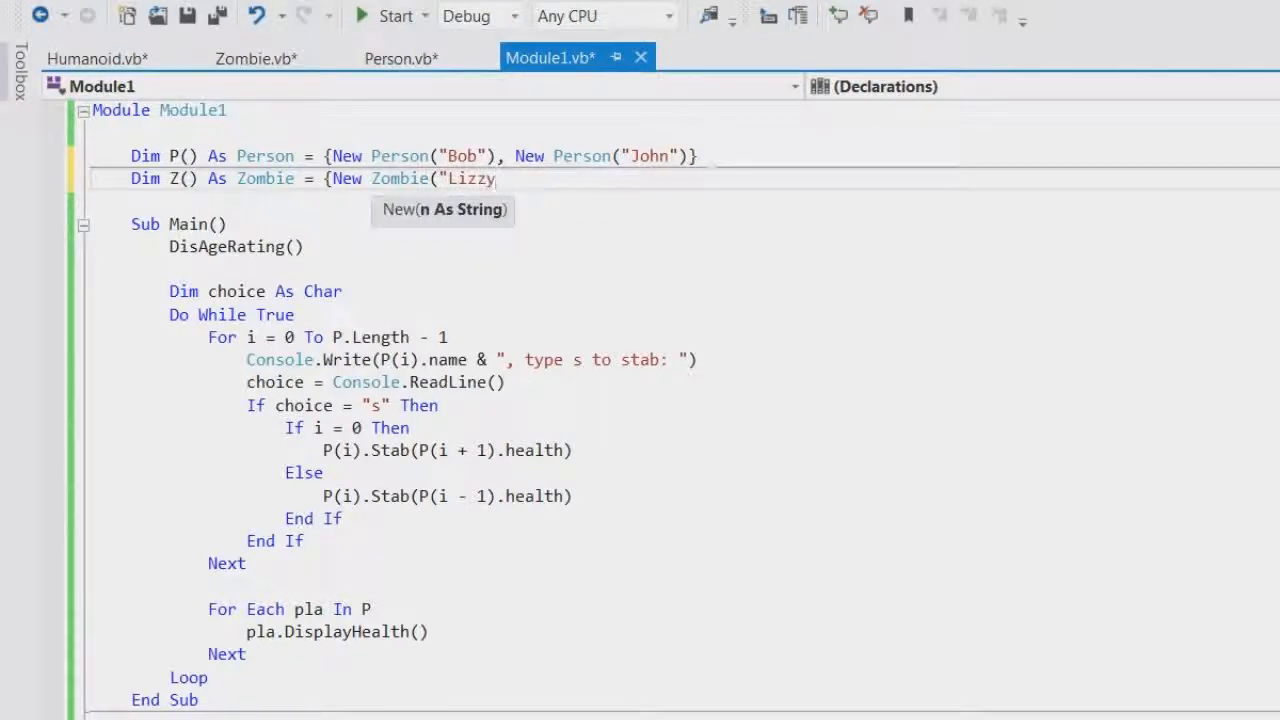
pyautogui.write('")}')
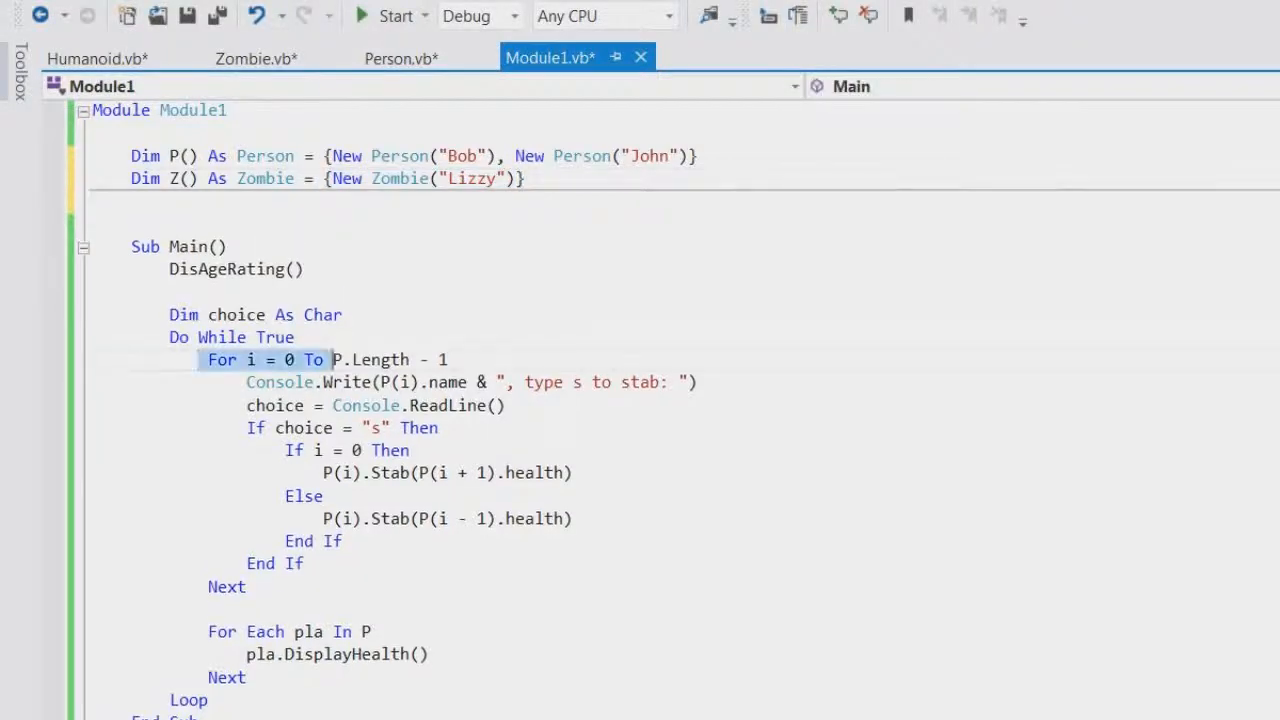
# - Add an empty For i = 0 To Z.Length - 1 loop under the person loop in Main
pyautogui.moveTo(336, 360); pyautogui.dragTo(246, 588)
pyautogui.write('For i = 0 to')
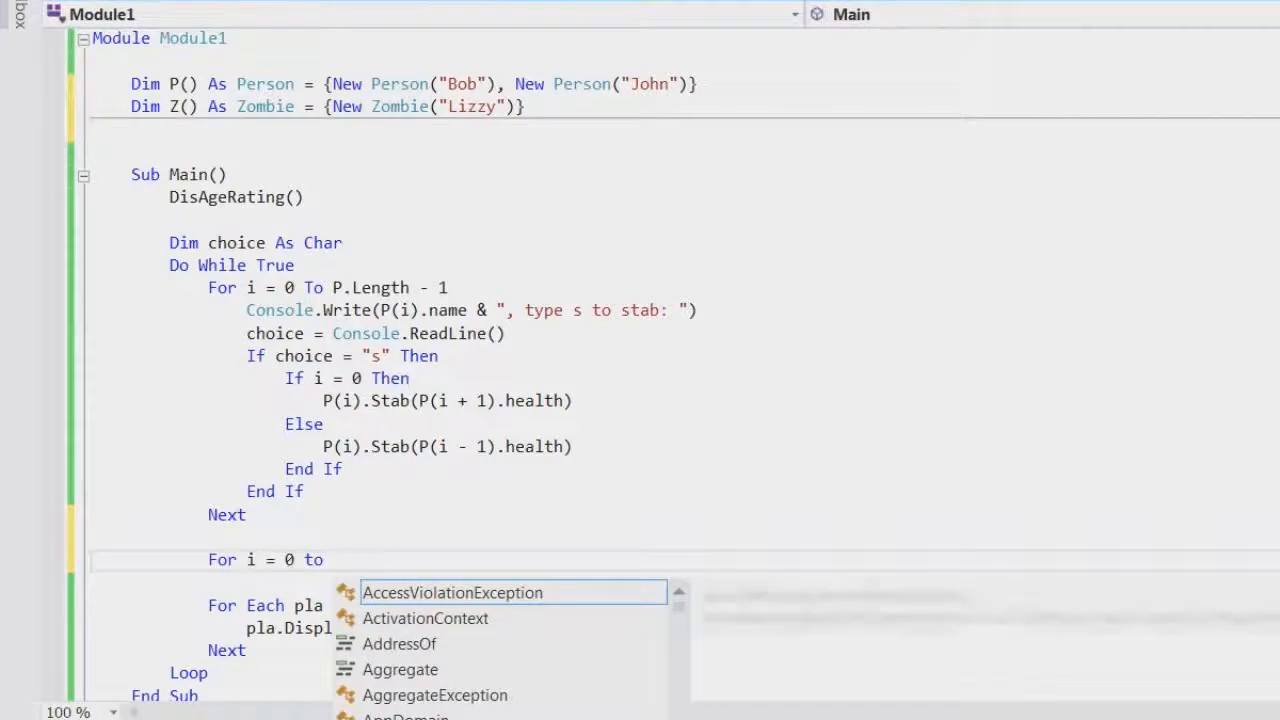
pyautogui.write('Z.Length01')
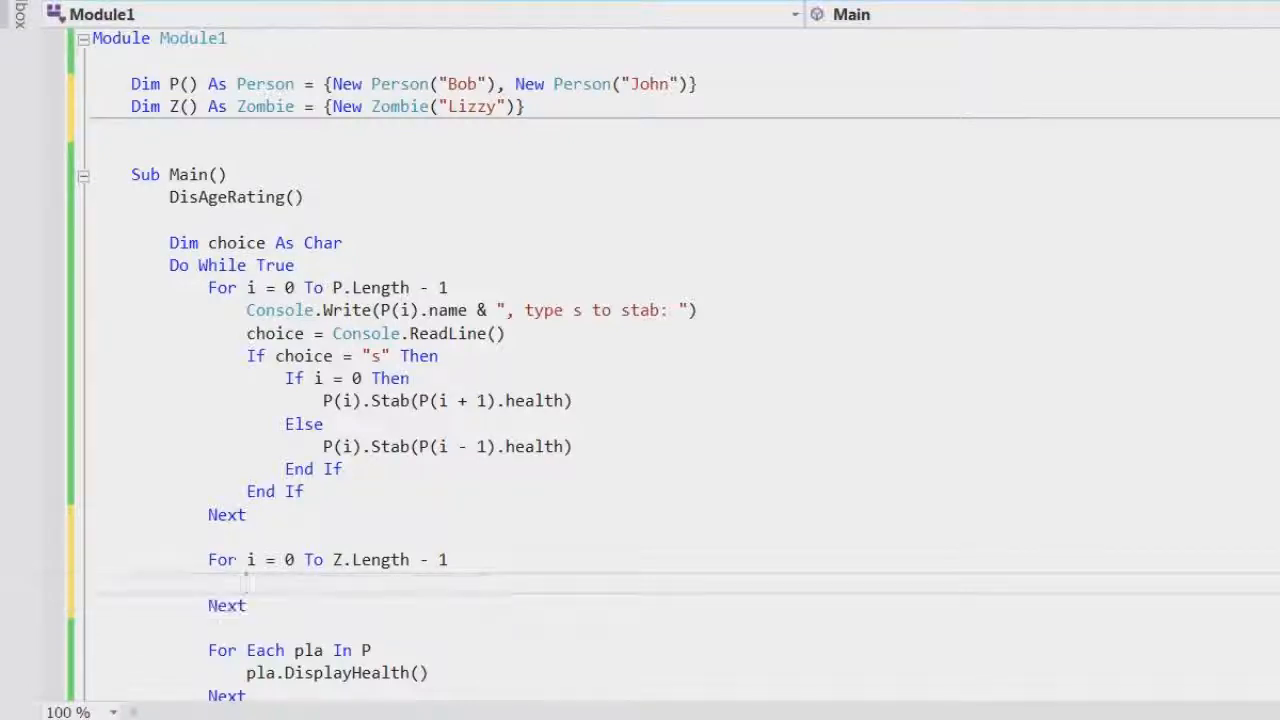
pyautogui.scroll(-3)
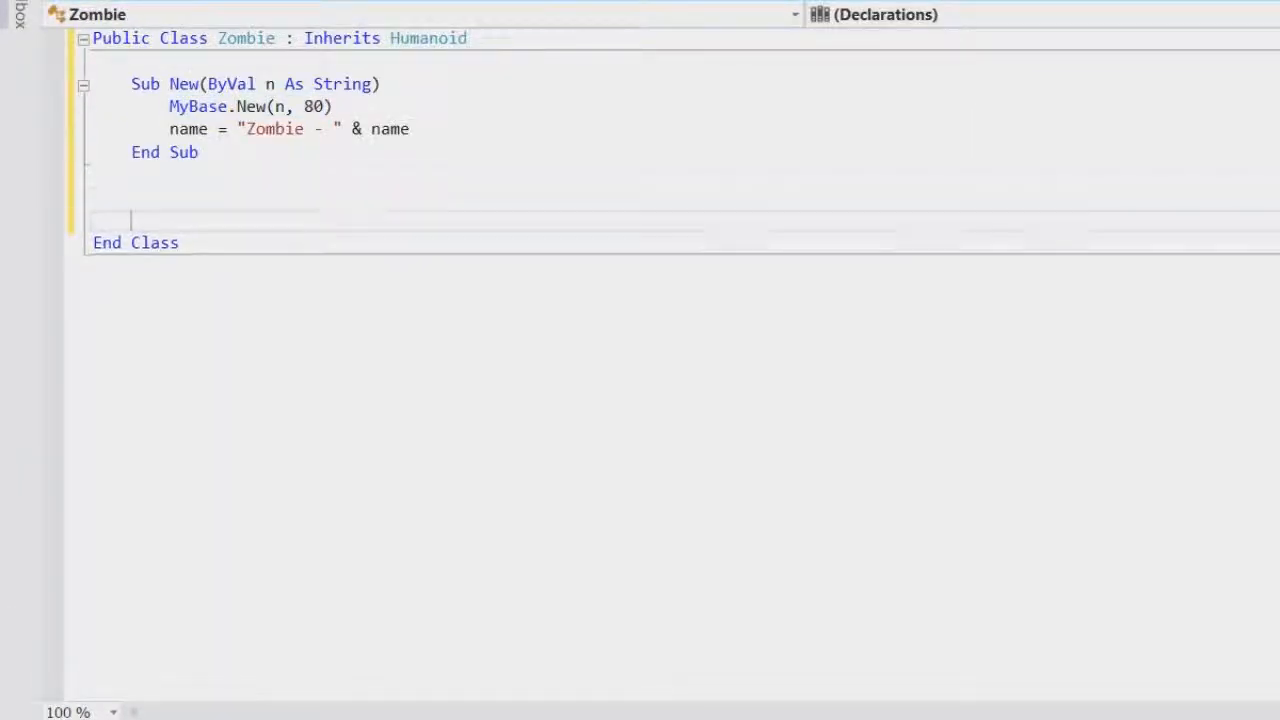
# - Start Sub Brains(ByRef H As Short) in the Zombie class
pyautogui.write('su')
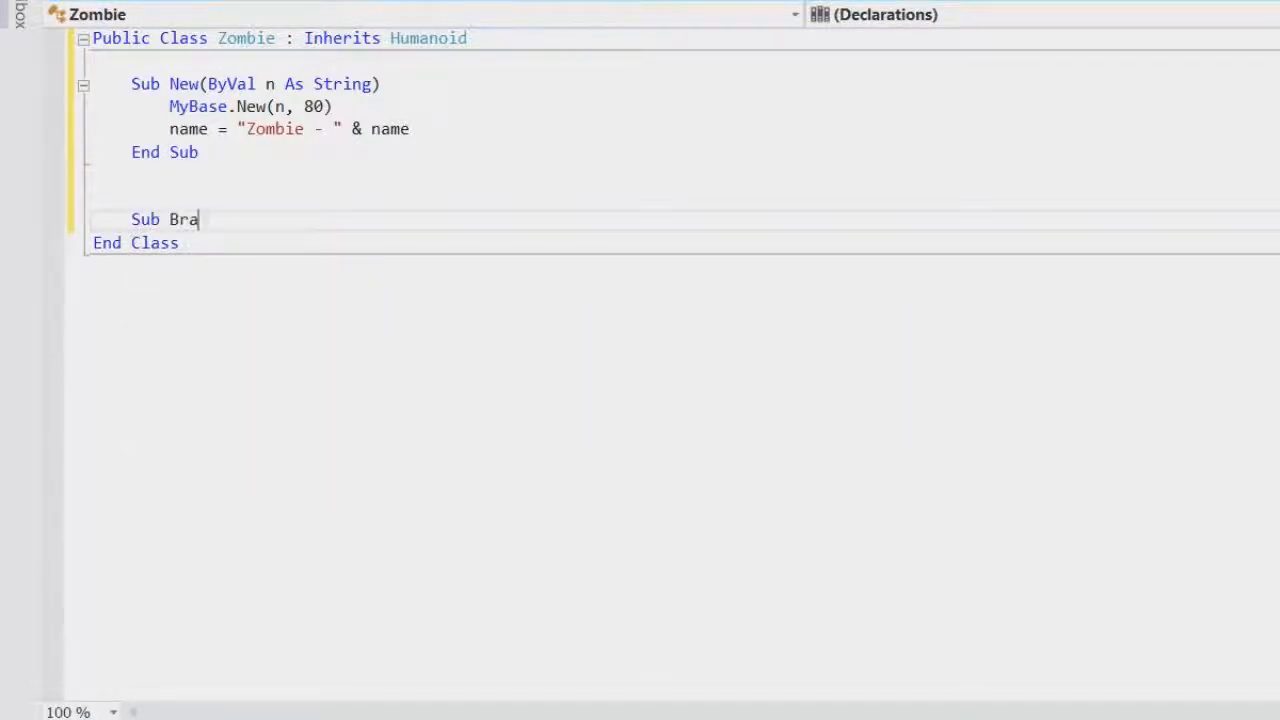
pyautogui.write('ins(byv')
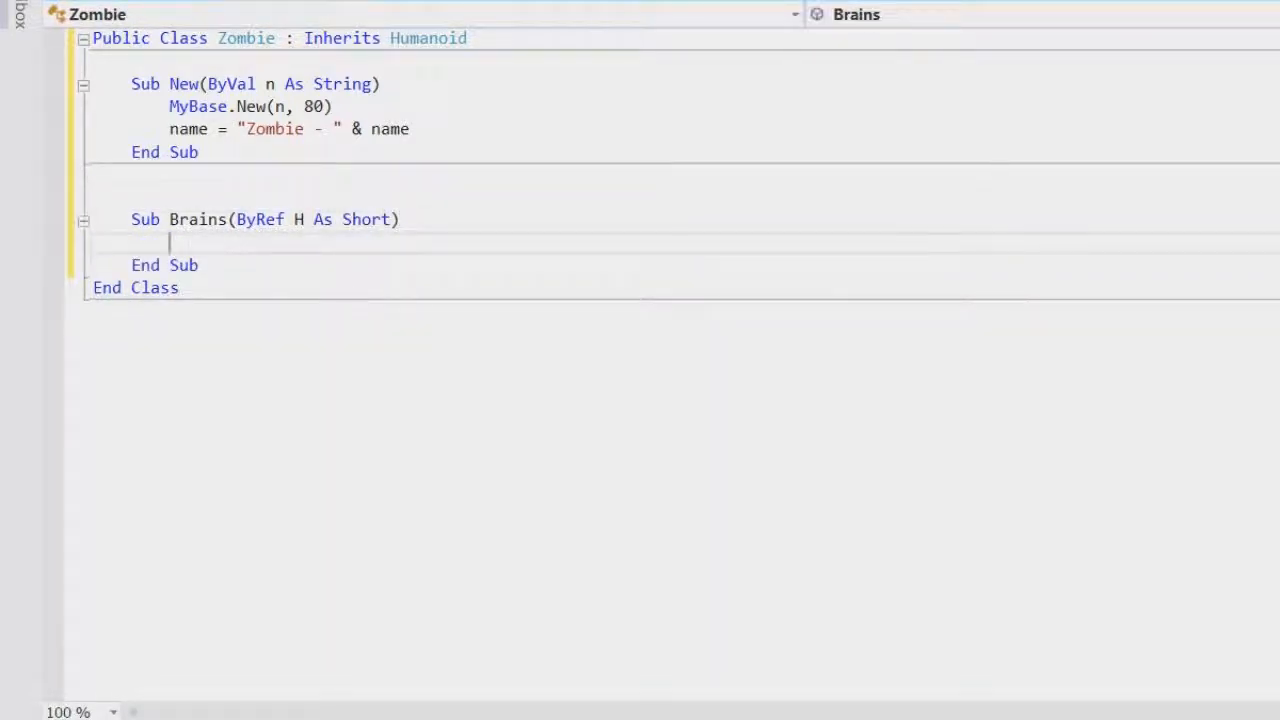
pyautogui.doubleClick(364, 218)
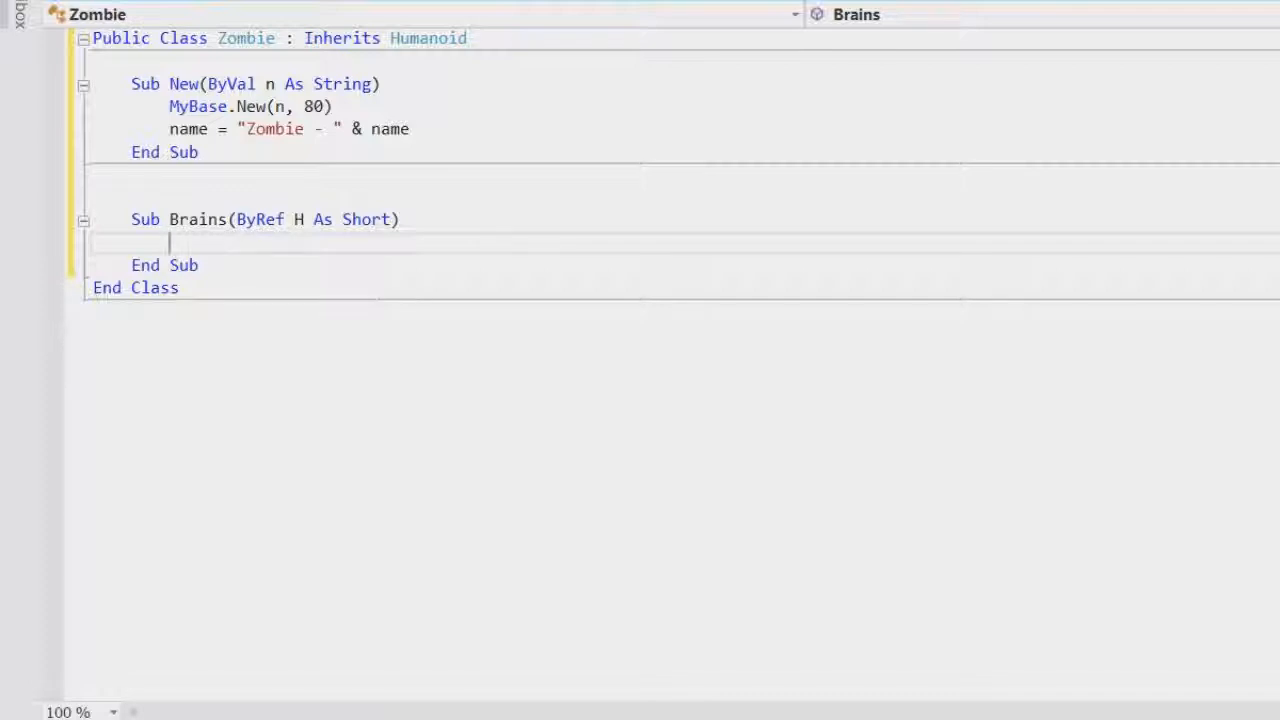
pyautogui.write('h')
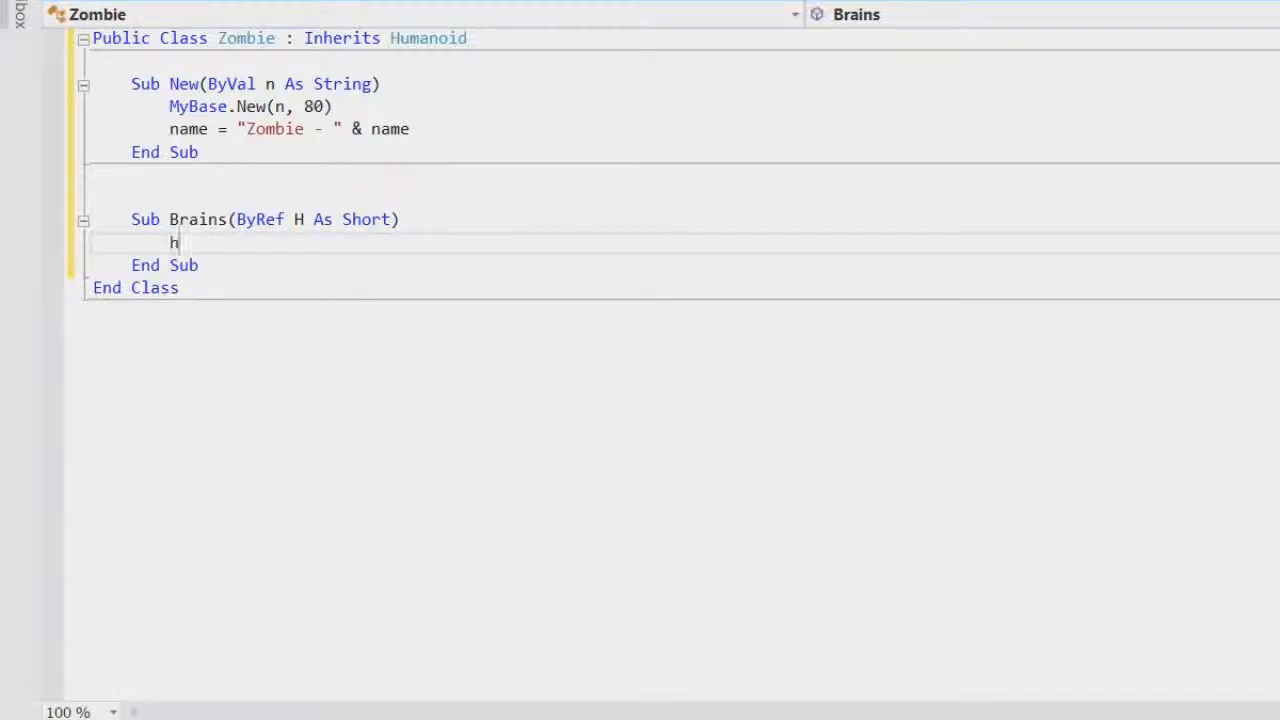
pyautogui.write('()')
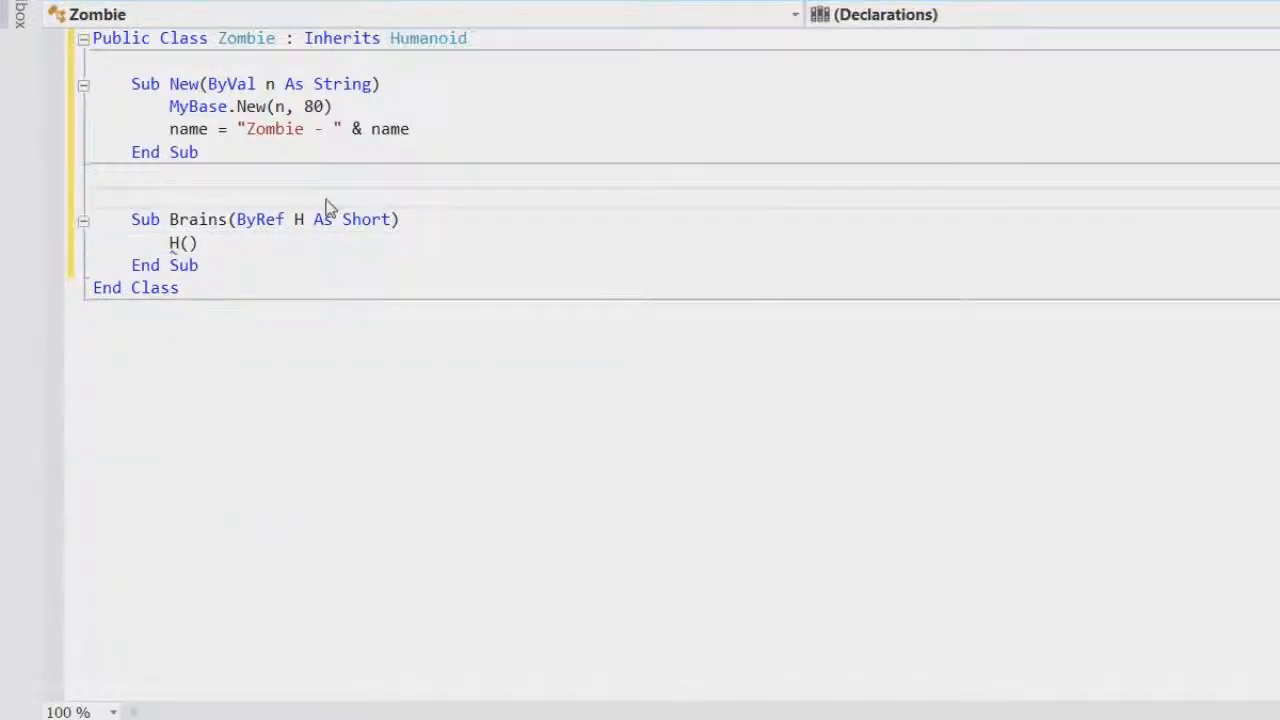
# - Declare Const BrainsDam = 8 above the Brains routine
pyautogui.write('Const')
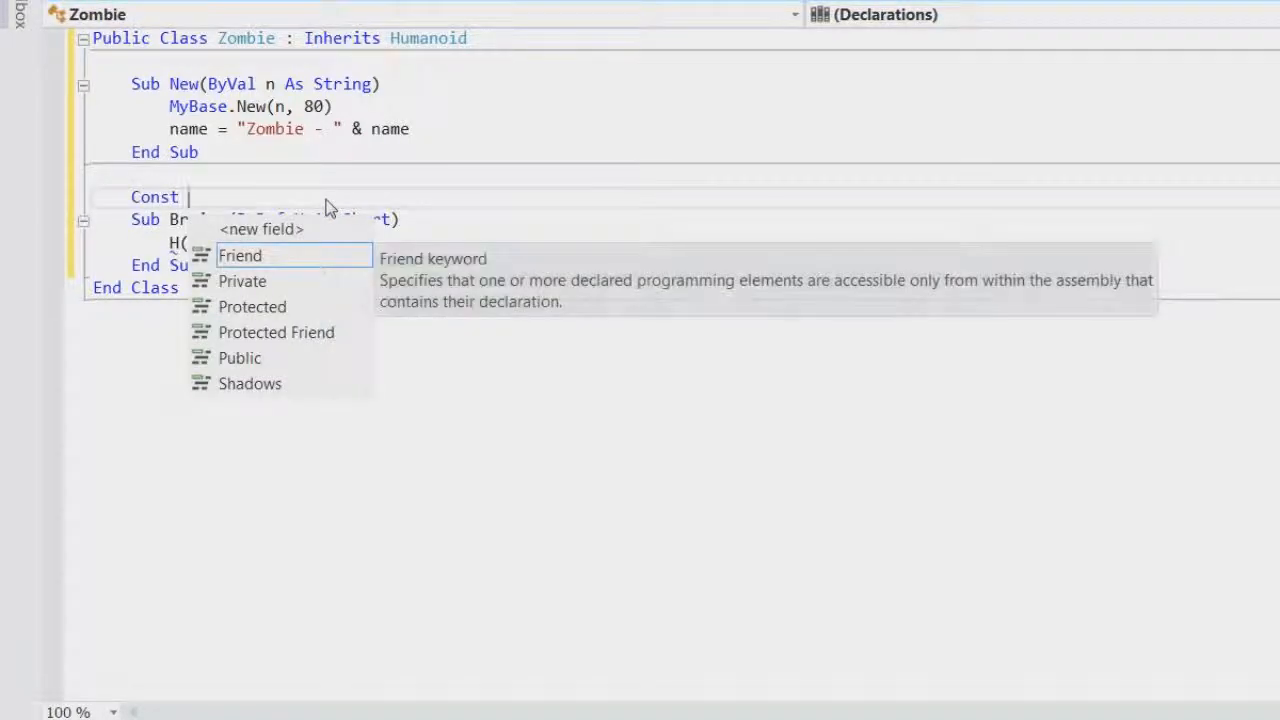
pyautogui.write('Brains')
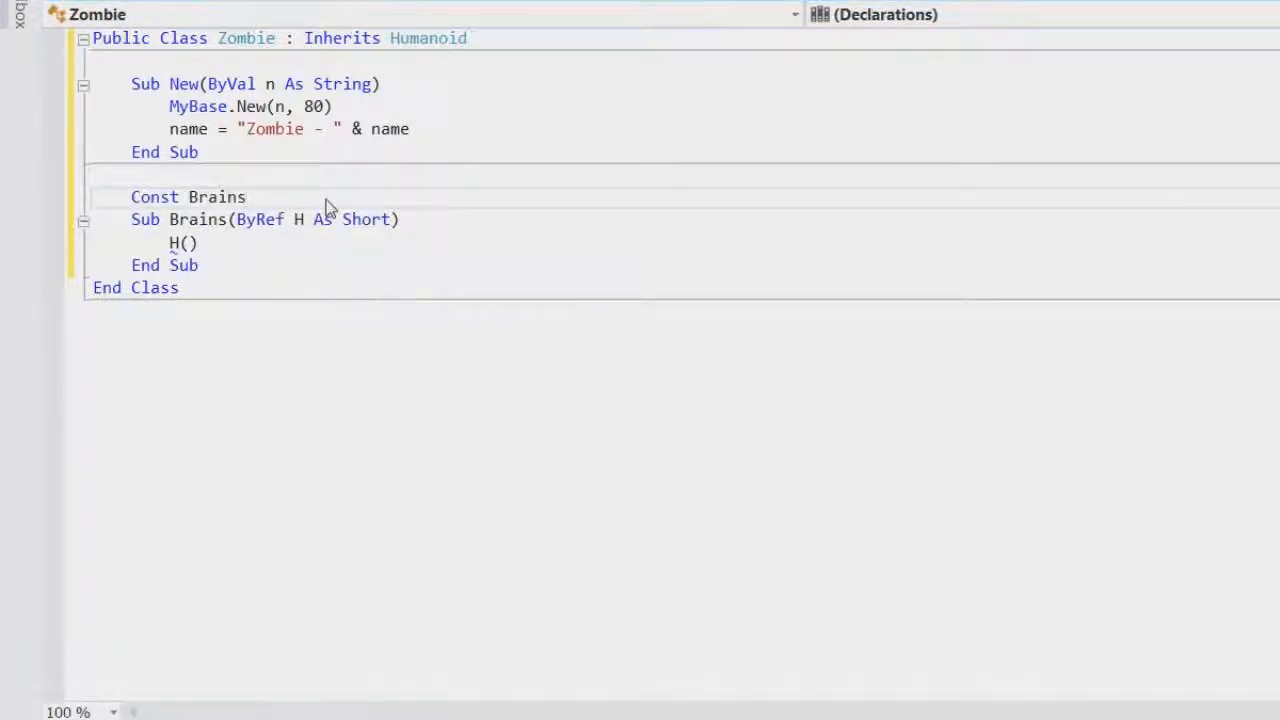
pyautogui.write('Dam =')
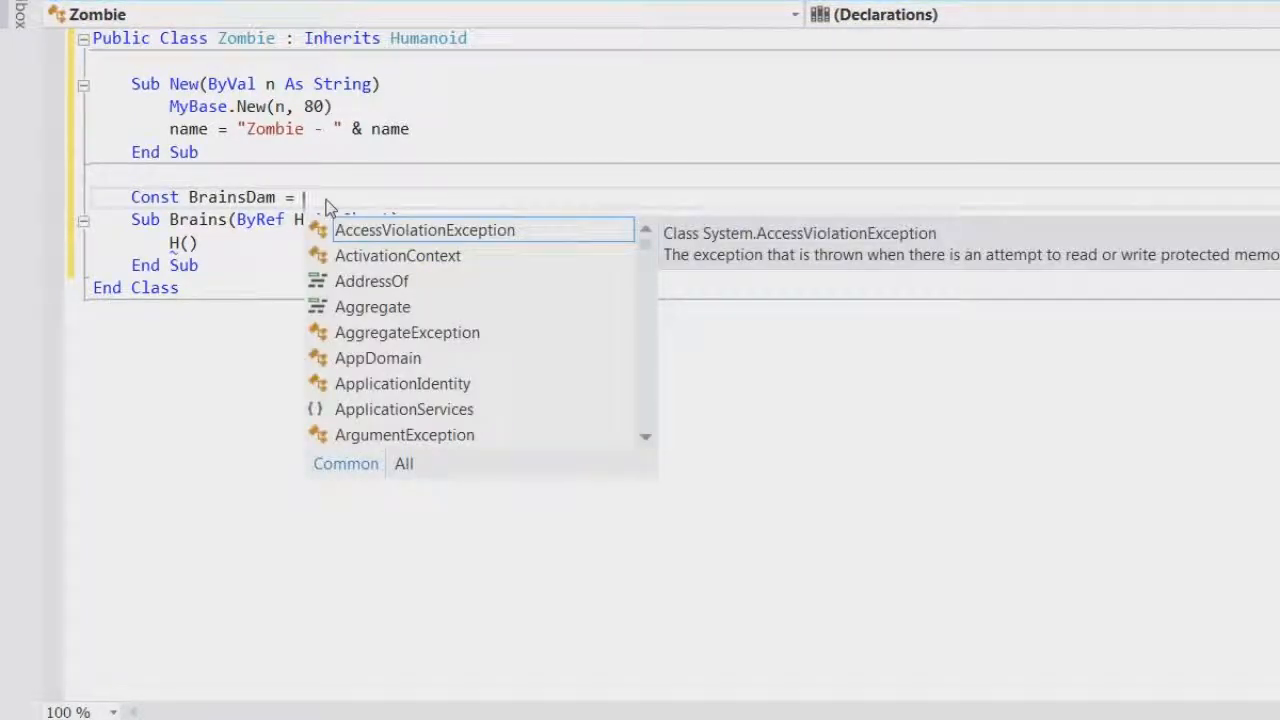
pyautogui.write('20')
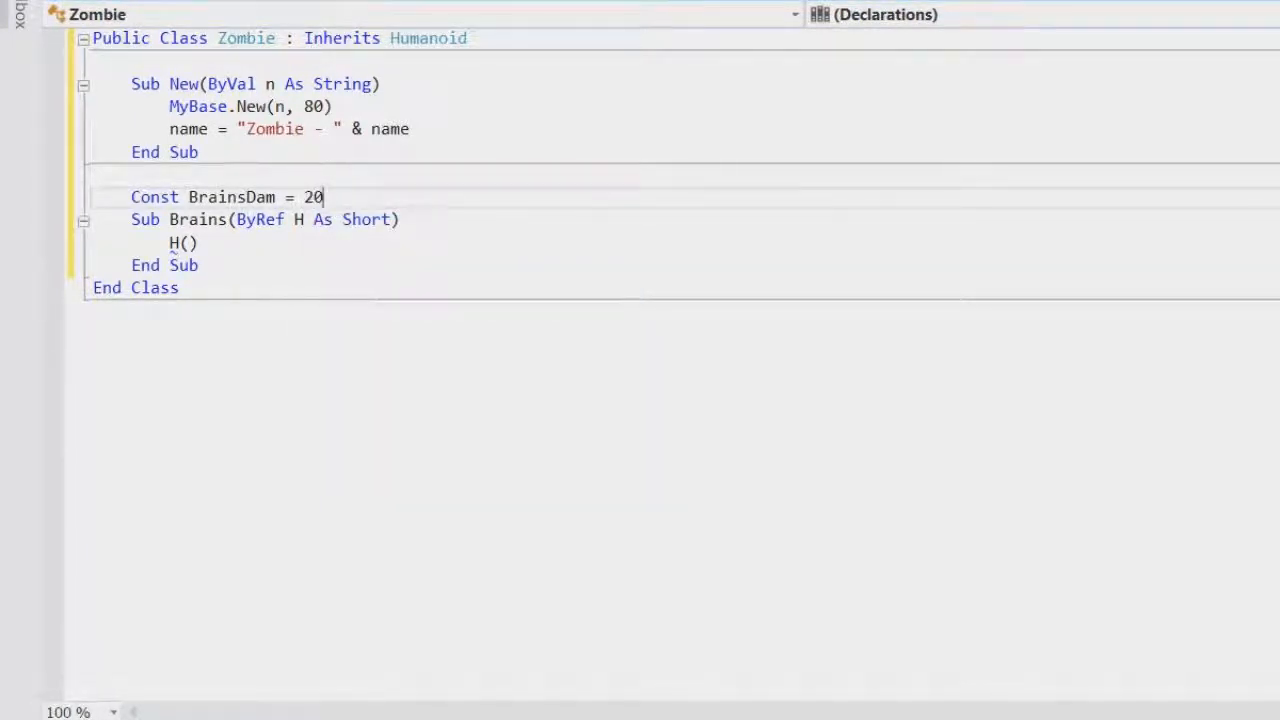
pyautogui.write('8')
pyautogui.click(684, 242)
pyautogui.write('H')
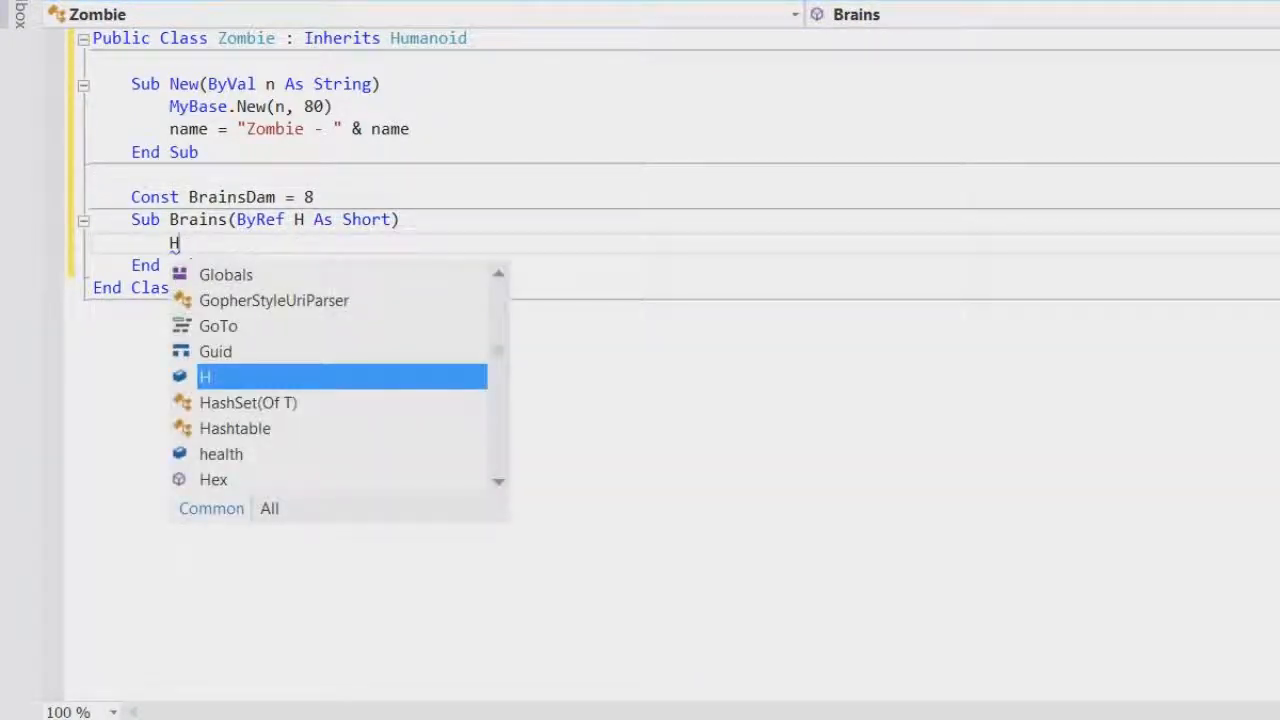
# - Make Brains subtract BrainsDam from H, then return to Module1
pyautogui.write('-=')
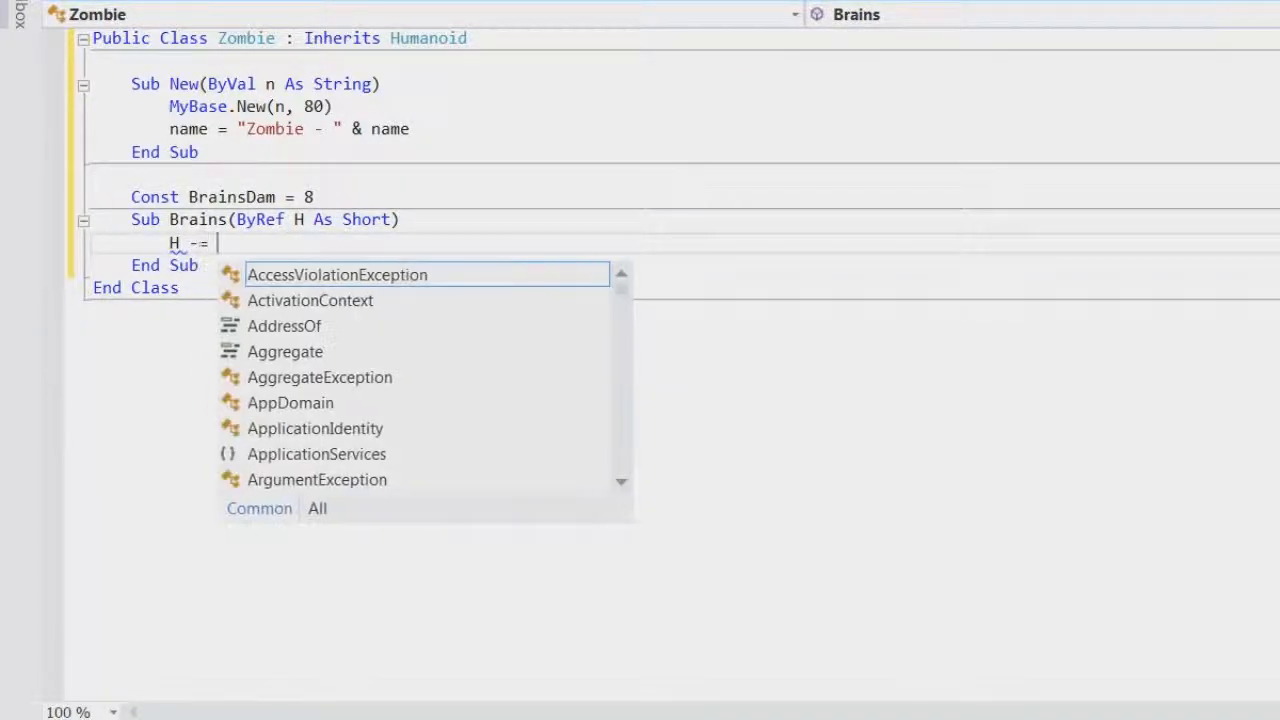
pyautogui.write('brai')
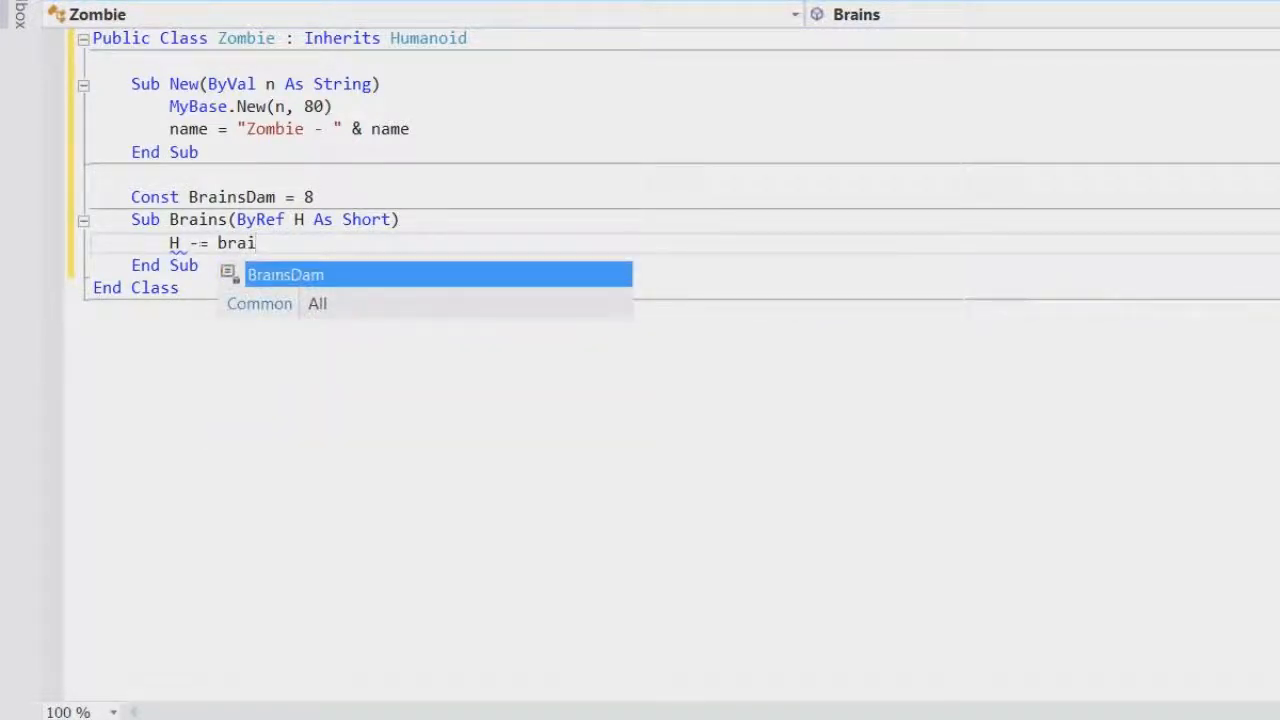
pyautogui.press('Tab')
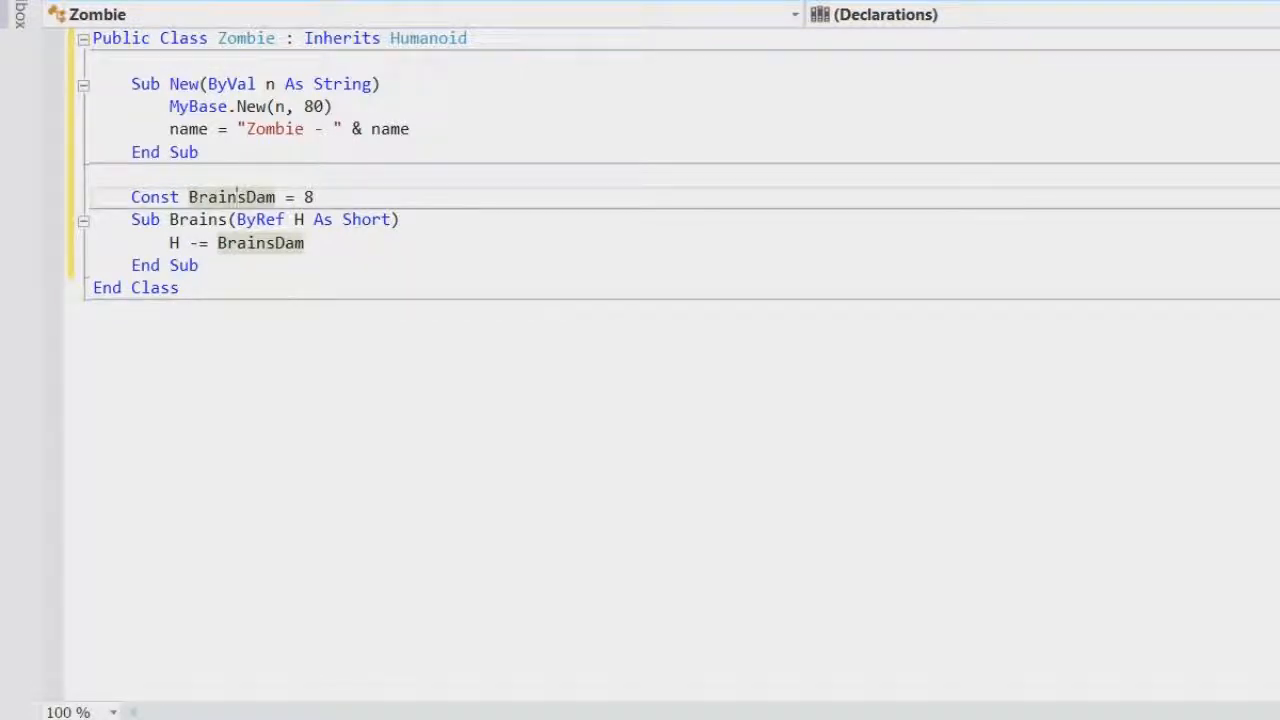
pyautogui.doubleClick(232, 198)
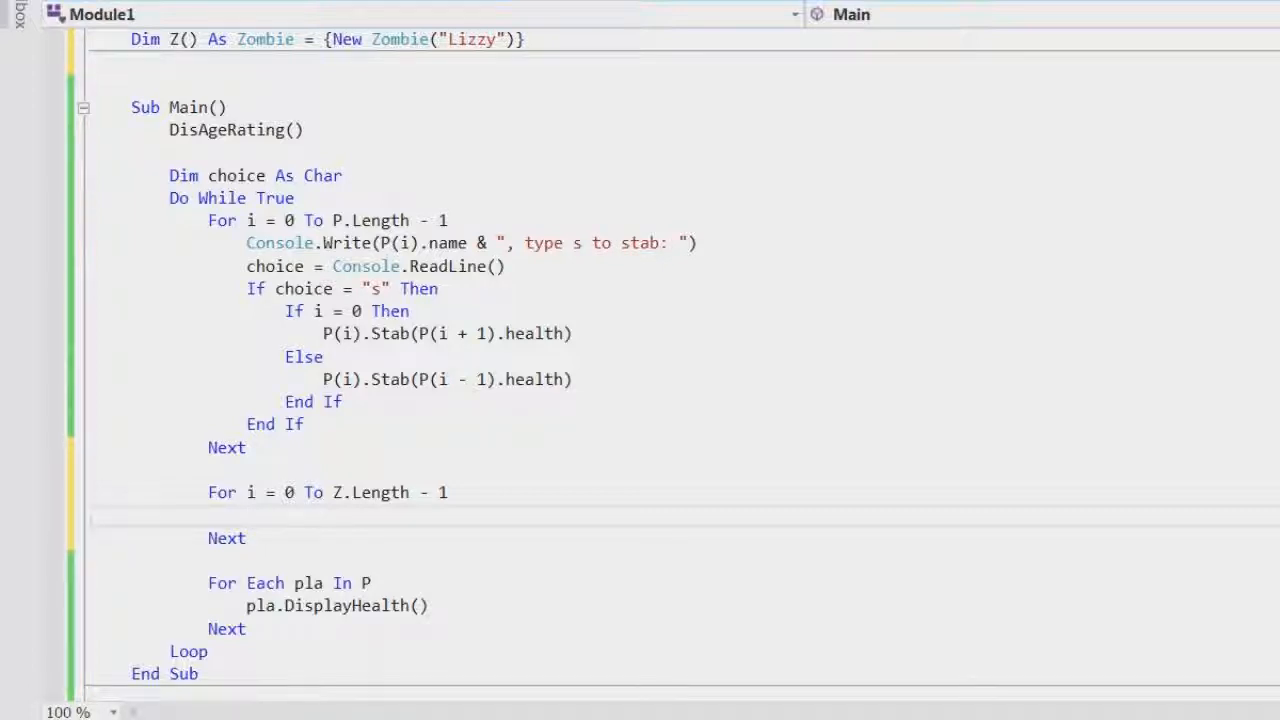
# - Inside the zombie loop, begin Z(i).Brains and a nested For j = 0 To P.Length - 1 loop
pyautogui.write('Z(i)')
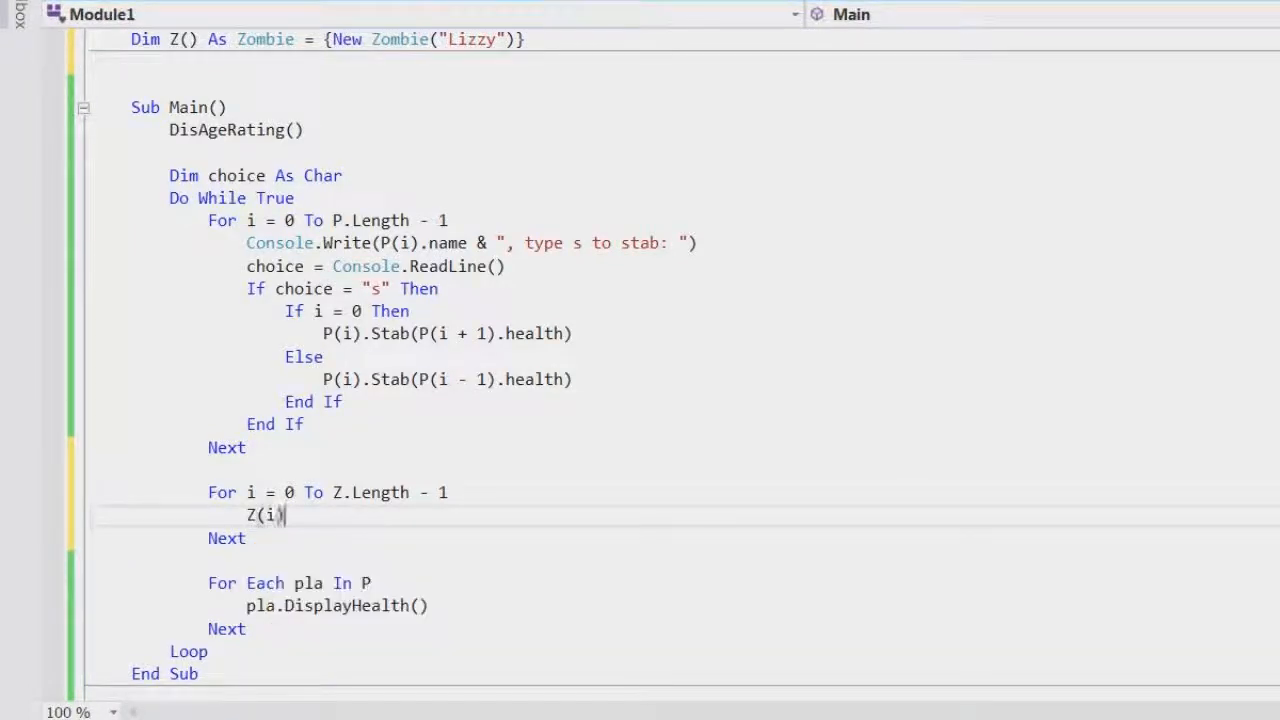
pyautogui.write('.Brains')
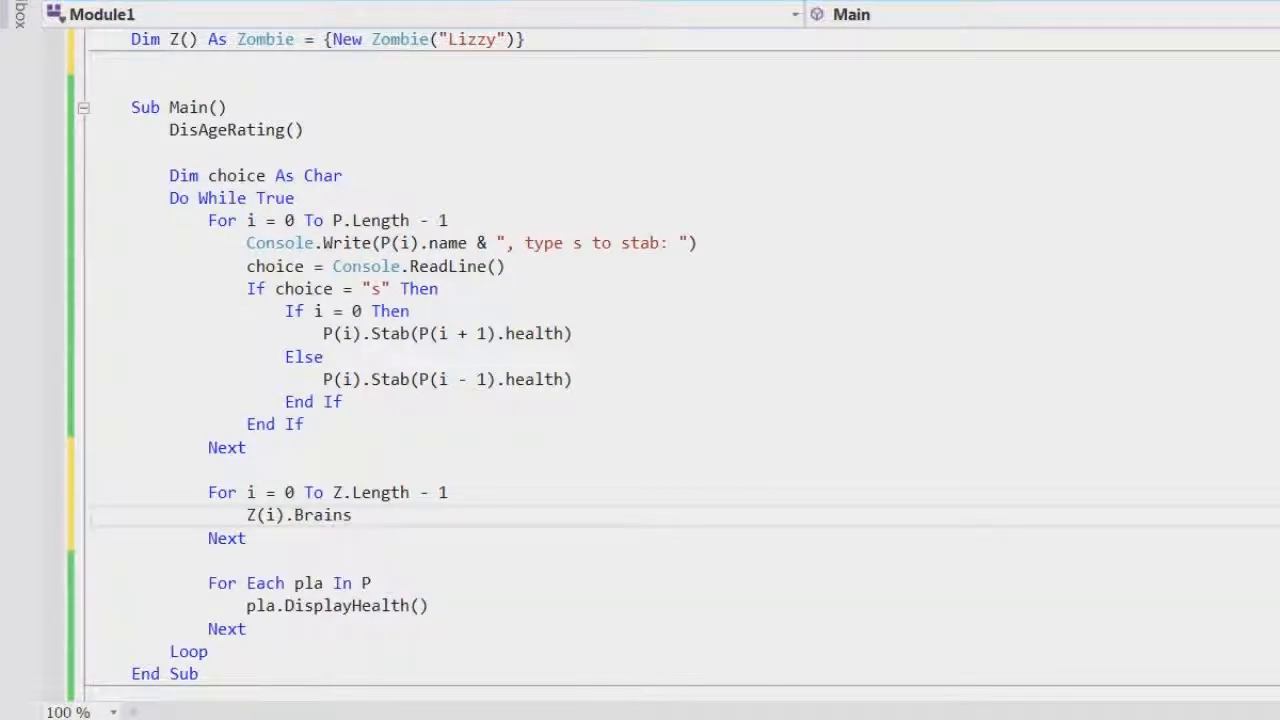
pyautogui.write('(')
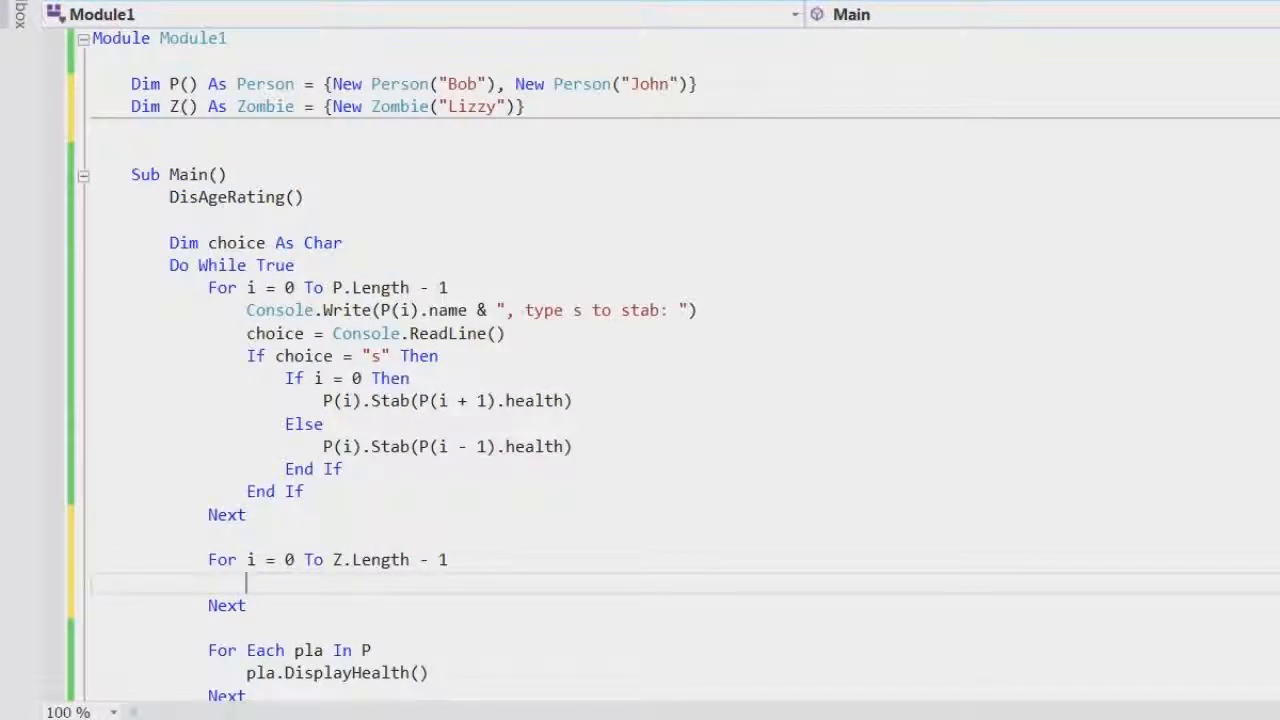
pyautogui.scroll(-3)
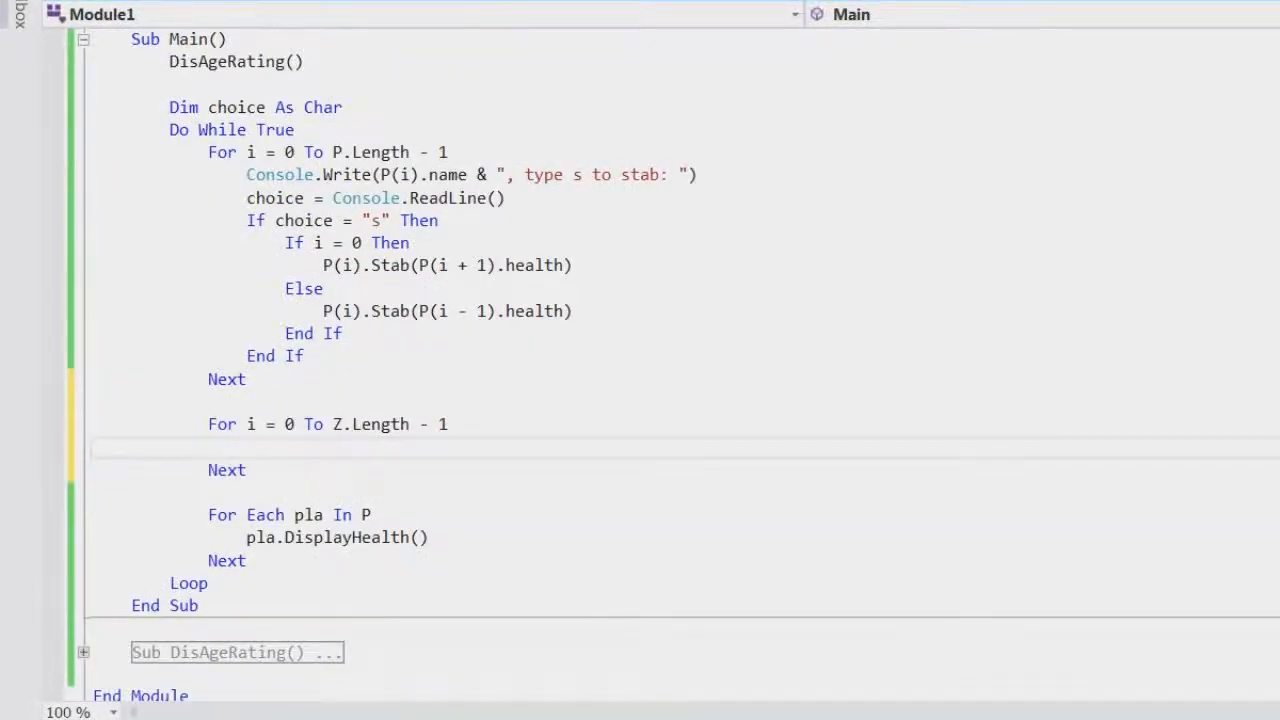
pyautogui.write('For j = 0')
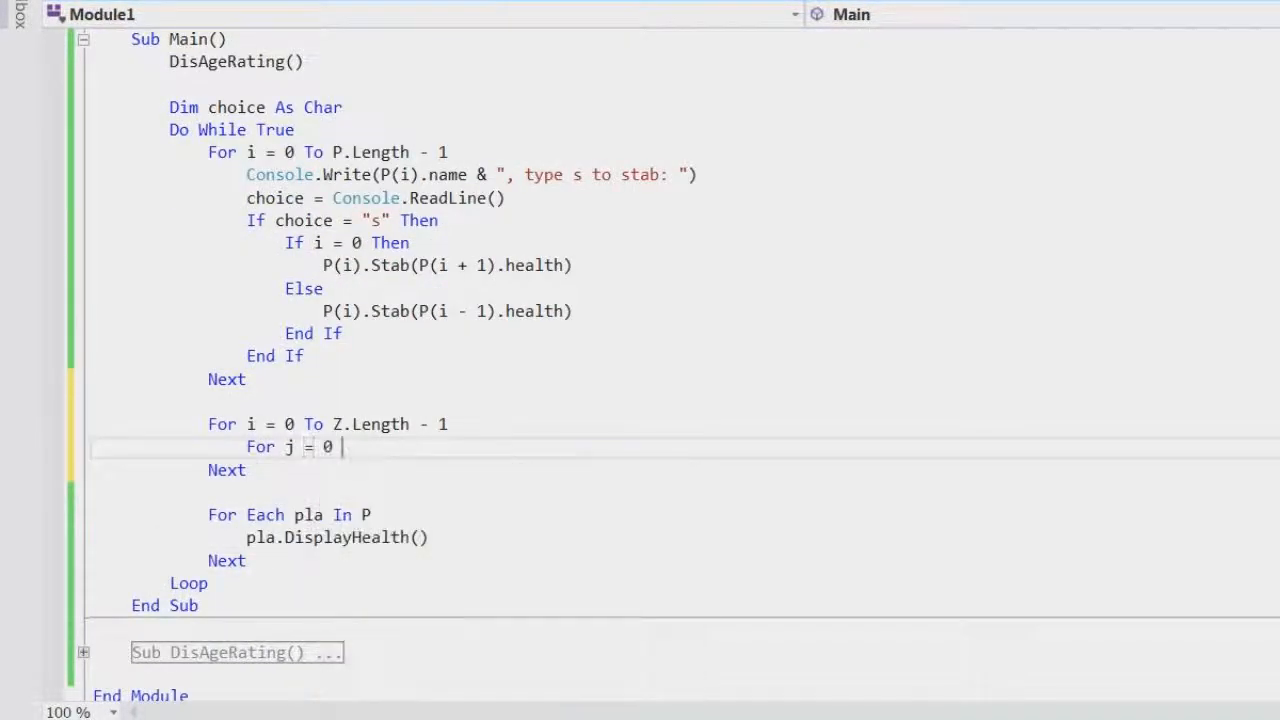
pyautogui.write('to P.Length - 1')
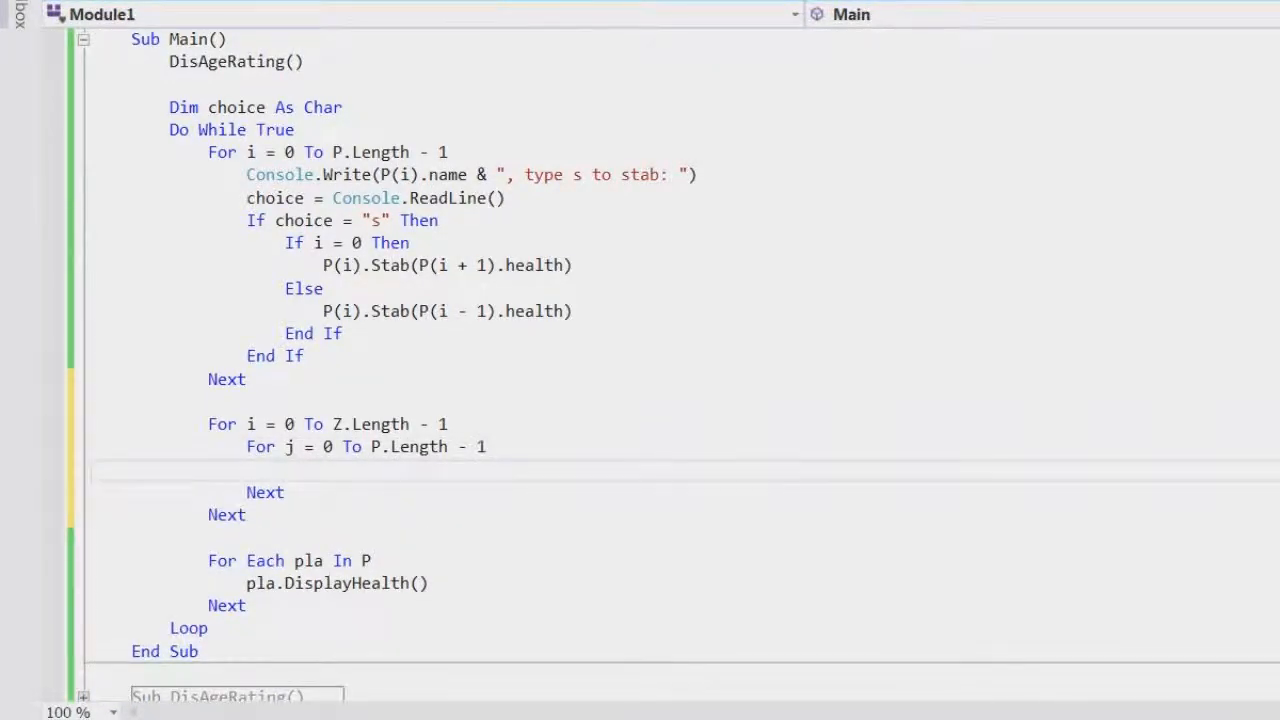
# - Call Z(i).Brains(P(j).health) for each person inside the nested loop
pyautogui.write('z')
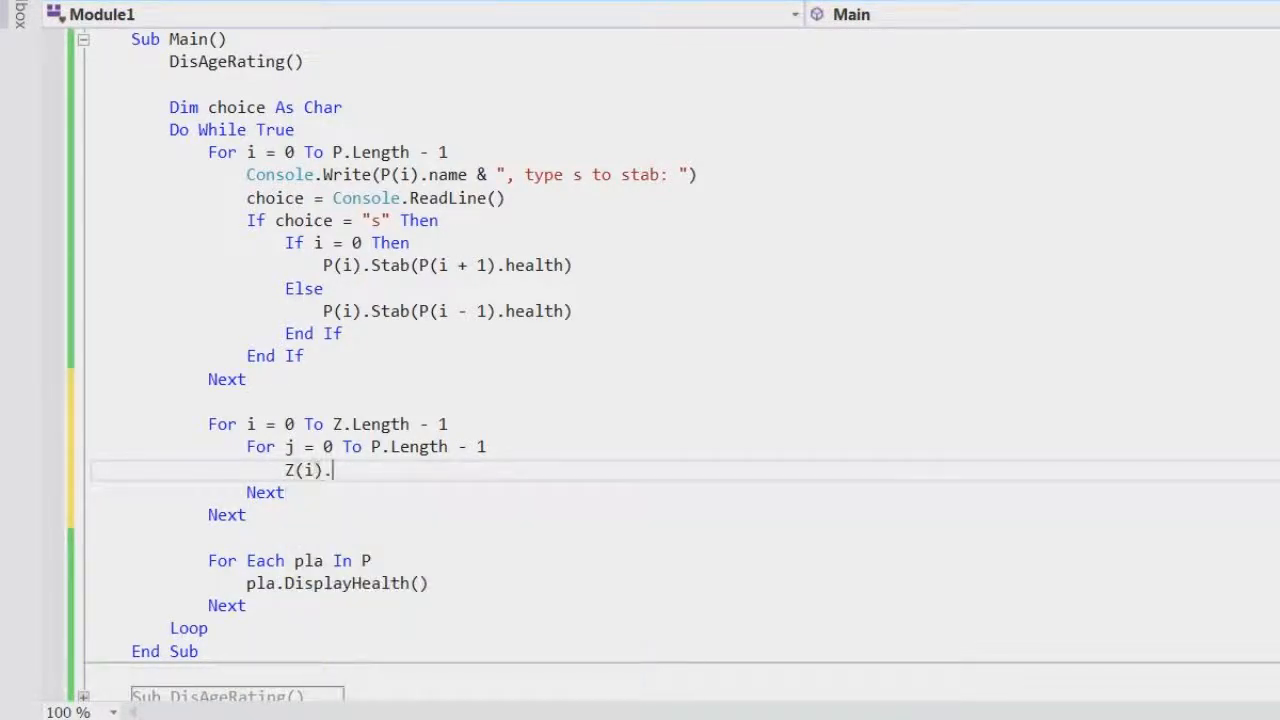
pyautogui.write('Brains')
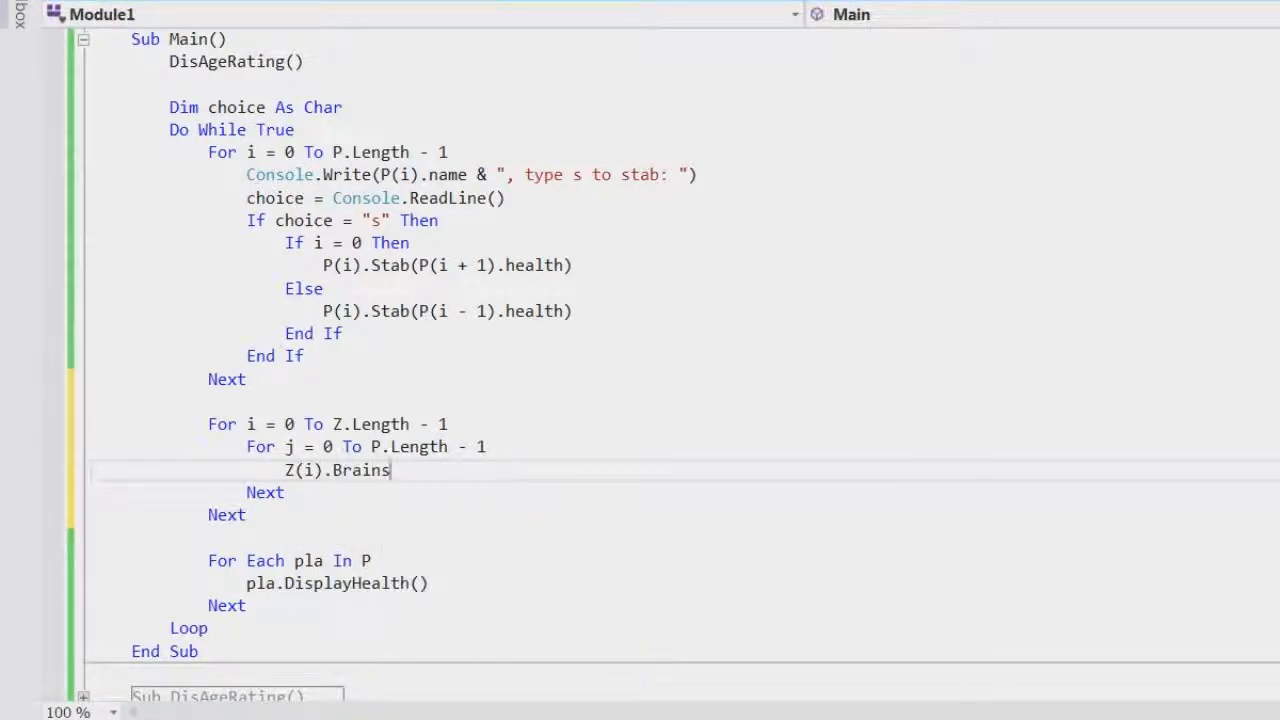
pyautogui.write('(')
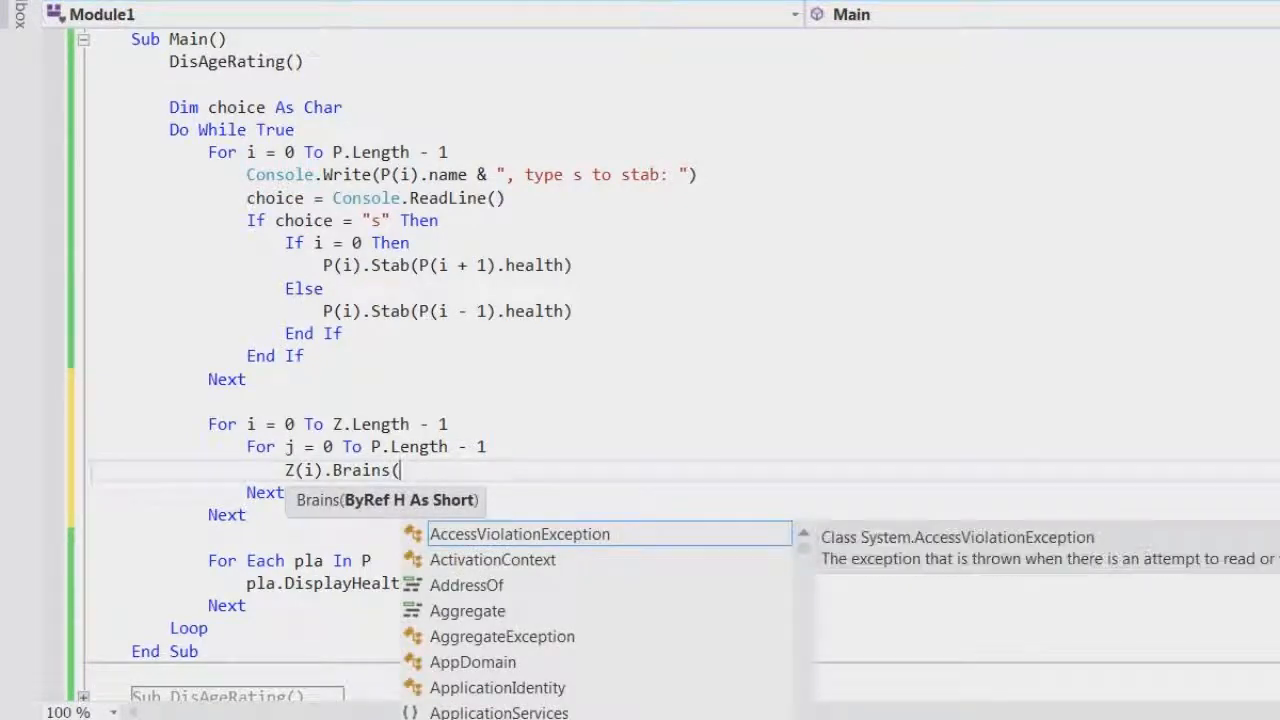
pyautogui.write('P(j)')
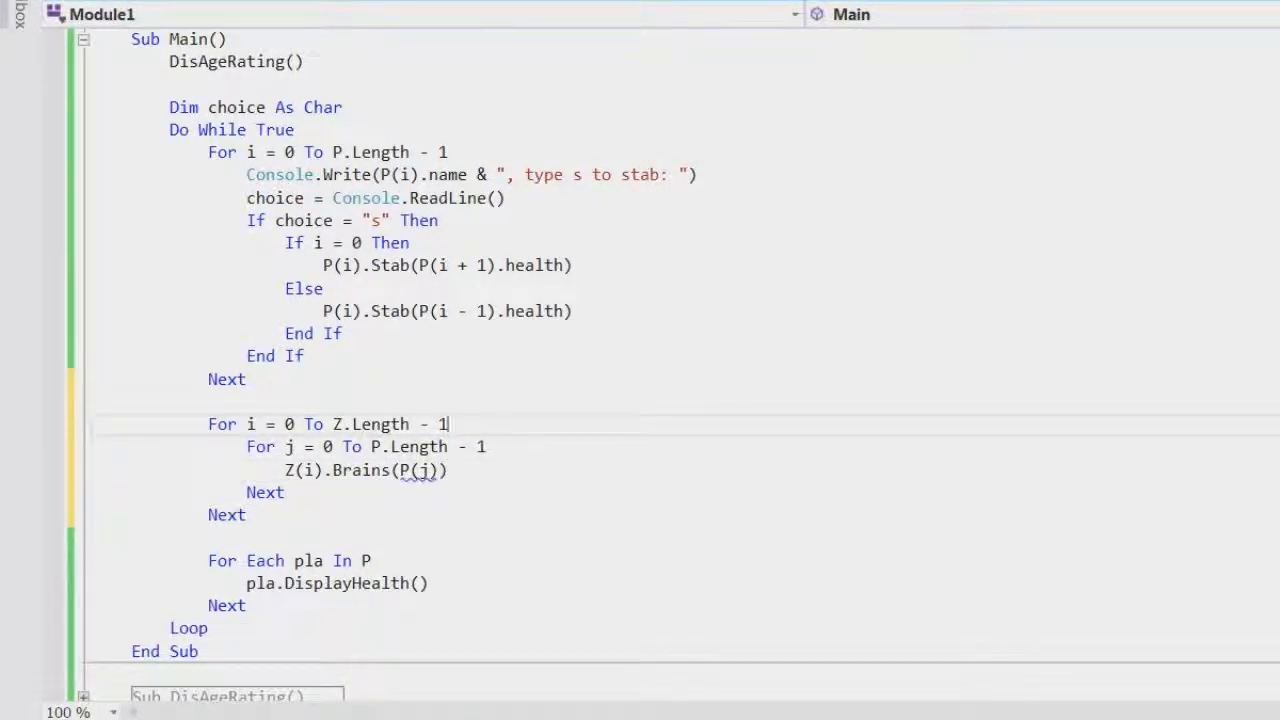
pyautogui.moveTo(416, 470)
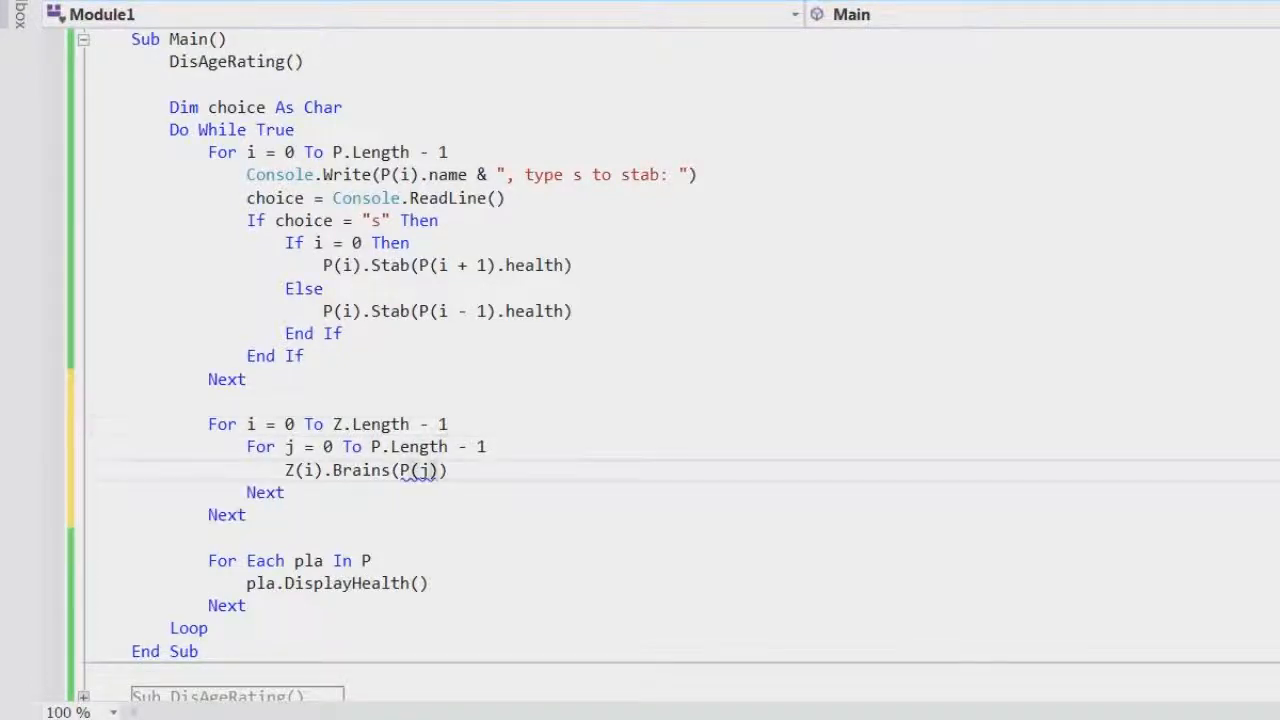
pyautogui.write('.health')
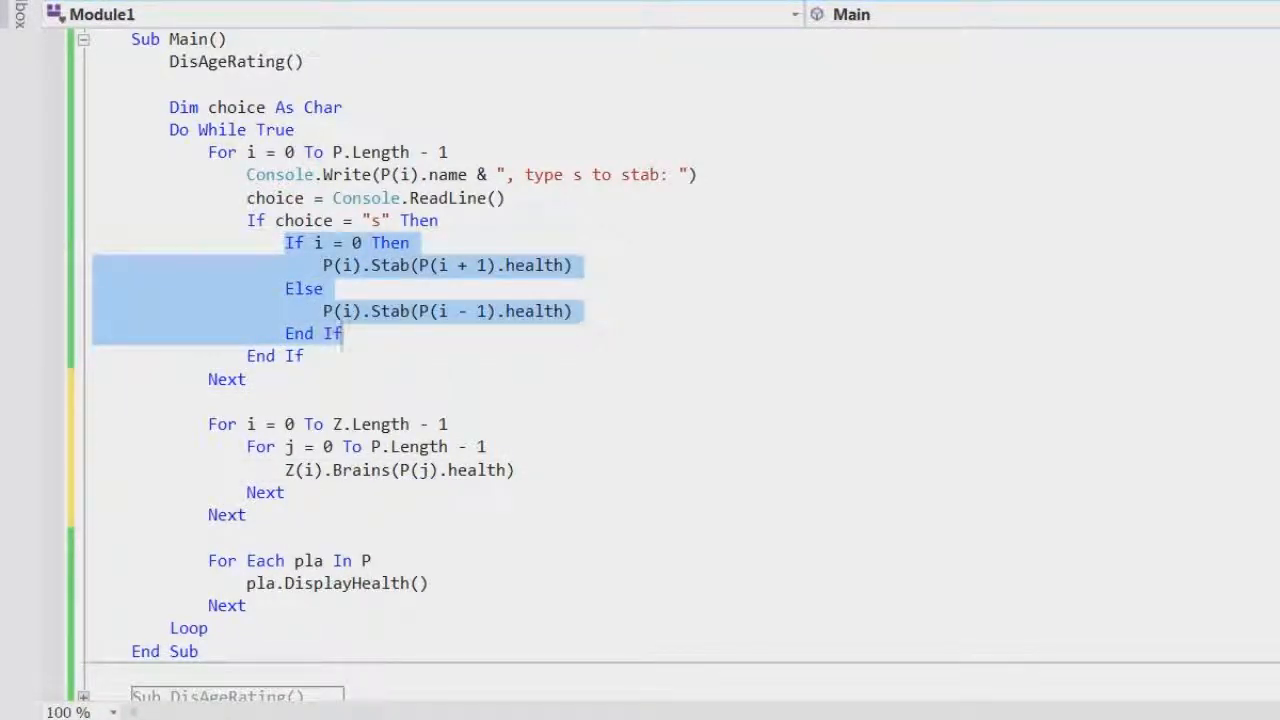
# - Replace the If i = 0 block with For j = 0 To Z.Length - 1
pyautogui.write('For')
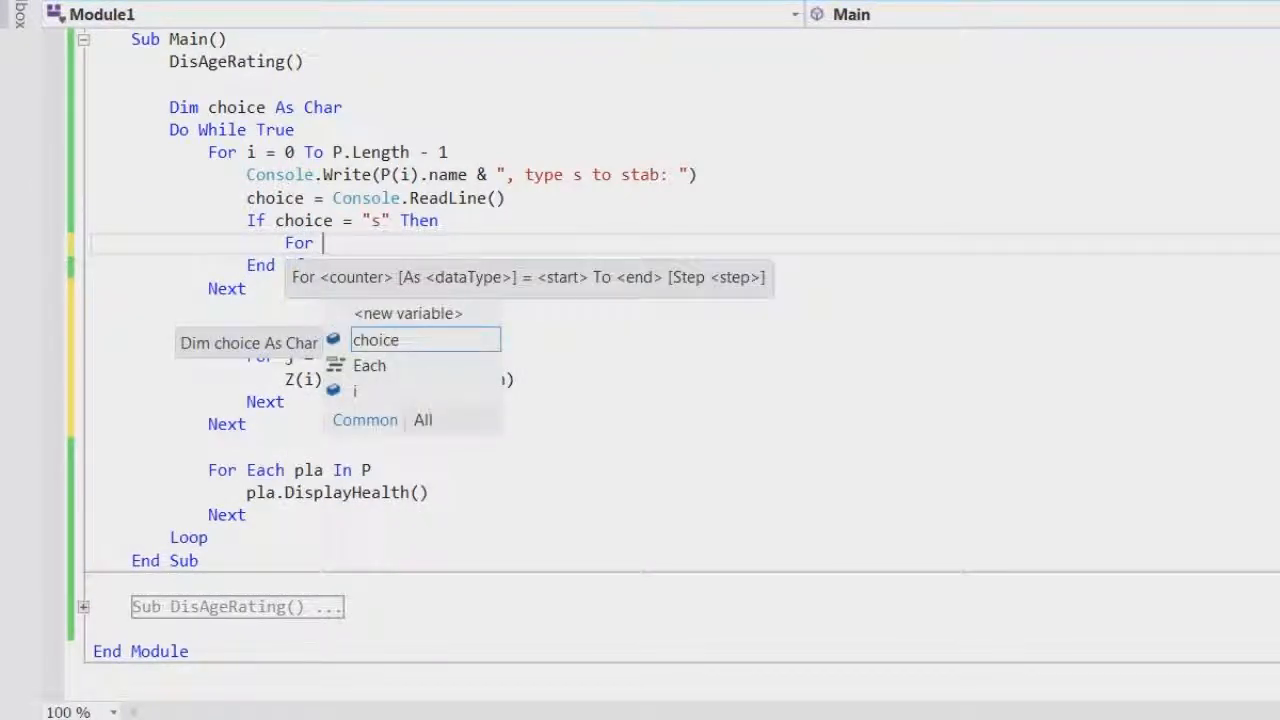
pyautogui.write('j = 0 to')
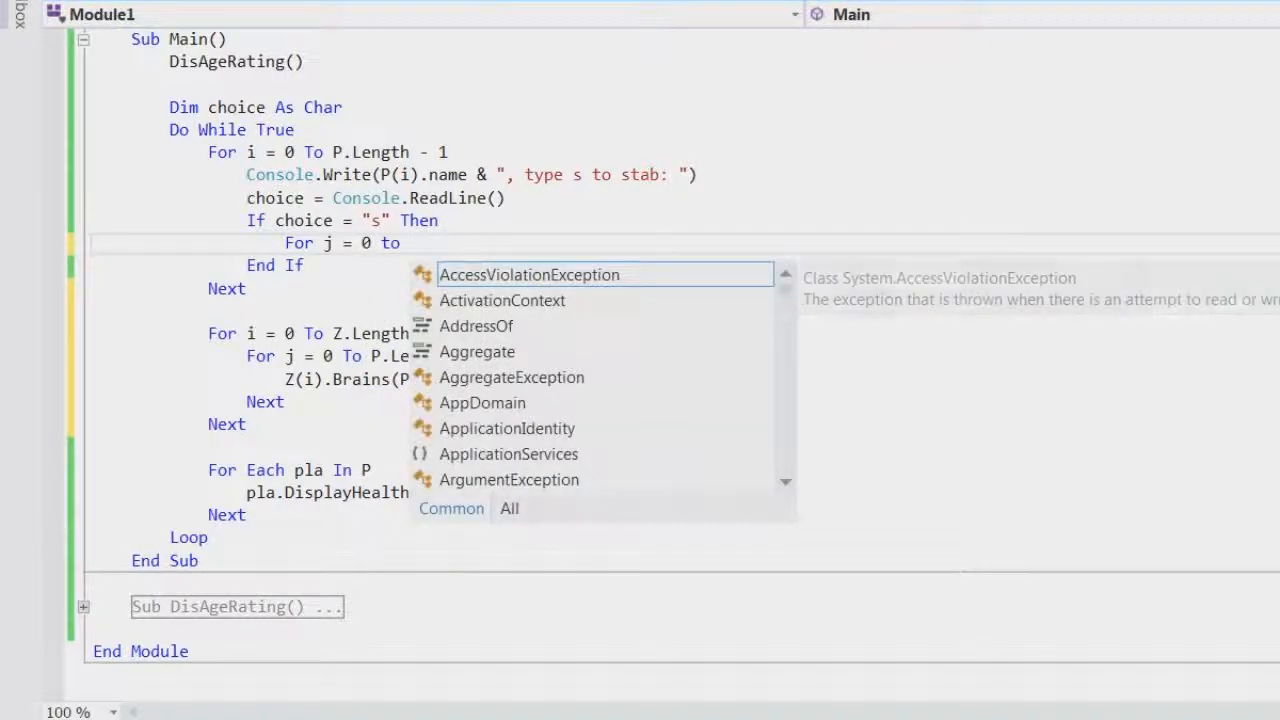
pyautogui.write('Z/')
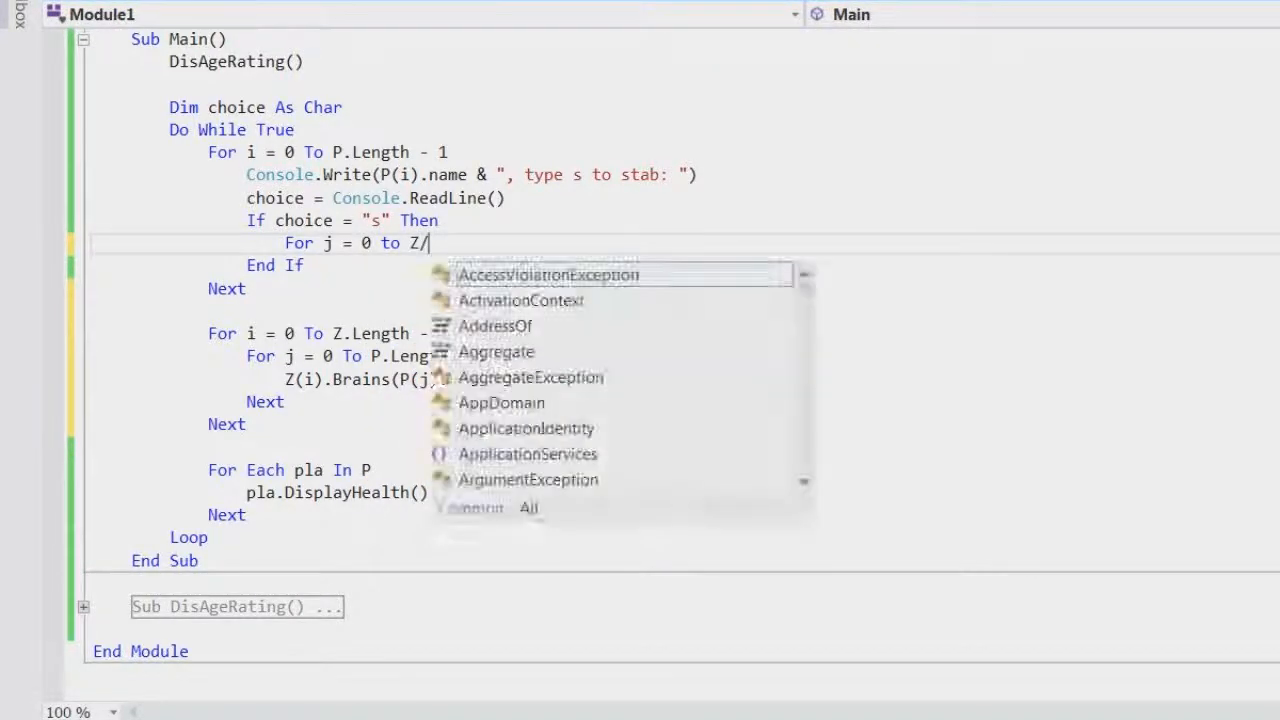
pyautogui.write('.Length-1')
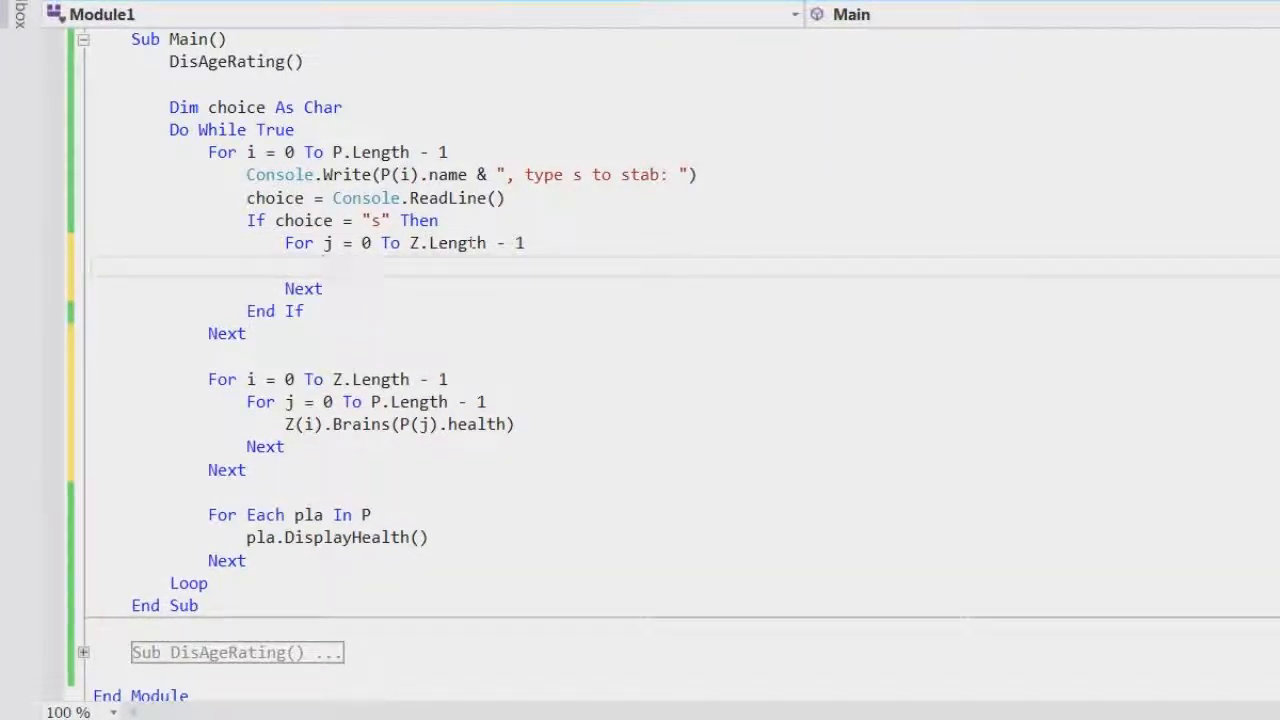
# - Call P(i).Stab(Z(j).health) on every zombie inside that loop
pyautogui.write('P9')
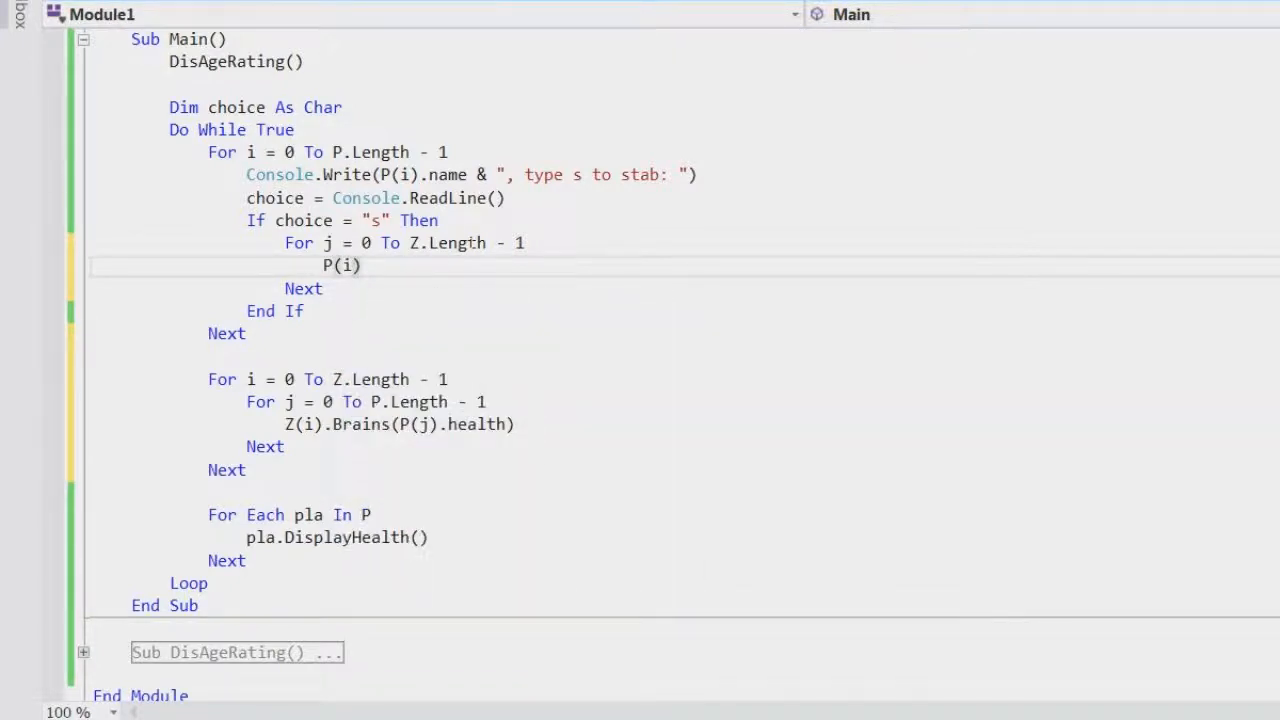
pyautogui.write('.Stab(')
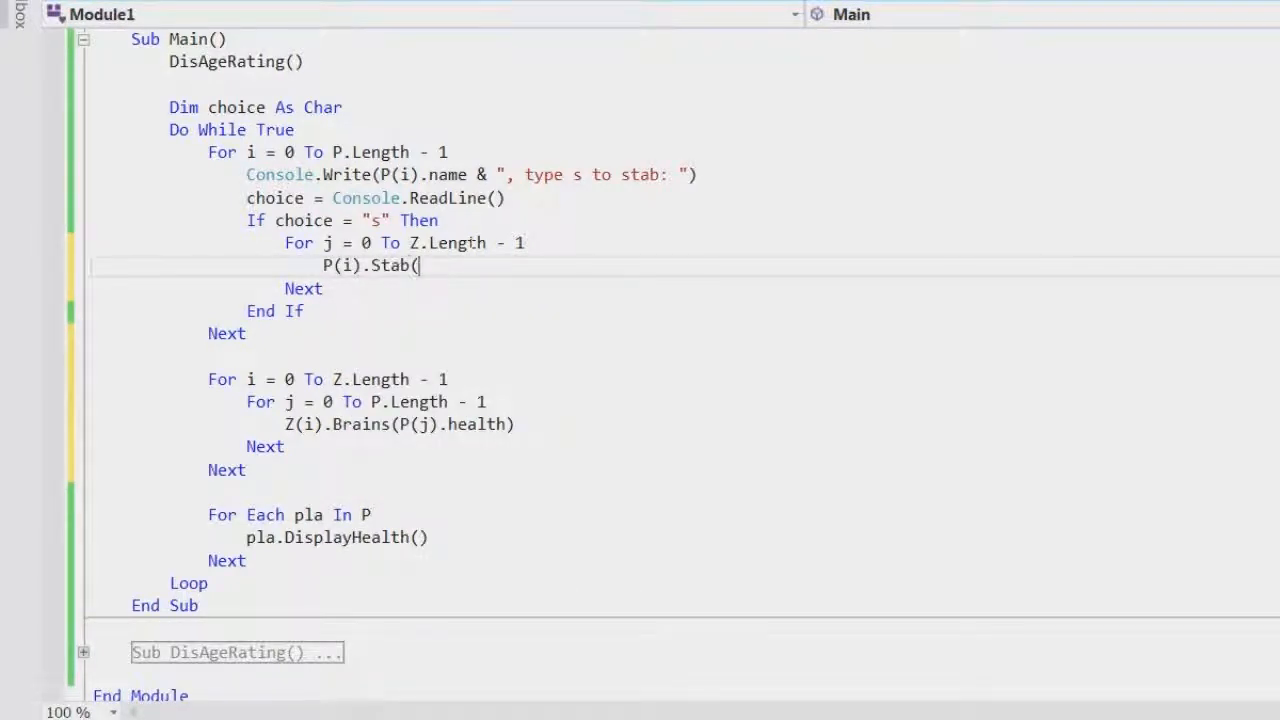
pyautogui.write('Z(j')
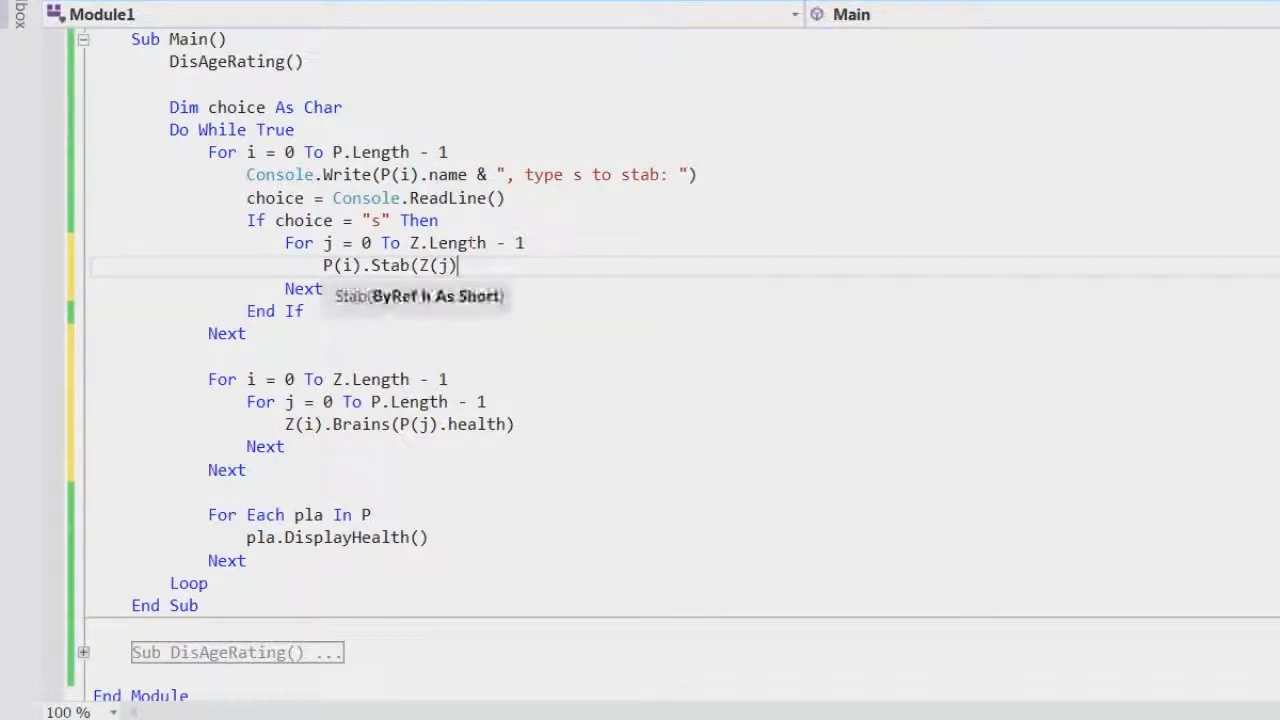
pyautogui.write('.health)')
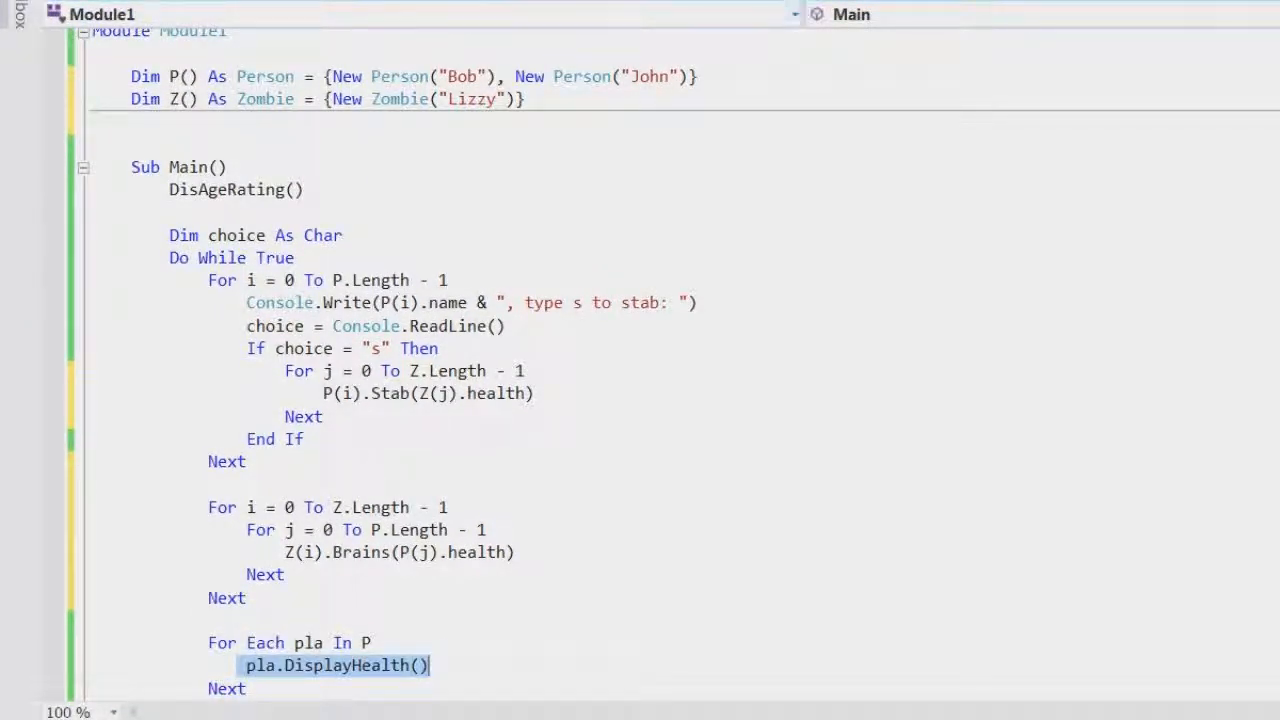
# - Declare Dim H() As Humanoid = {P(0), P(1), Z(0)} under the Z declaration
pyautogui.write('Dim')
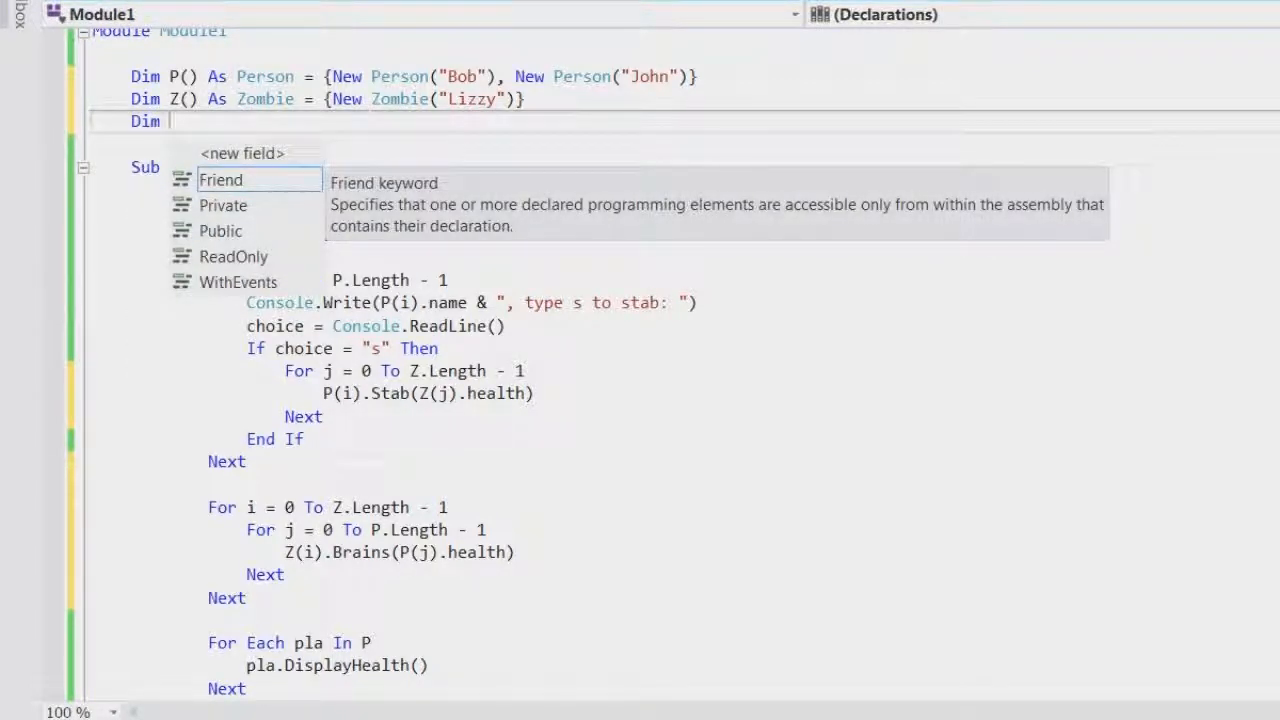
pyautogui.write('H() a')
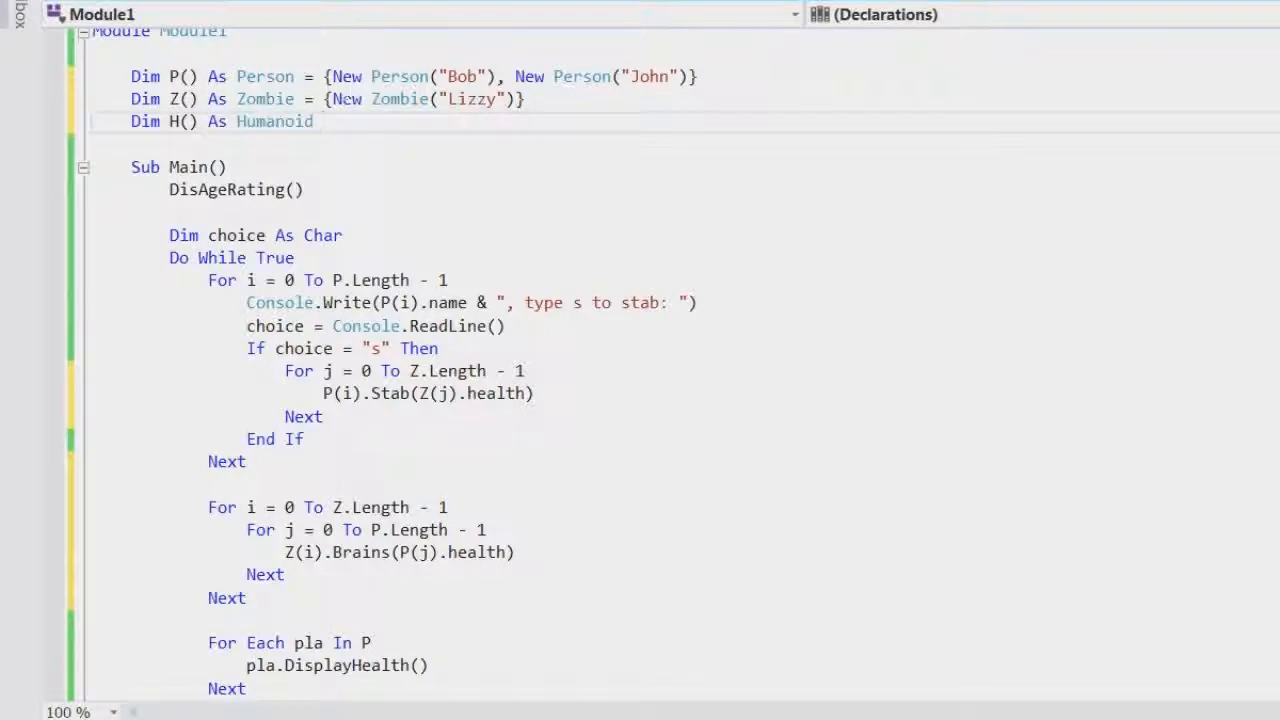
pyautogui.write('= {')
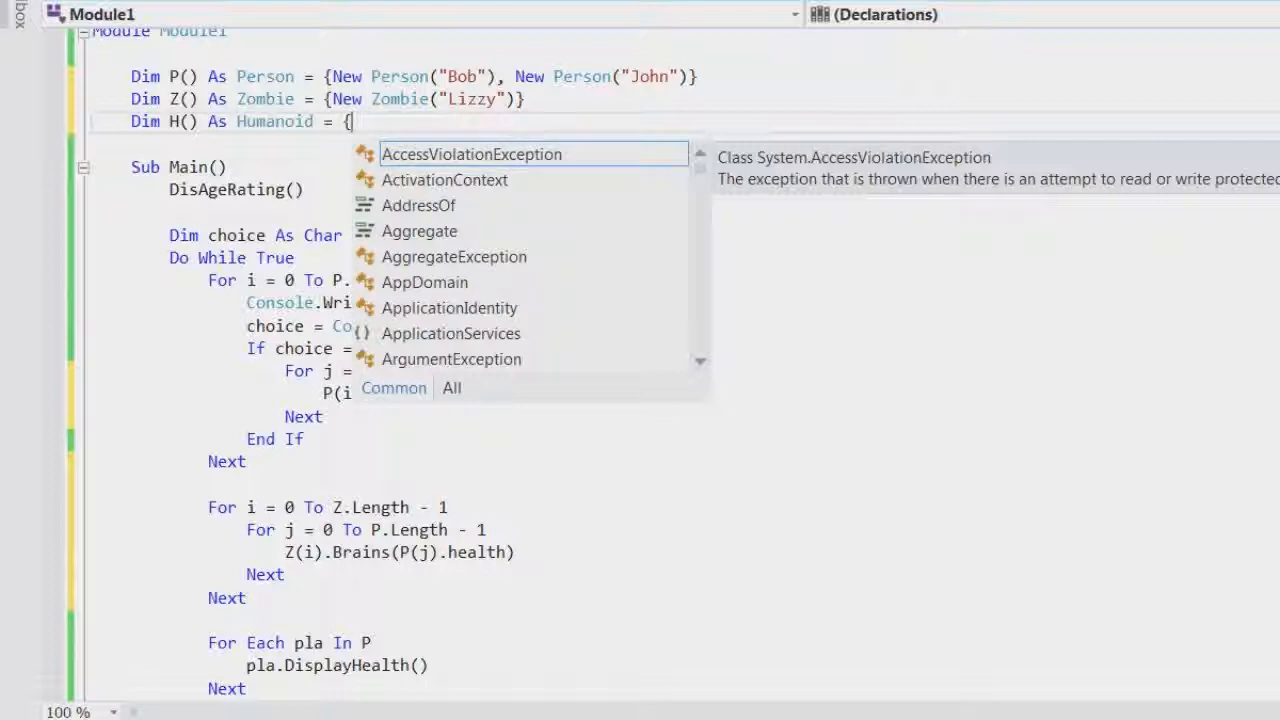
pyautogui.write('P')
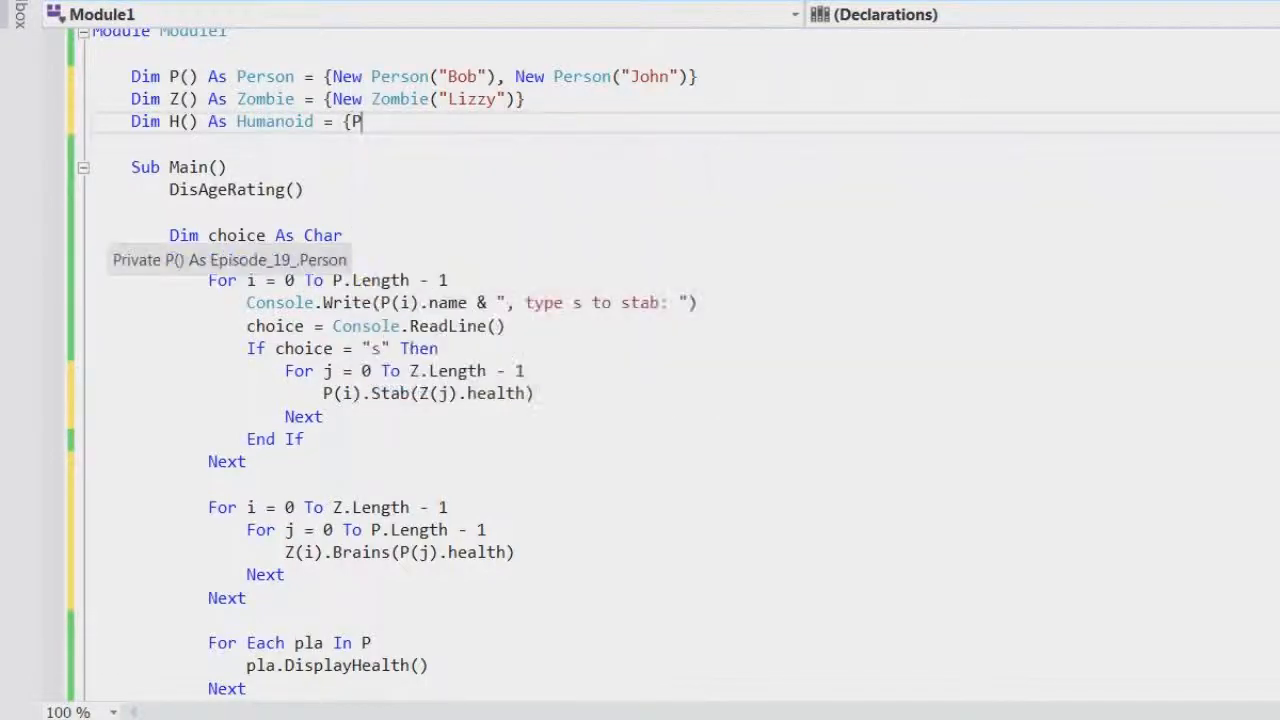
pyautogui.write('0)')
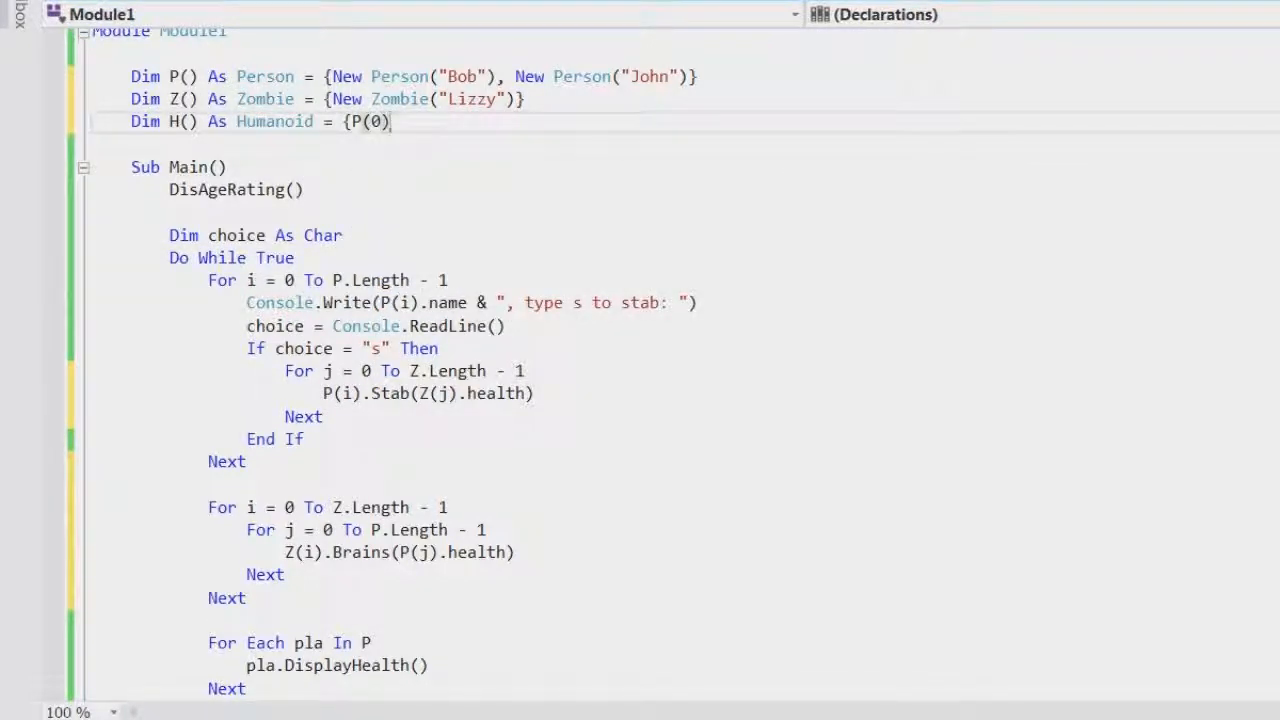
pyautogui.write(', P(1')
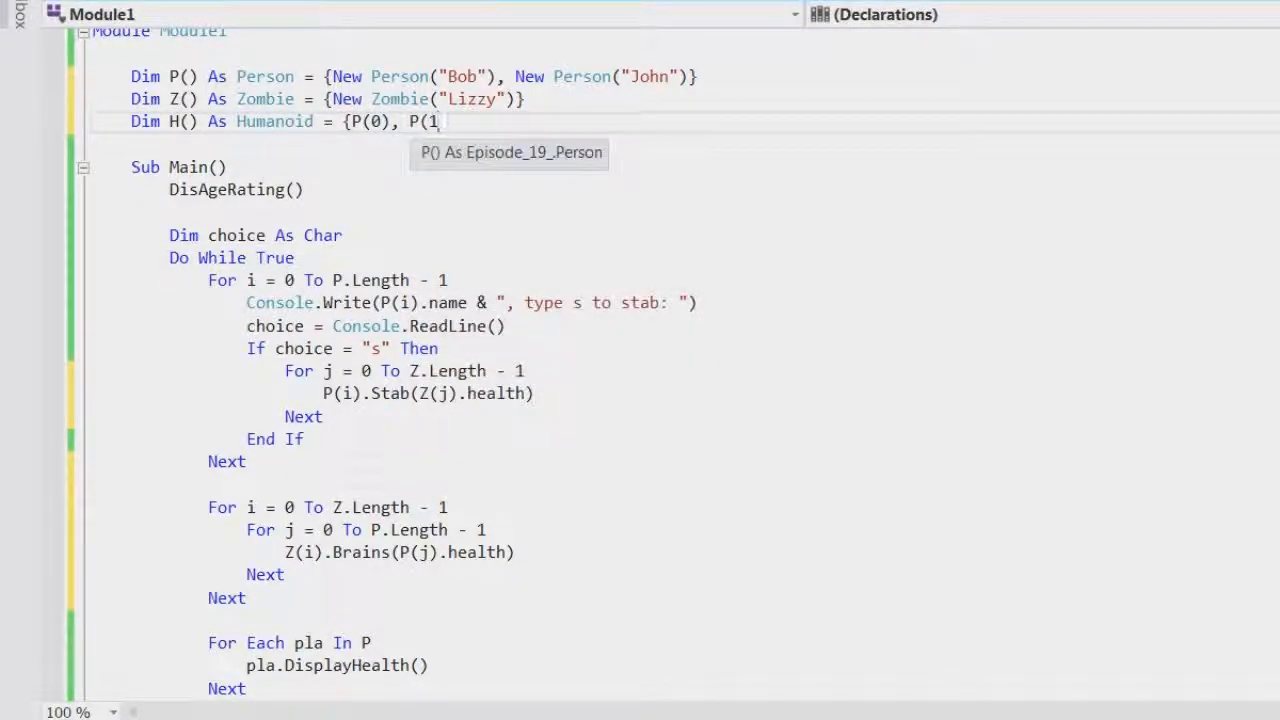
pyautogui.write('). Z')
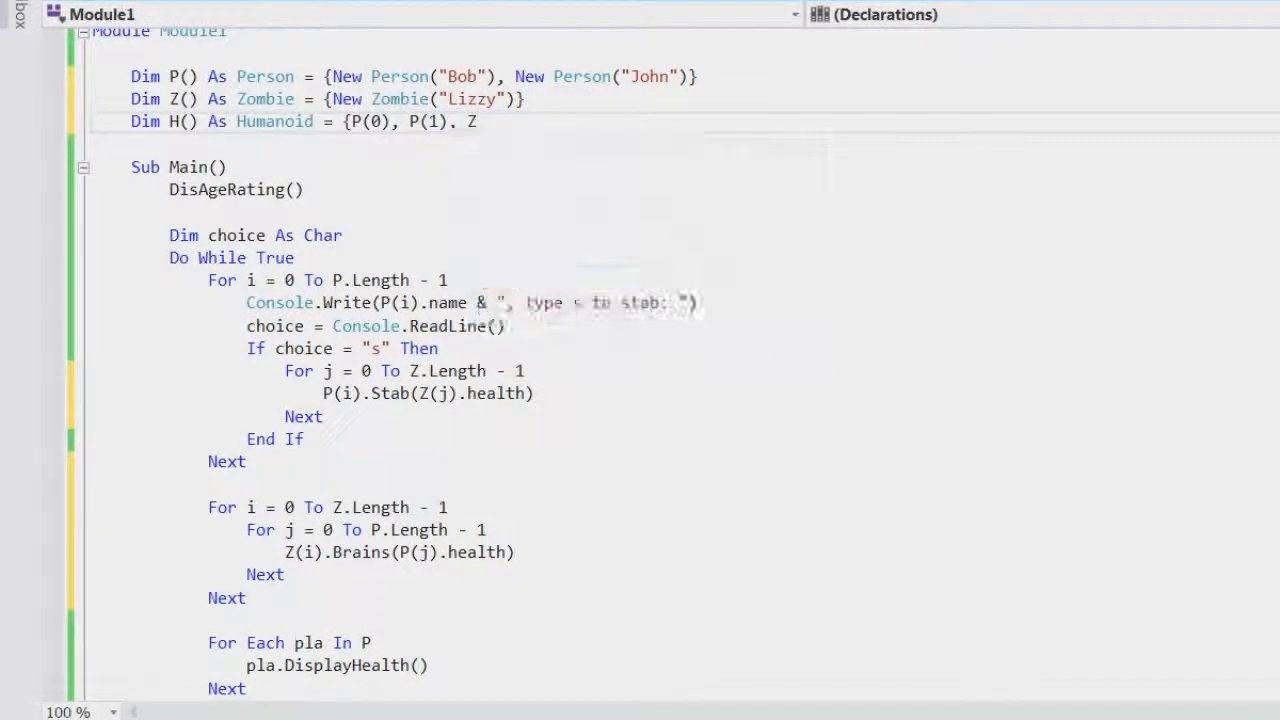
pyautogui.write('(0)}')
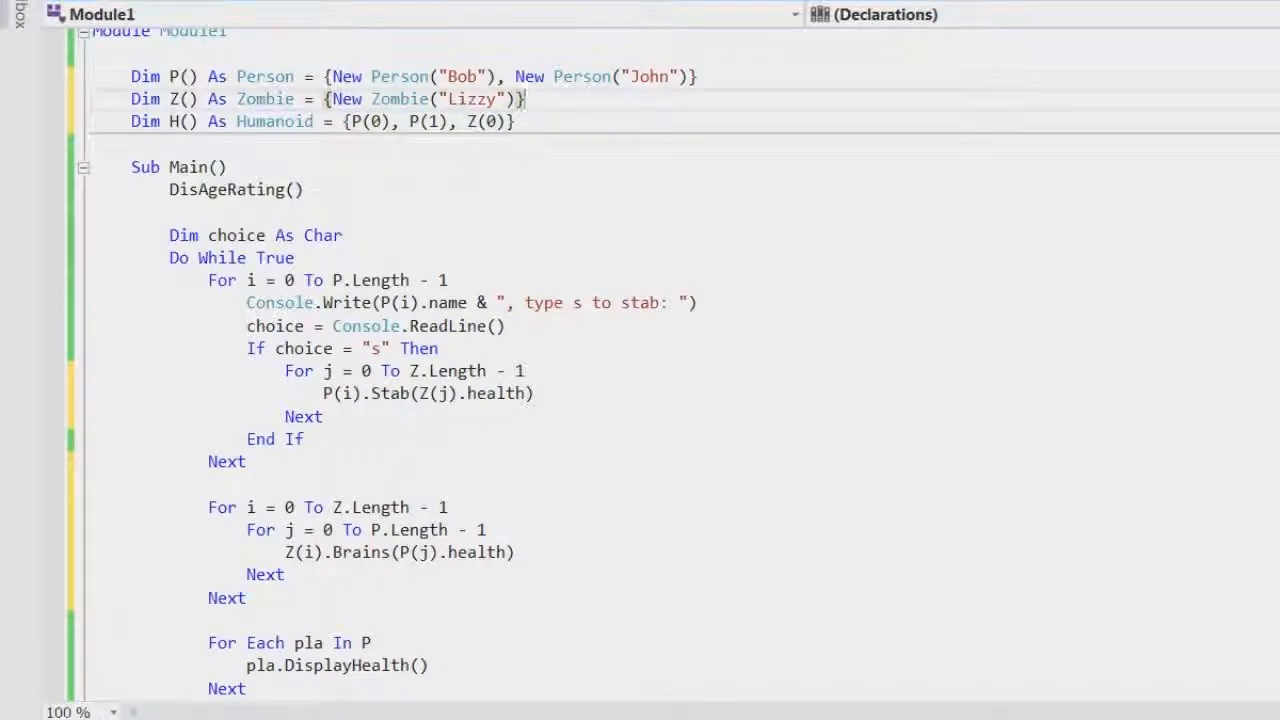
pyautogui.scroll(-3)
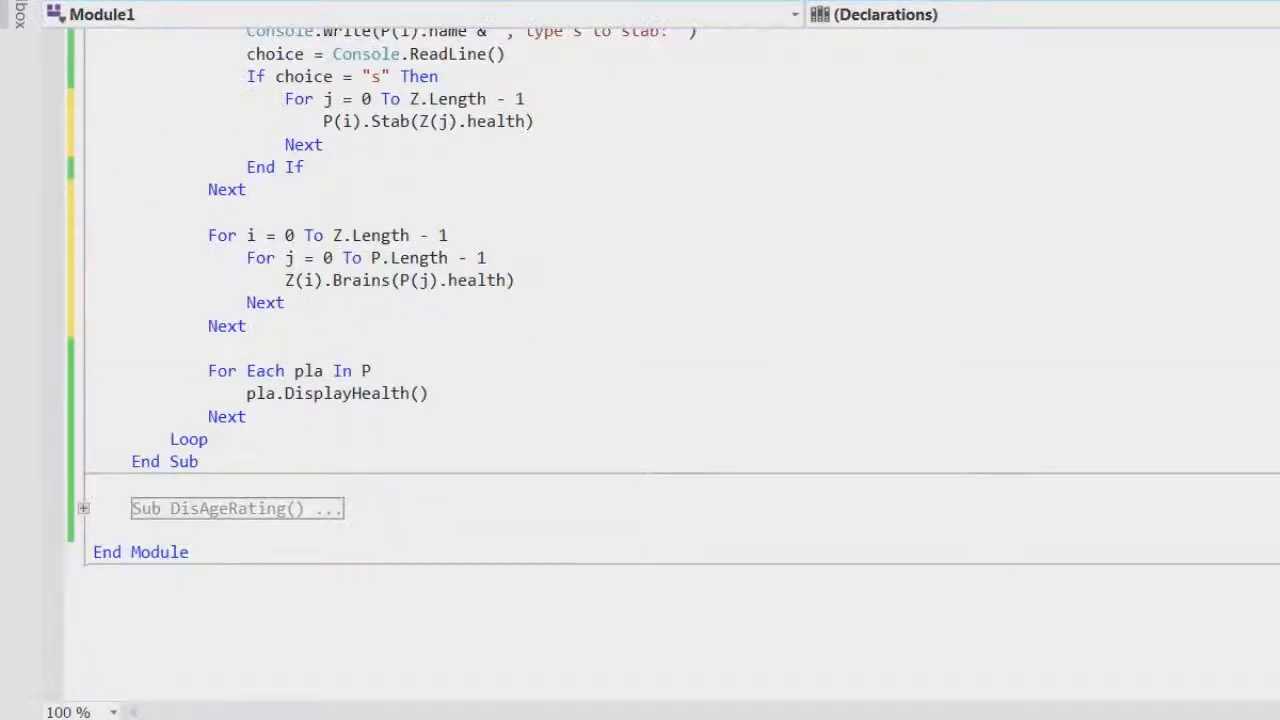
# - Change the health display loop to For Each Hum In H, replacing pla with Hum
pyautogui.write('Hu')
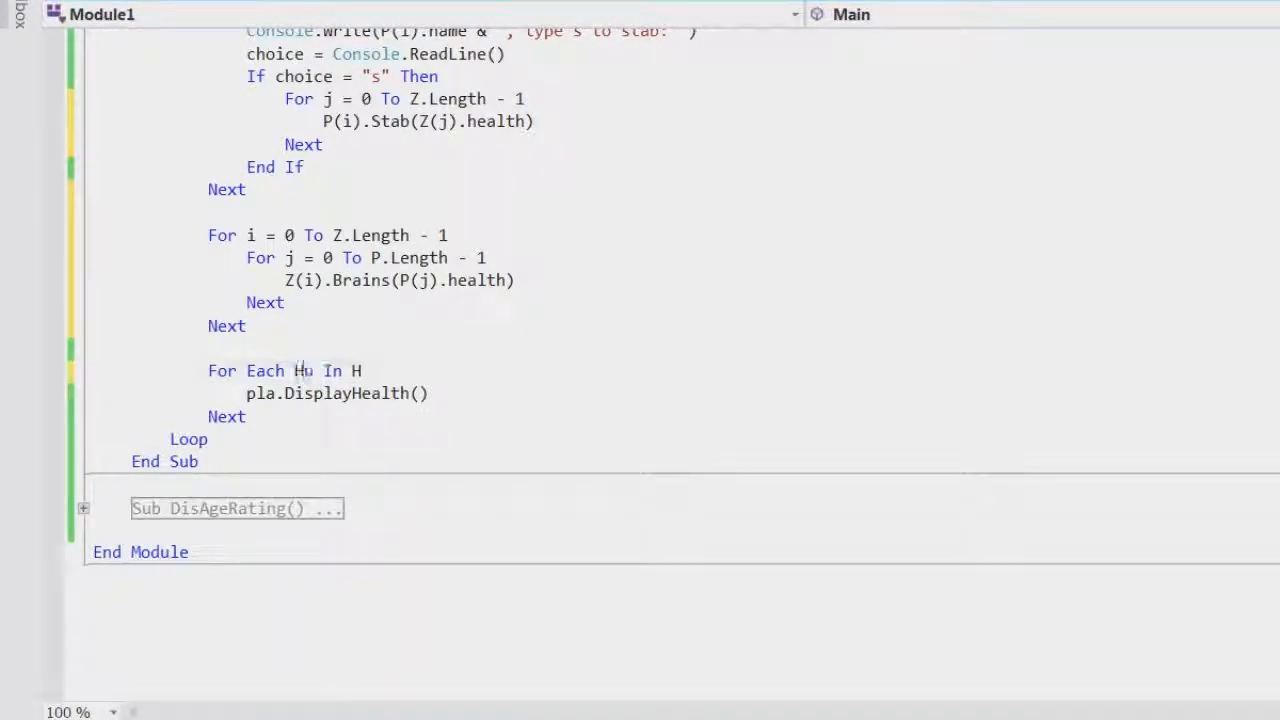
pyautogui.write('m')
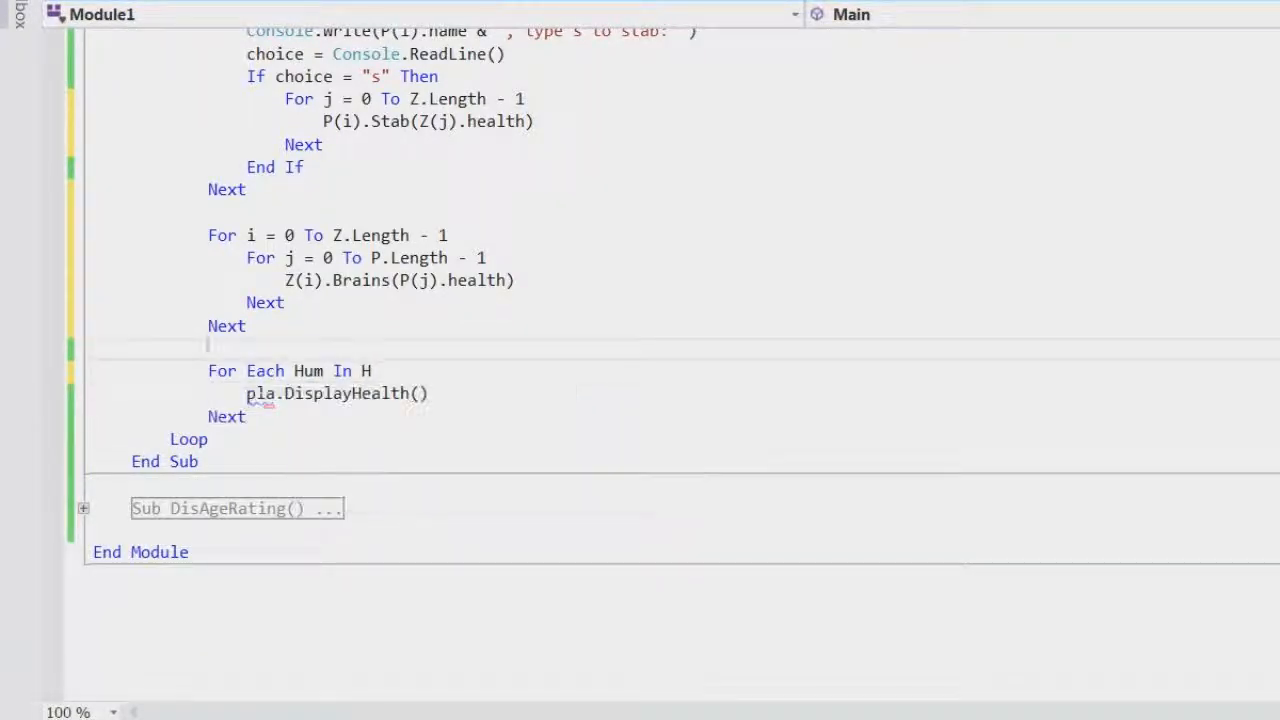
pyautogui.doubleClick(260, 392)
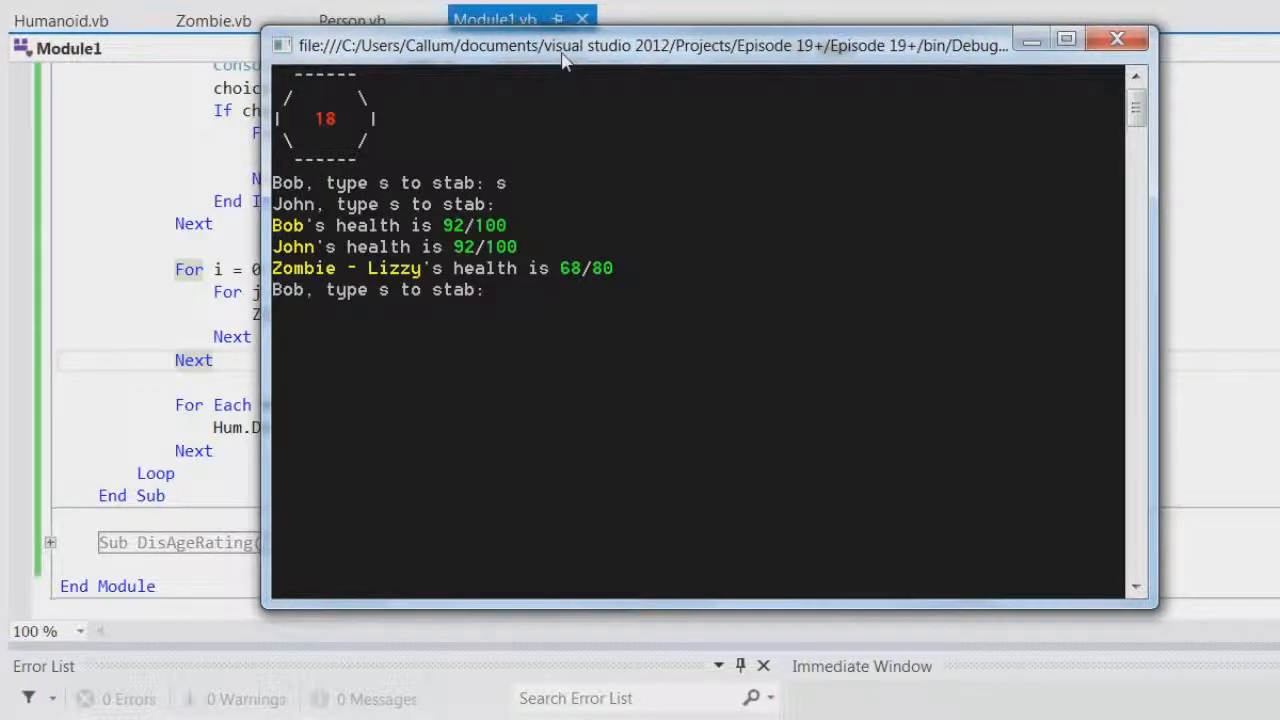
pyautogui.moveTo(560, 250)
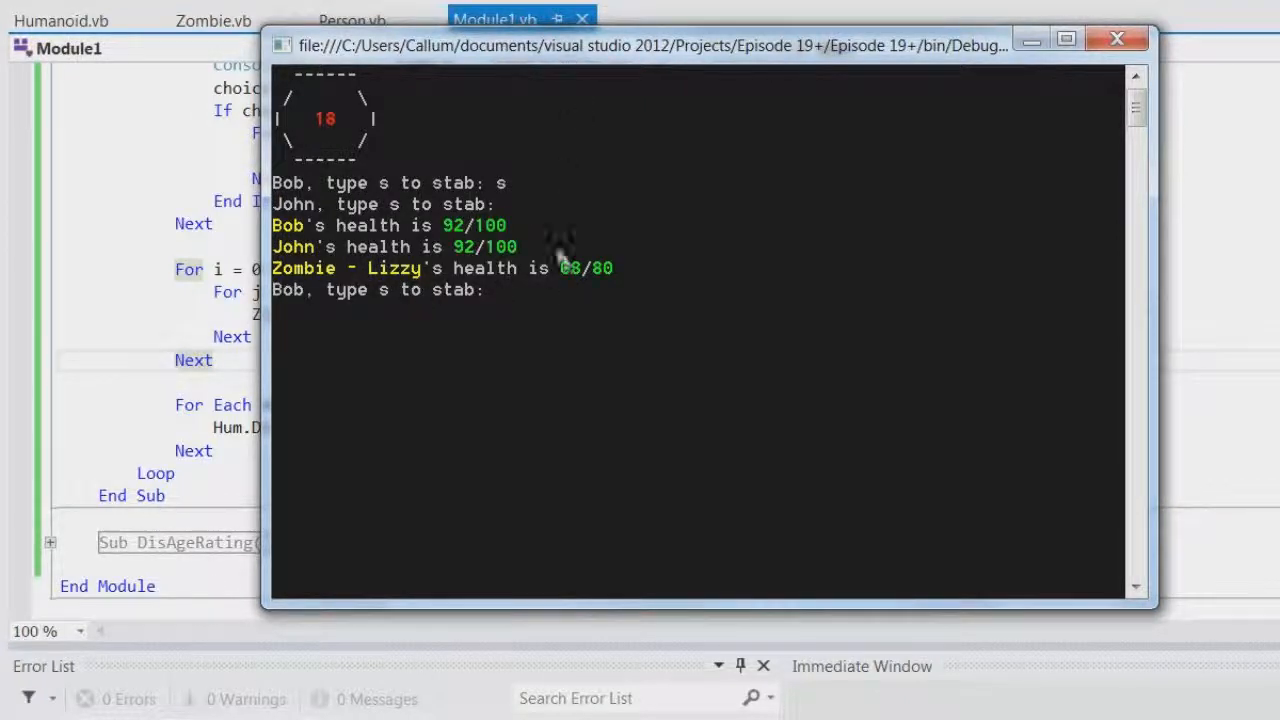